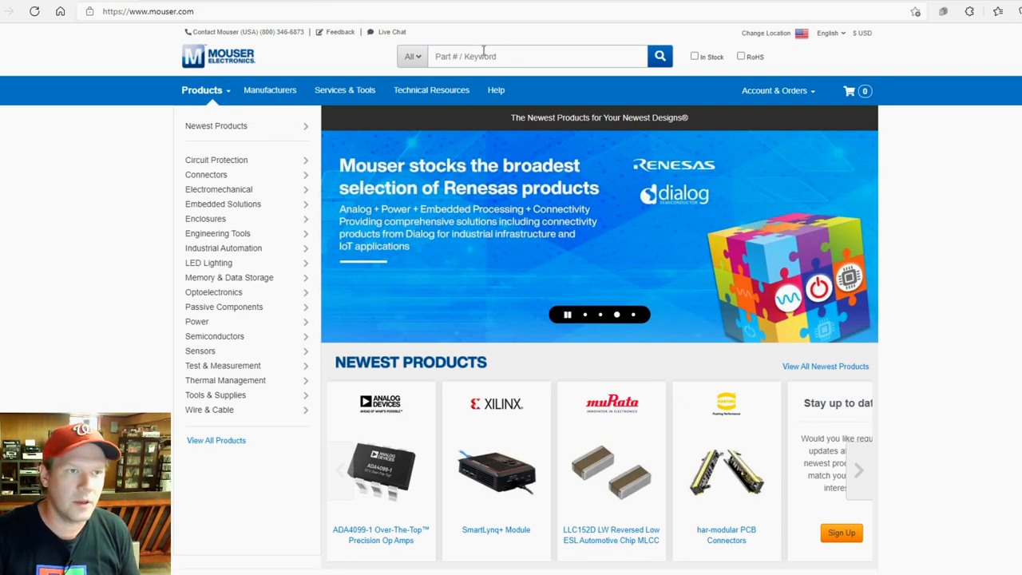
Rerun the recent 'aluminum electrolytic capacitor' search to reach its 92,858-product category page
click(537, 56)
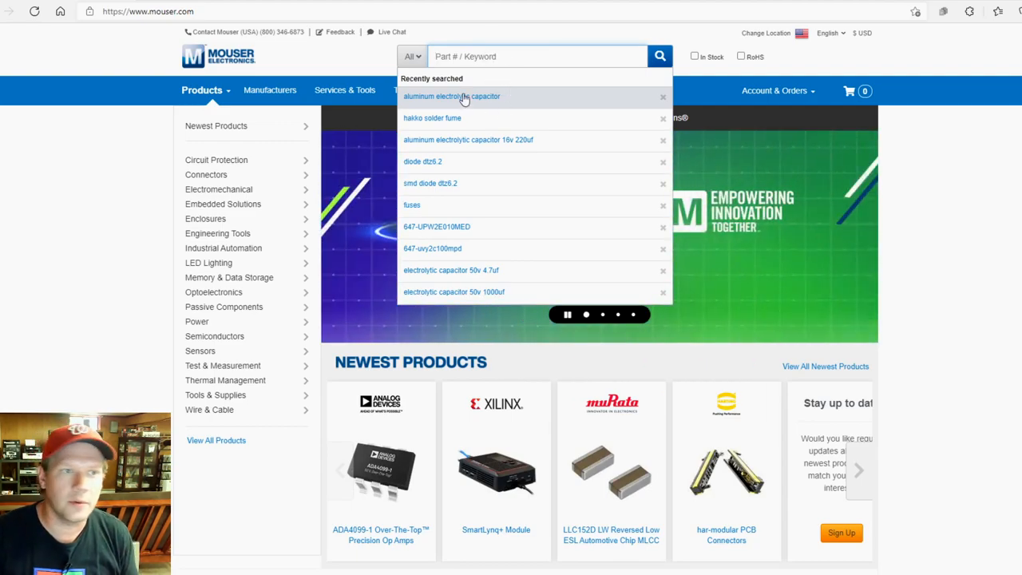
click(452, 96)
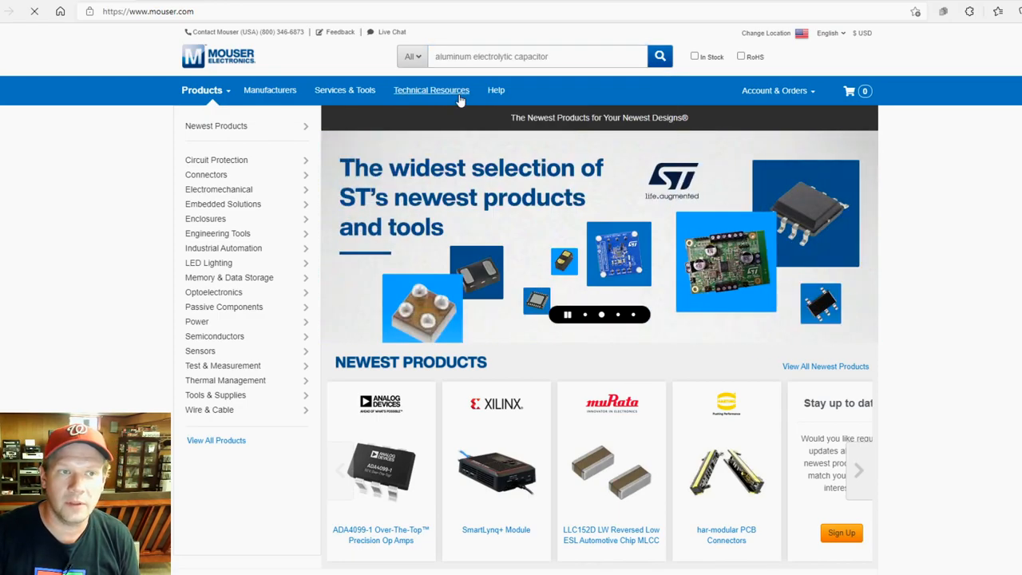
click(659, 56)
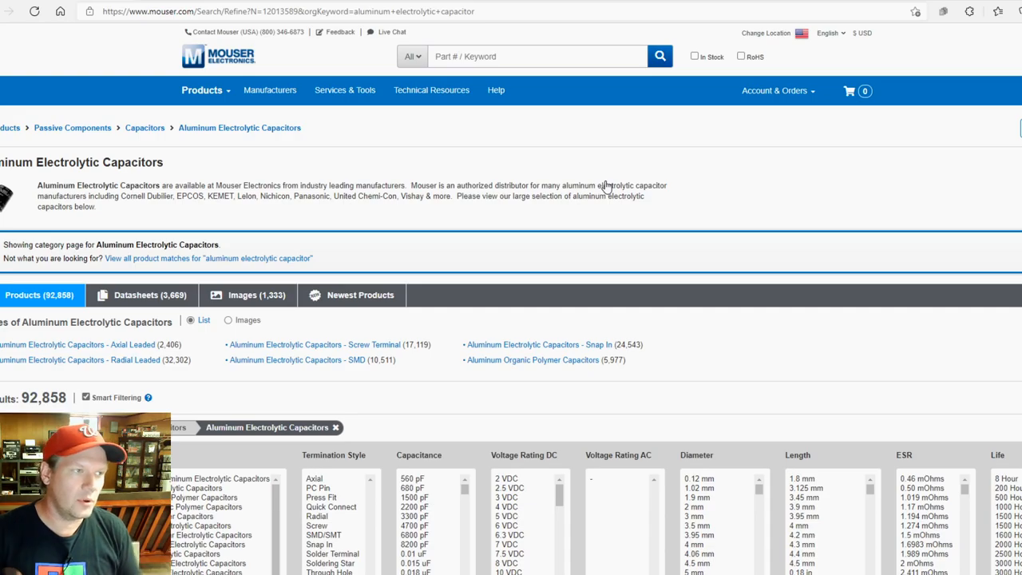
scroll(down, 3)
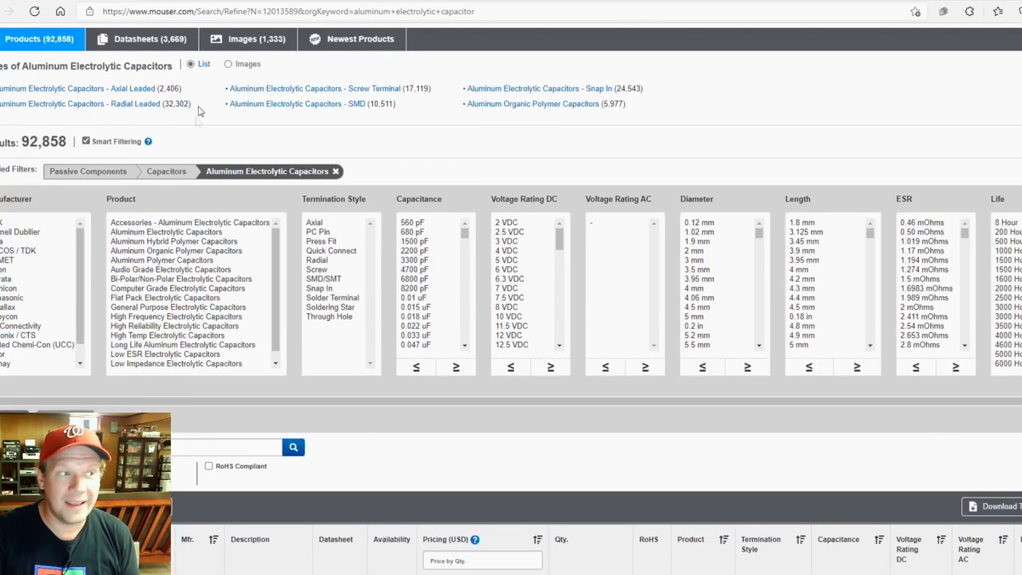
mouse_move(56, 136)
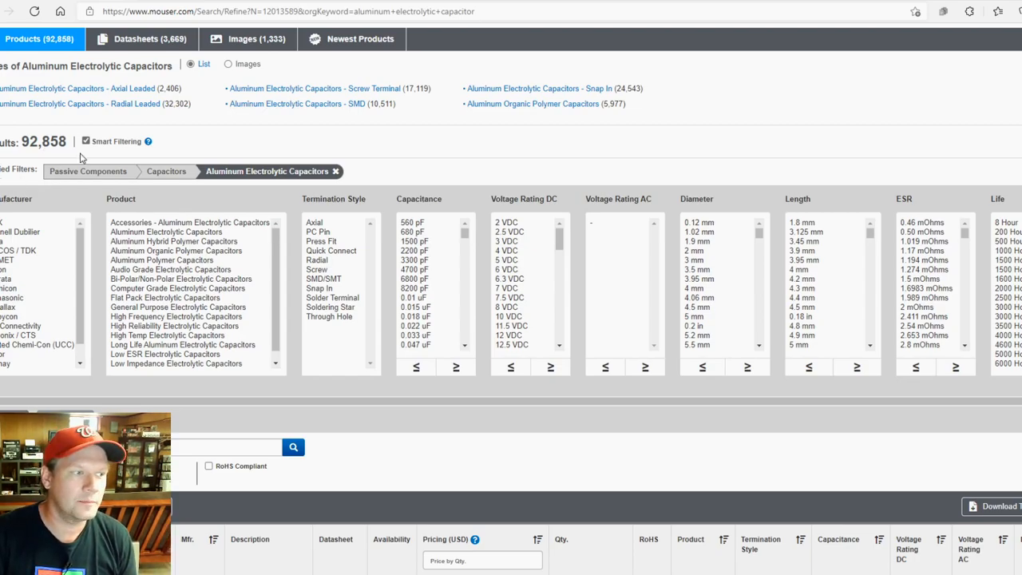
mouse_move(206, 245)
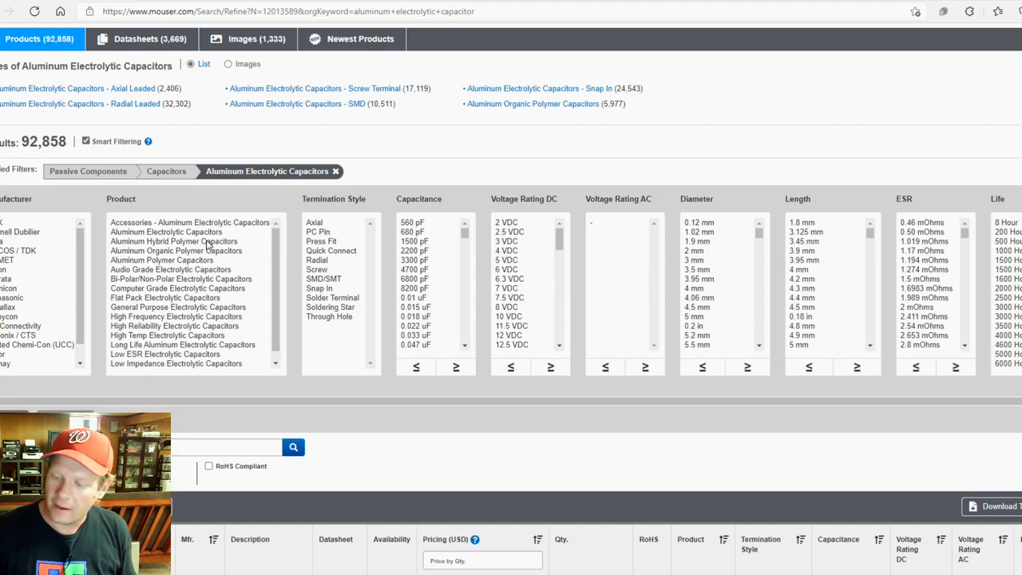
mouse_move(650, 164)
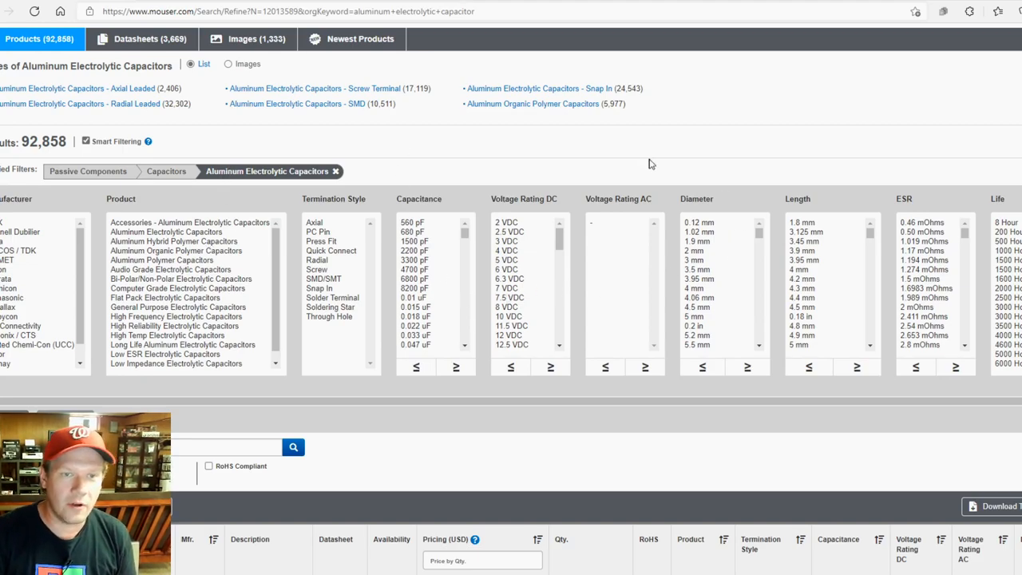
mouse_move(251, 208)
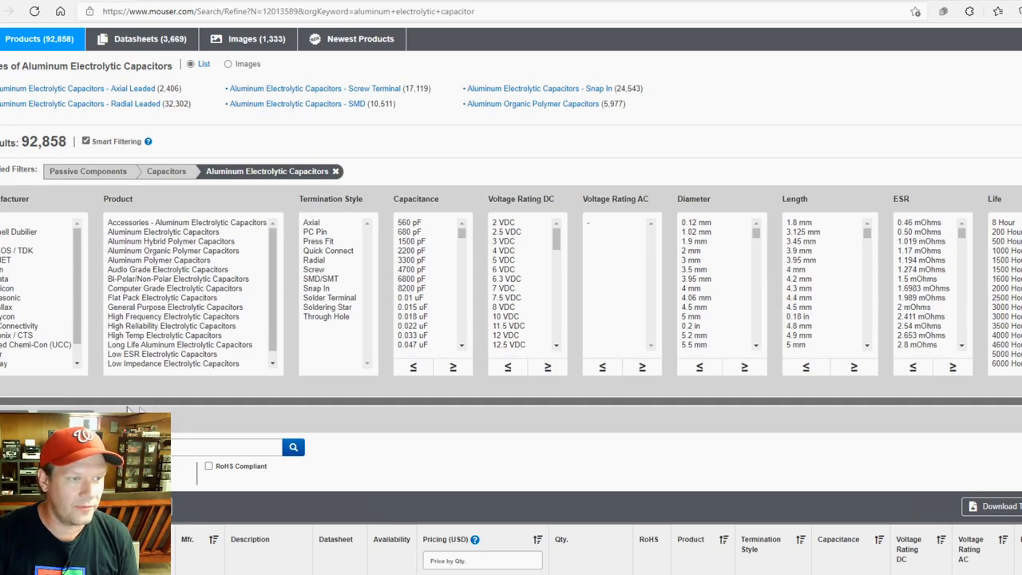
mouse_move(85, 401)
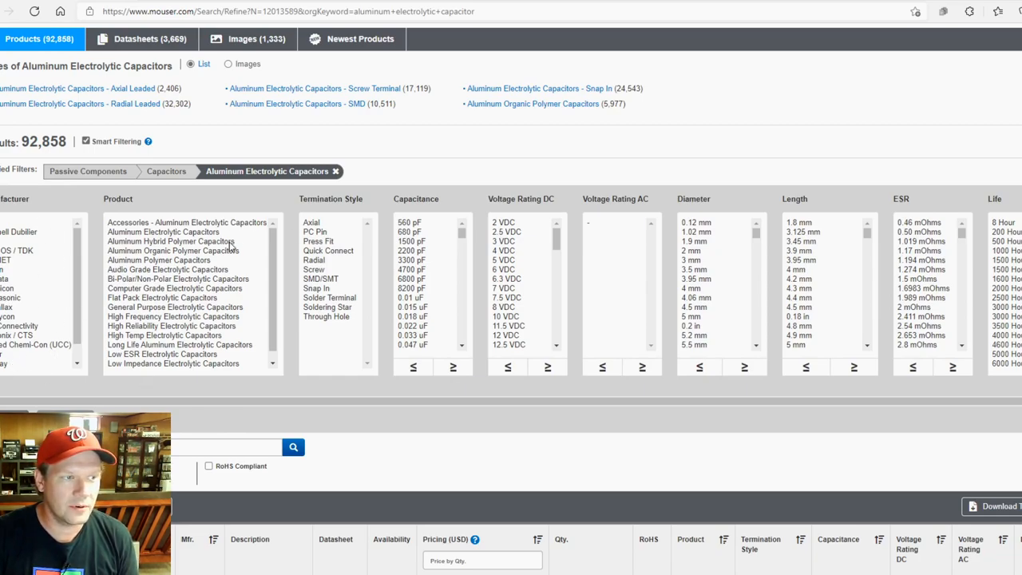
mouse_move(346, 228)
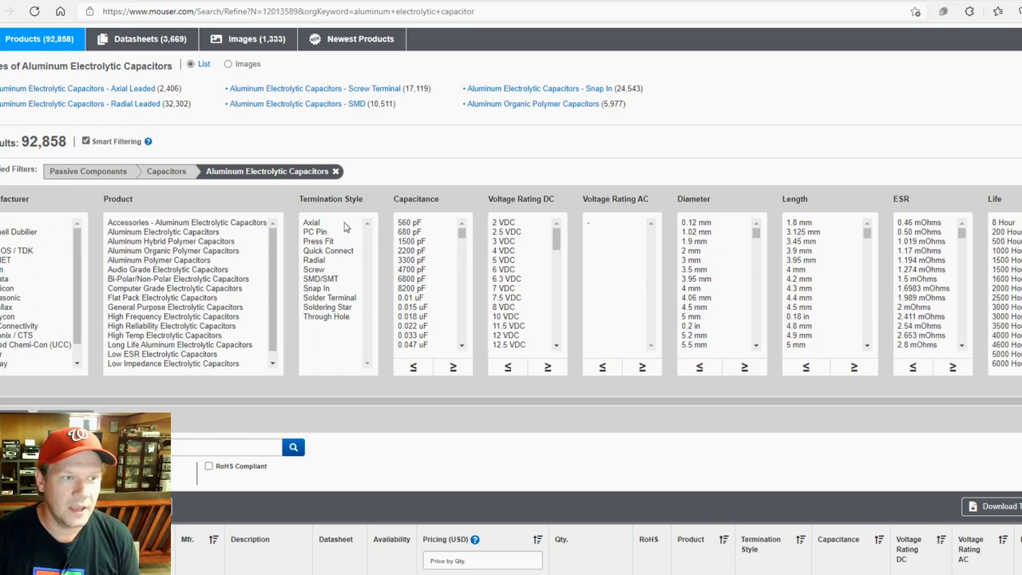
mouse_move(617, 246)
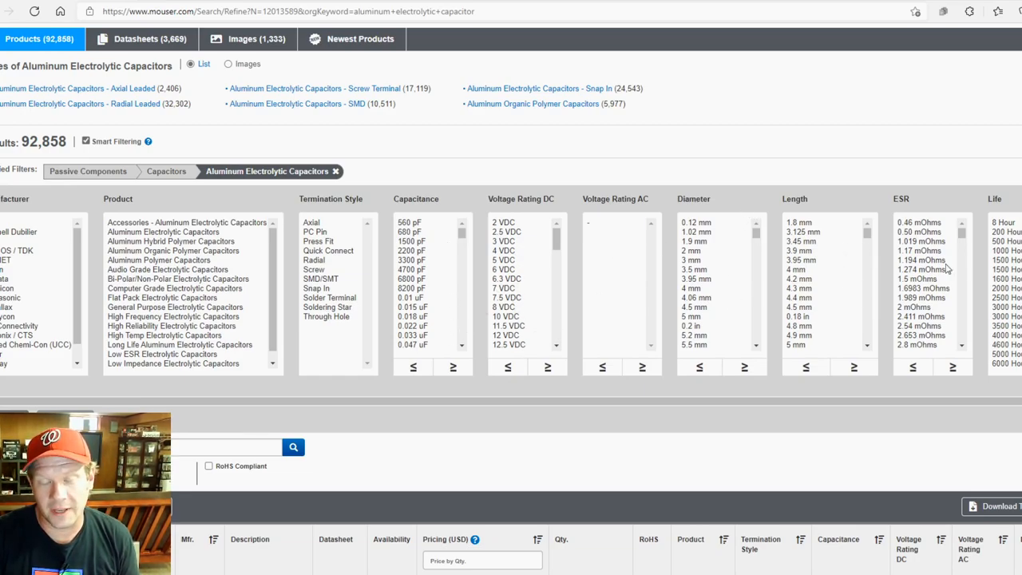
mouse_move(936, 405)
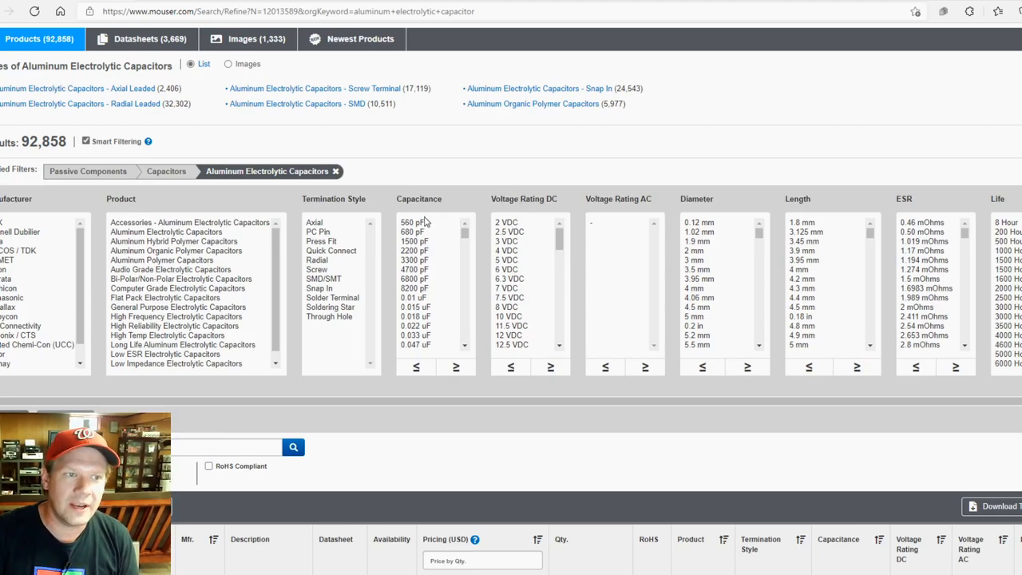
mouse_move(452, 223)
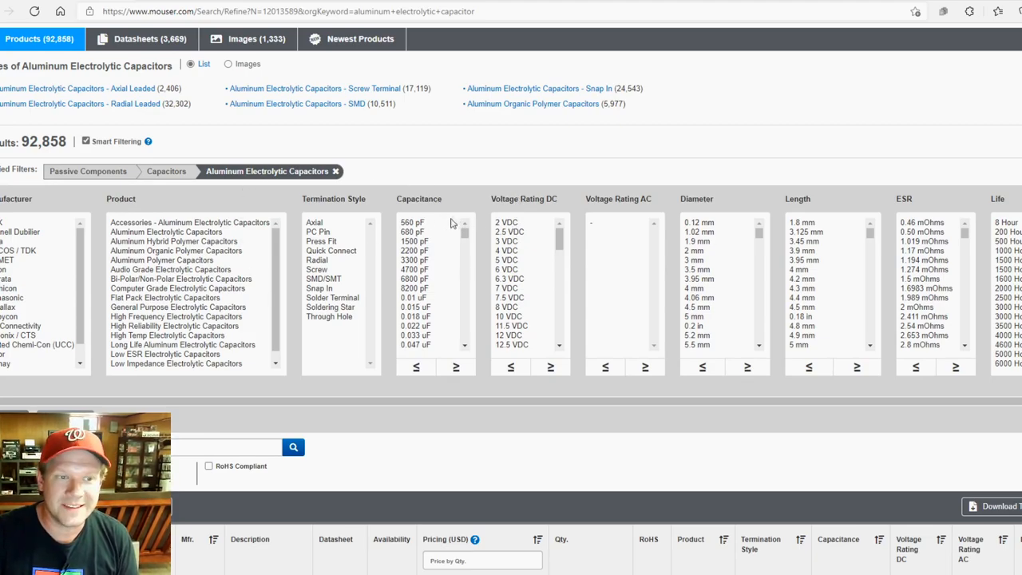
mouse_move(507, 210)
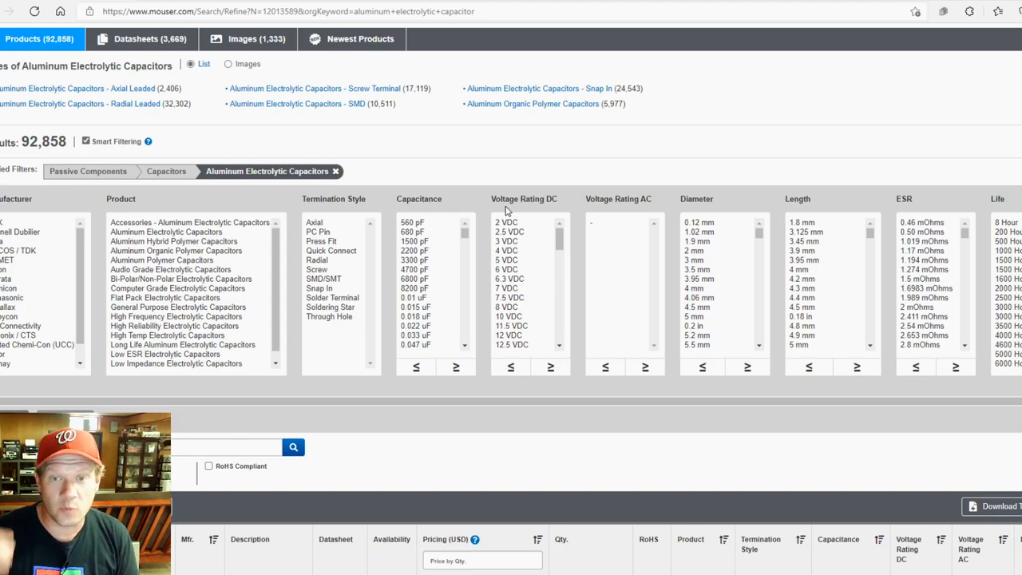
mouse_move(557, 226)
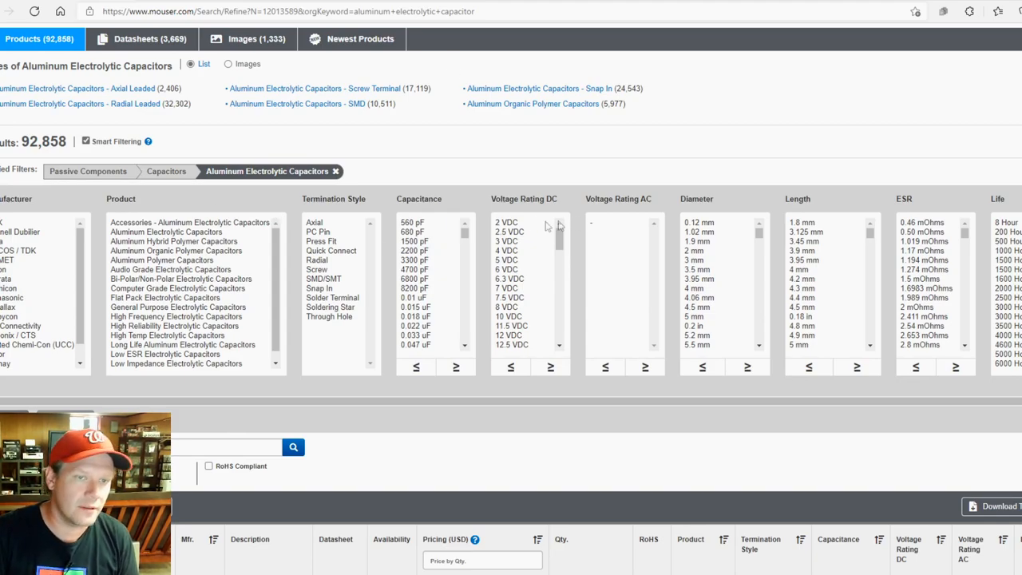
mouse_move(553, 225)
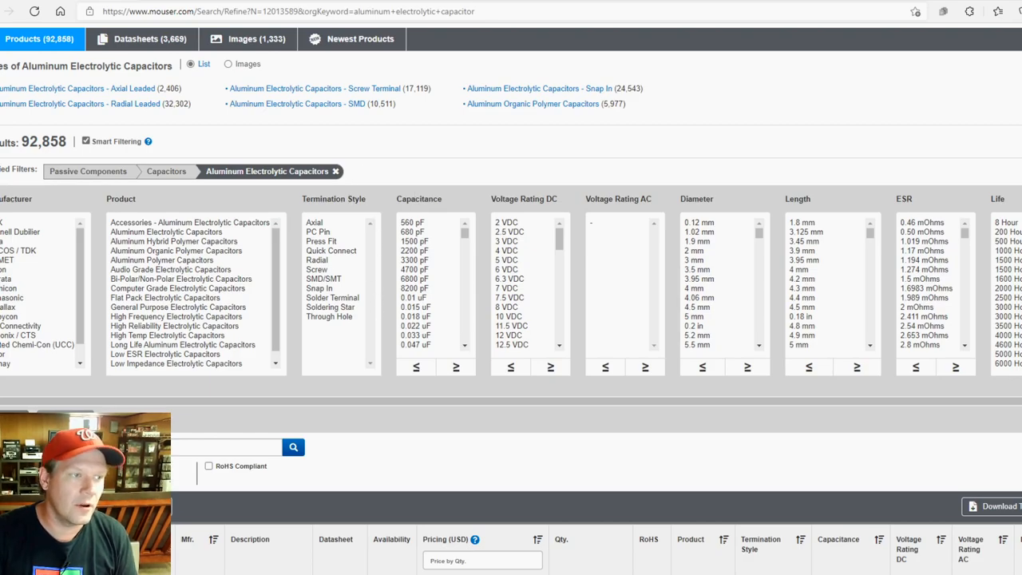
mouse_move(205, 317)
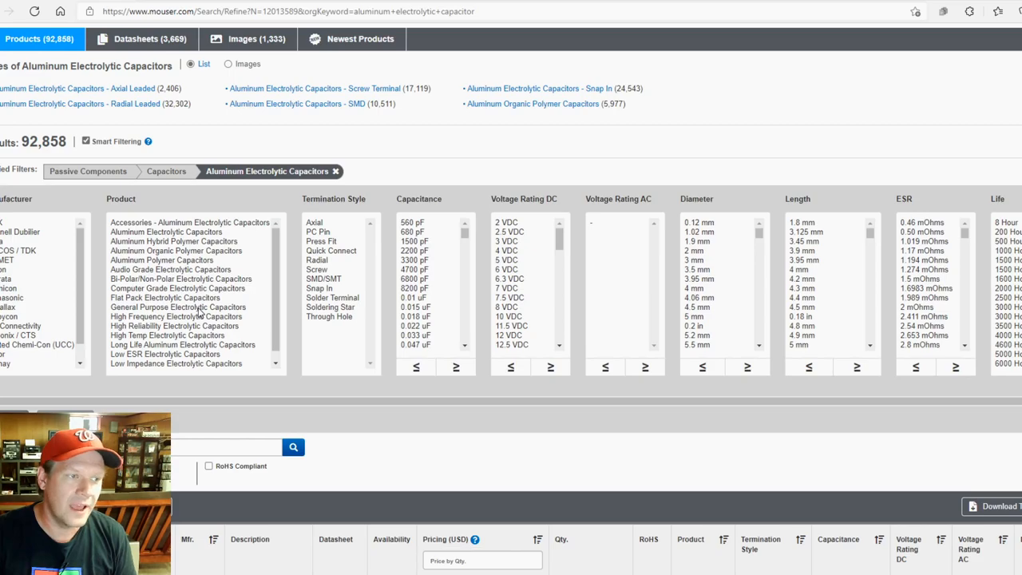
Select General Purpose, Radial, 160 VDC and 33 uF filters, leaving 19 results
click(177, 306)
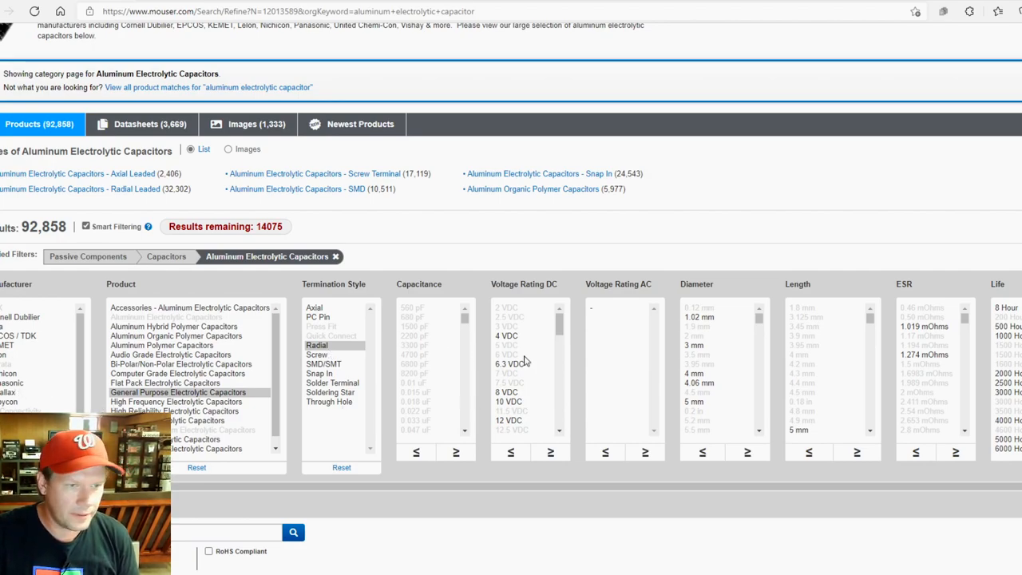
scroll(down, 3)
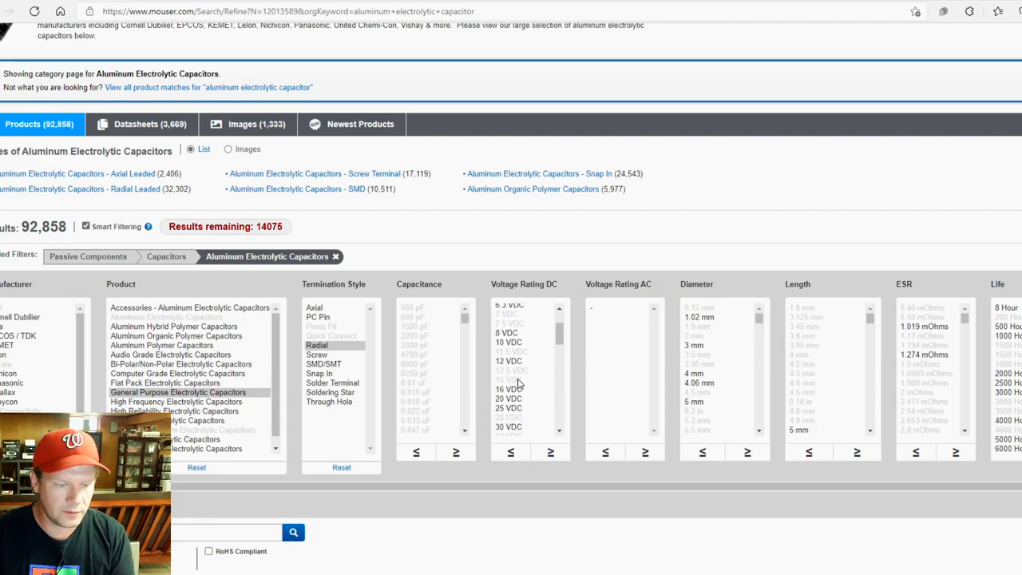
scroll(down, 3)
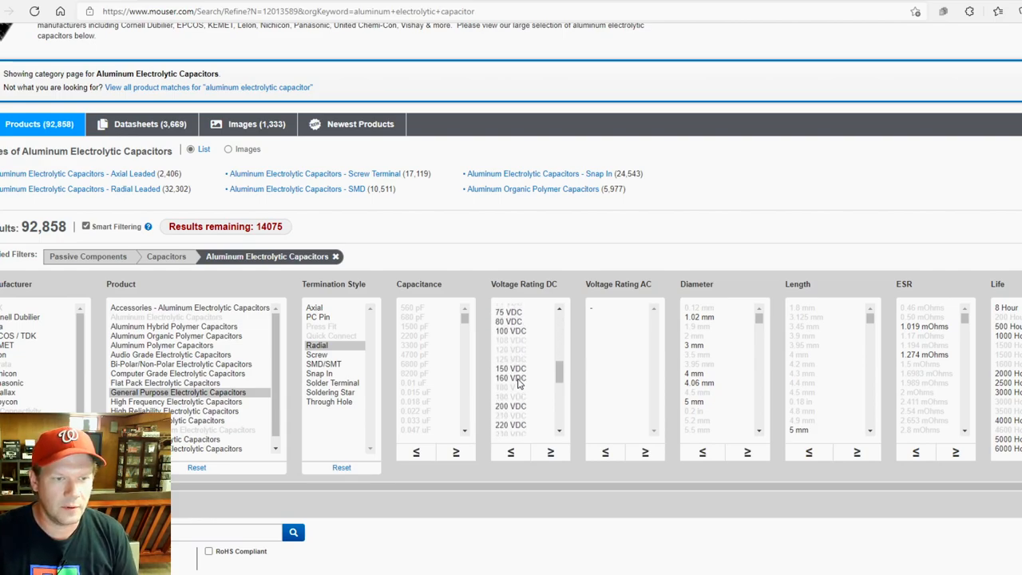
click(511, 376)
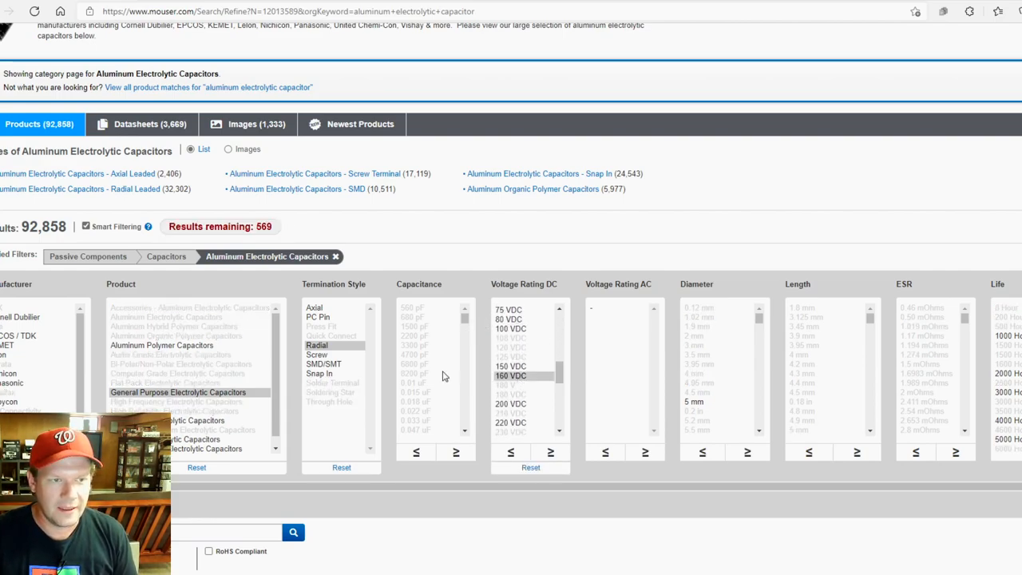
scroll(down, 3)
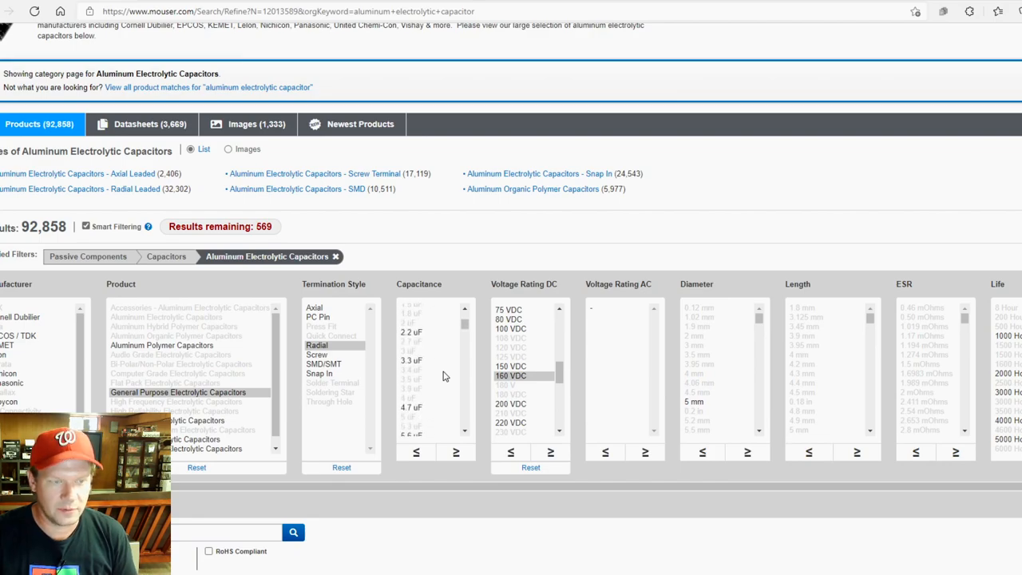
scroll(down, 3)
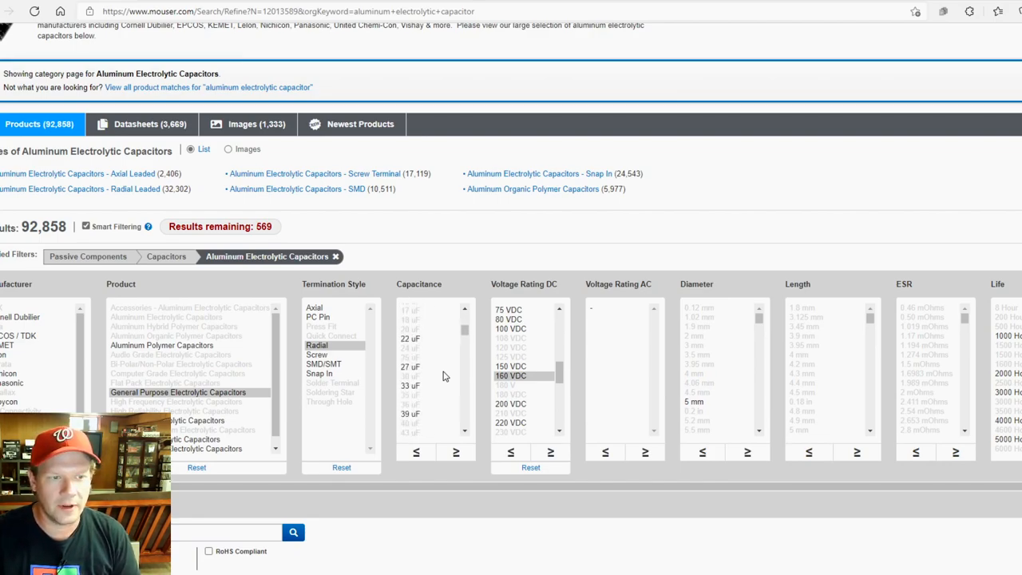
click(409, 385)
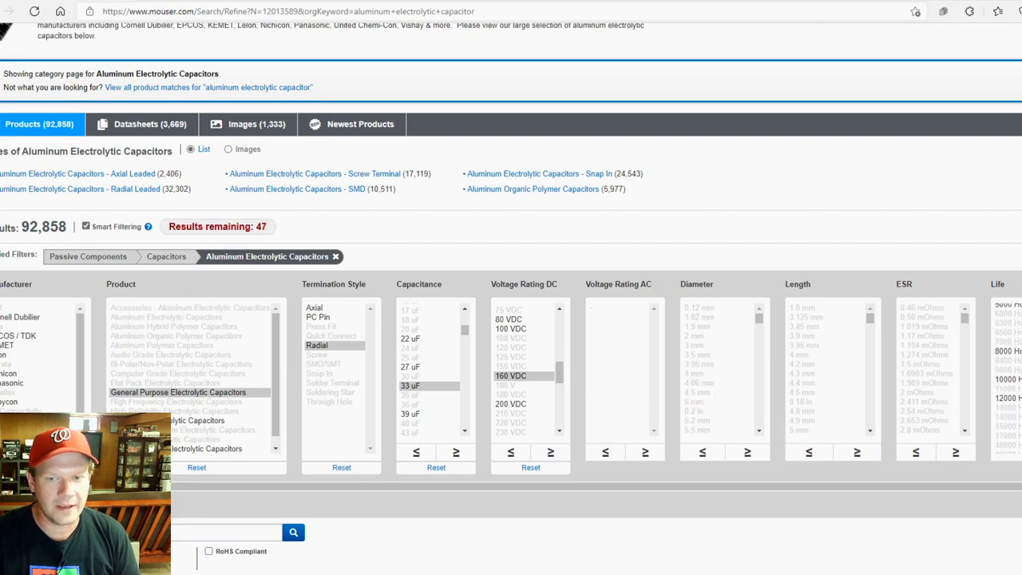
scroll(down, 3)
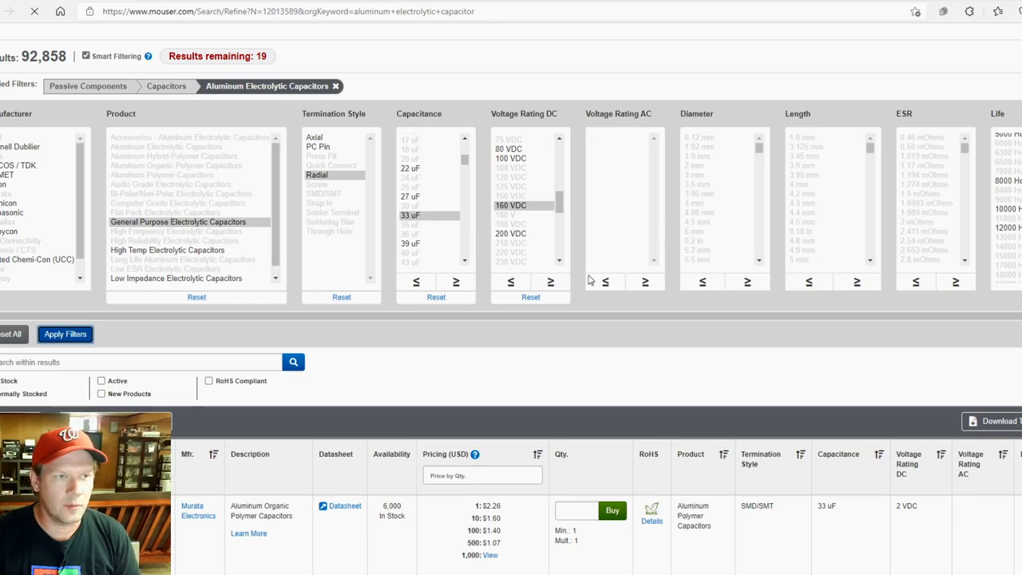
Apply the 33 uF filters, then choose +105 C and Nichicon, leaving 7 results
click(64, 334)
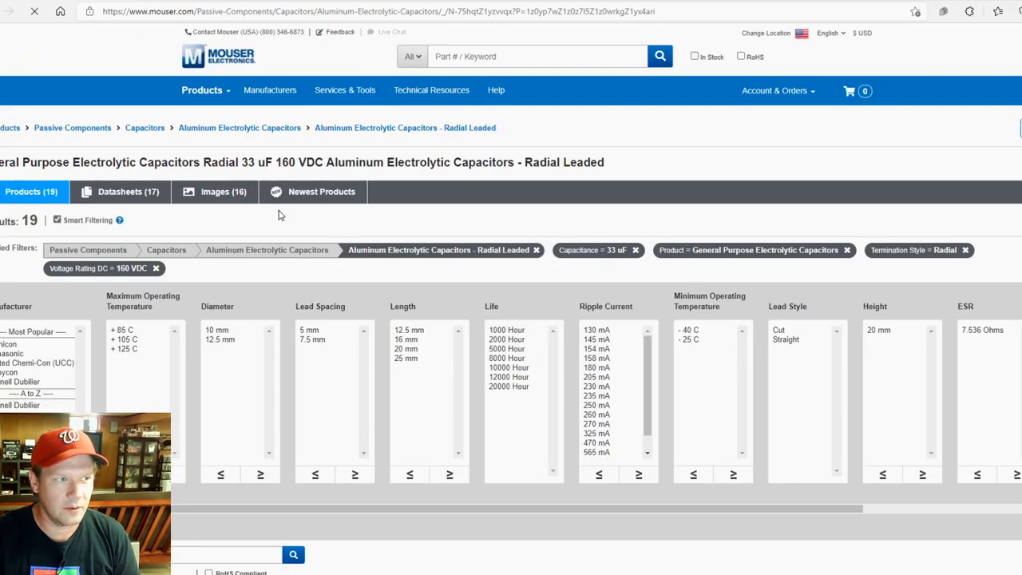
scroll(down, 3)
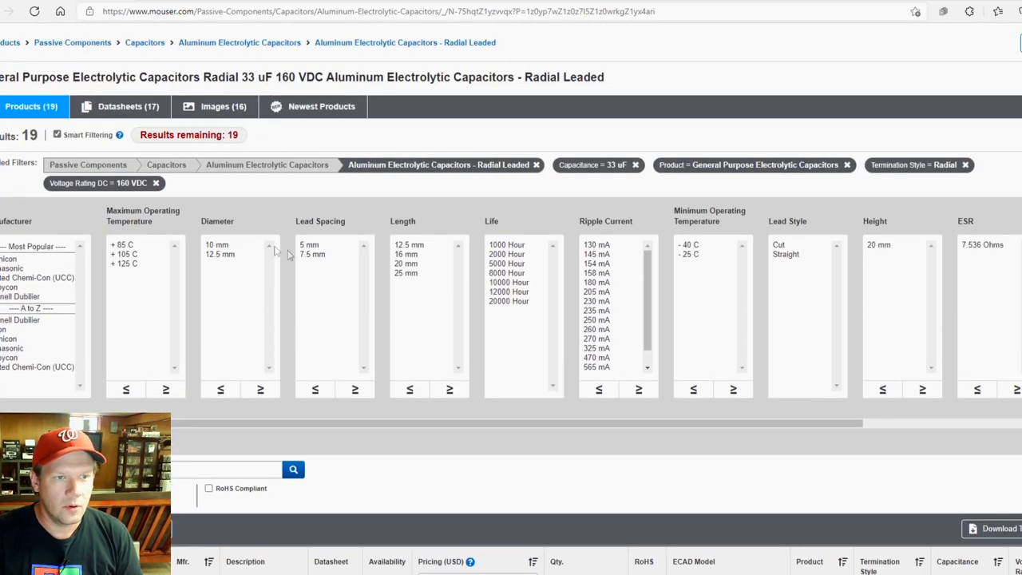
mouse_move(294, 206)
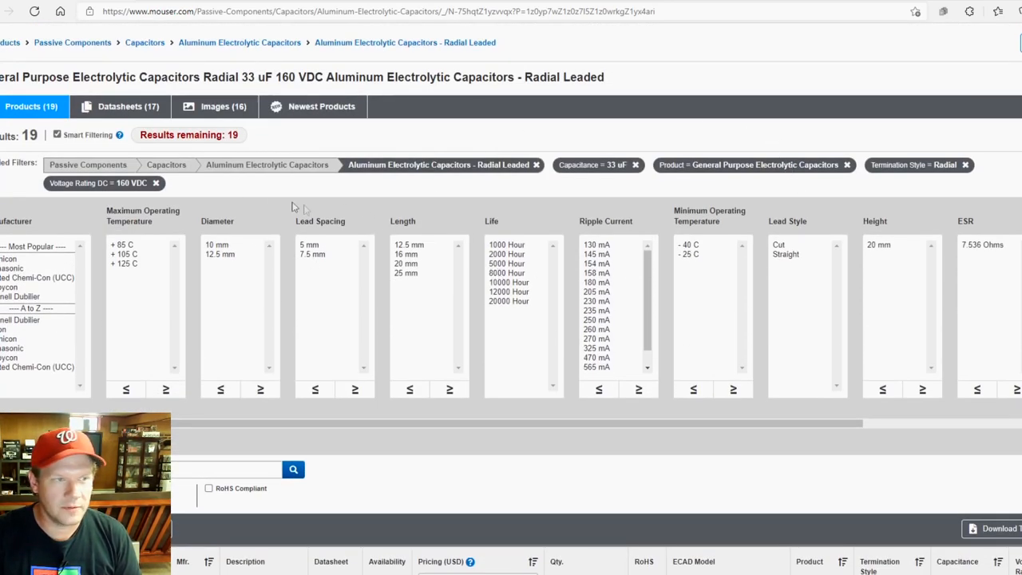
click(123, 254)
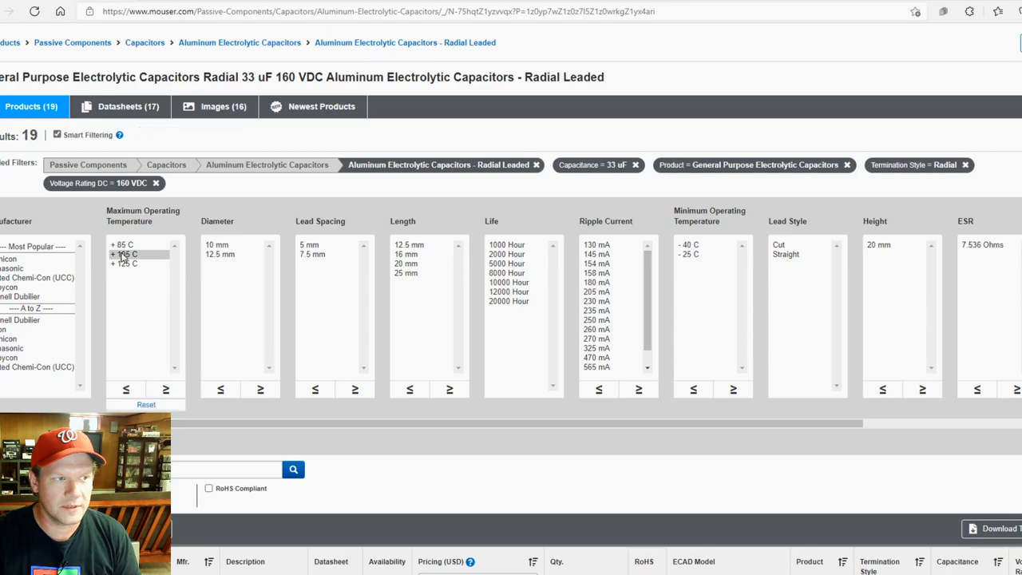
click(124, 254)
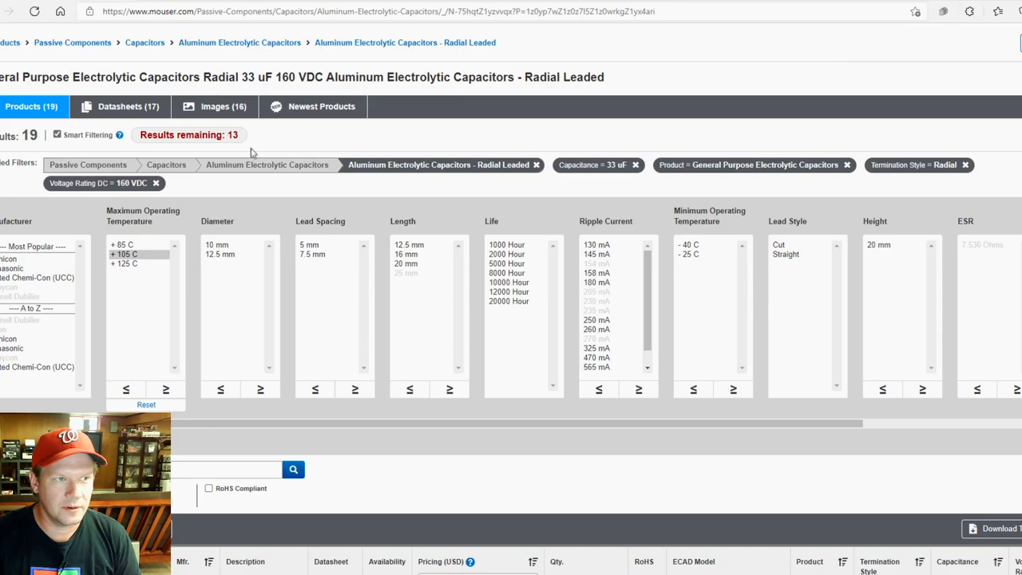
mouse_move(259, 273)
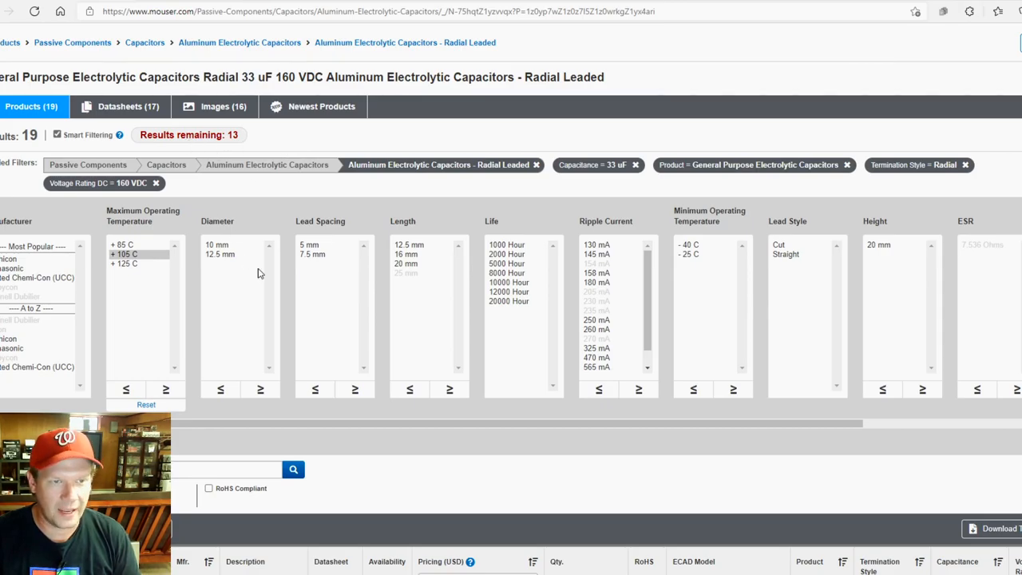
scroll(down, 3)
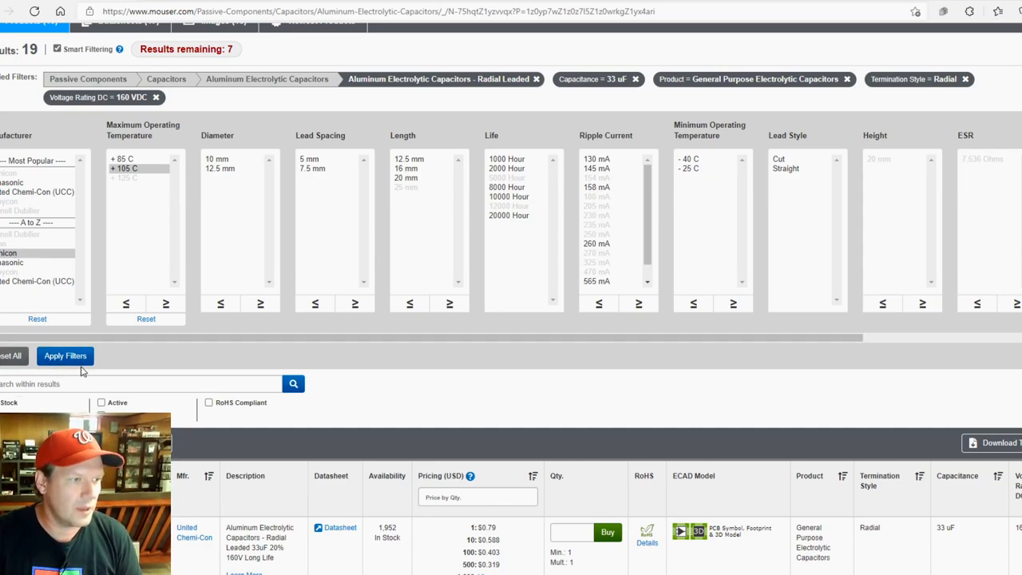
Apply the +105 C Nichicon filters, choose 7.5 mm lead spacing, and open UCY2C330MPD
click(65, 355)
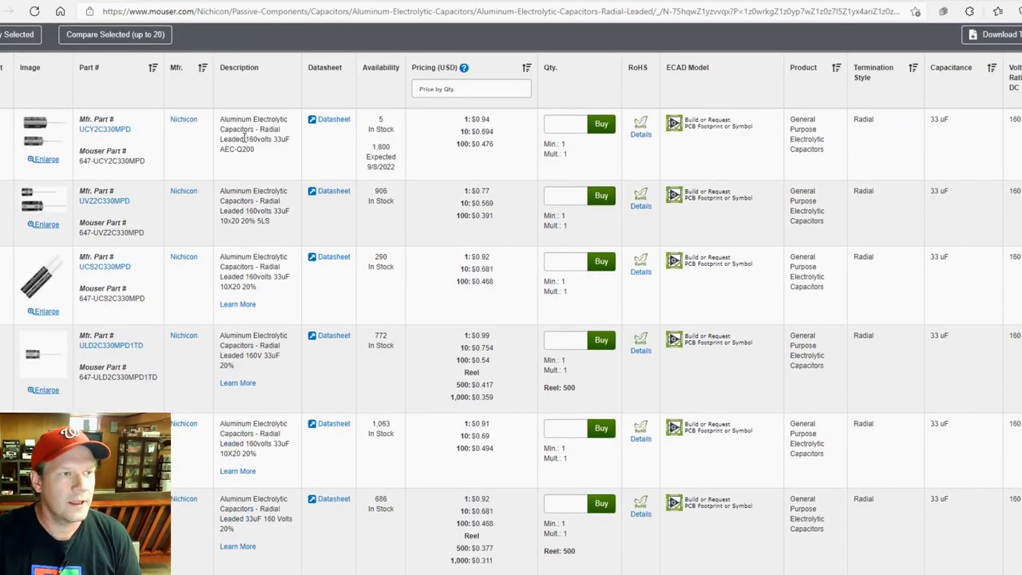
scroll(down, 3)
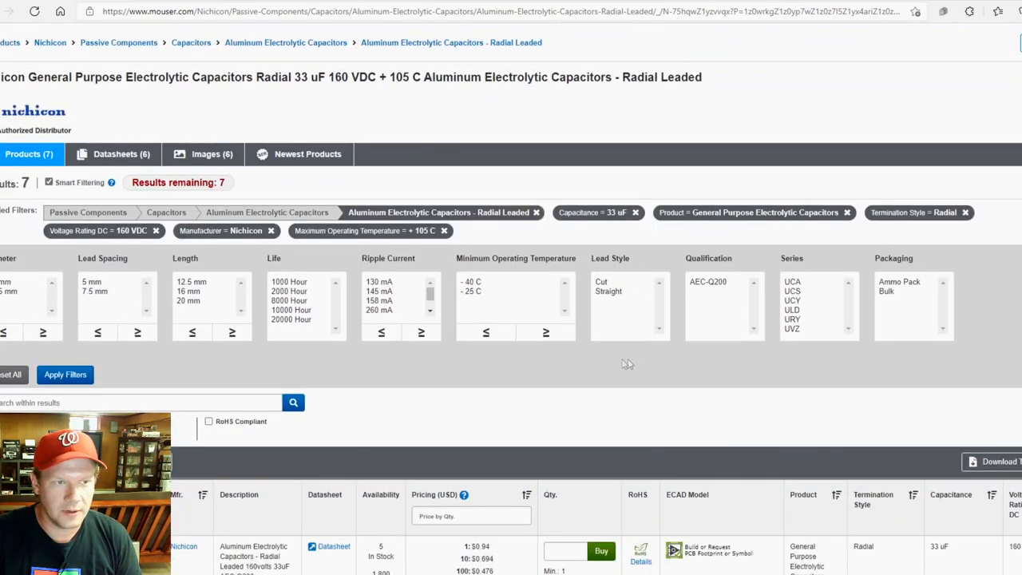
mouse_move(380, 317)
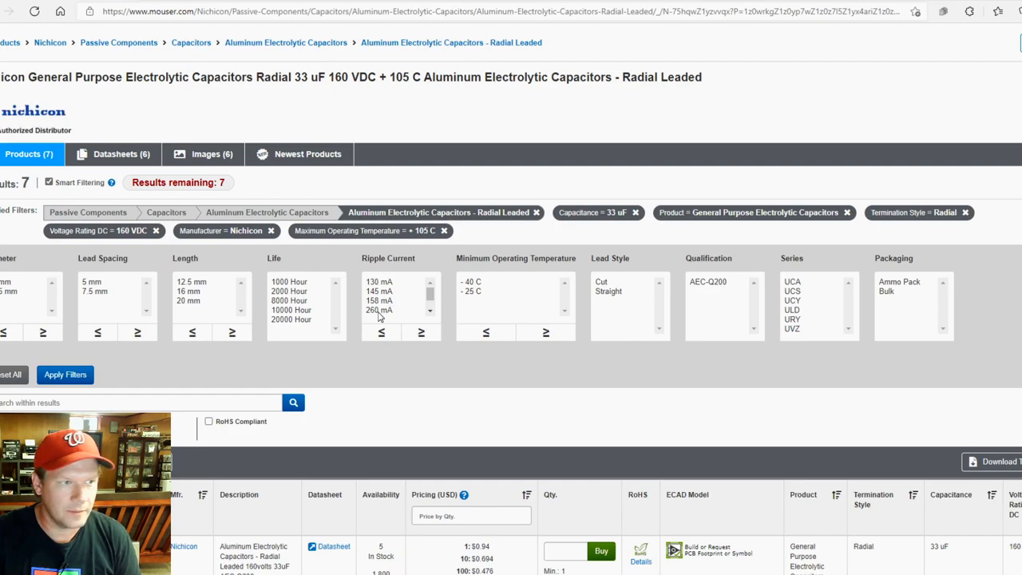
mouse_move(99, 284)
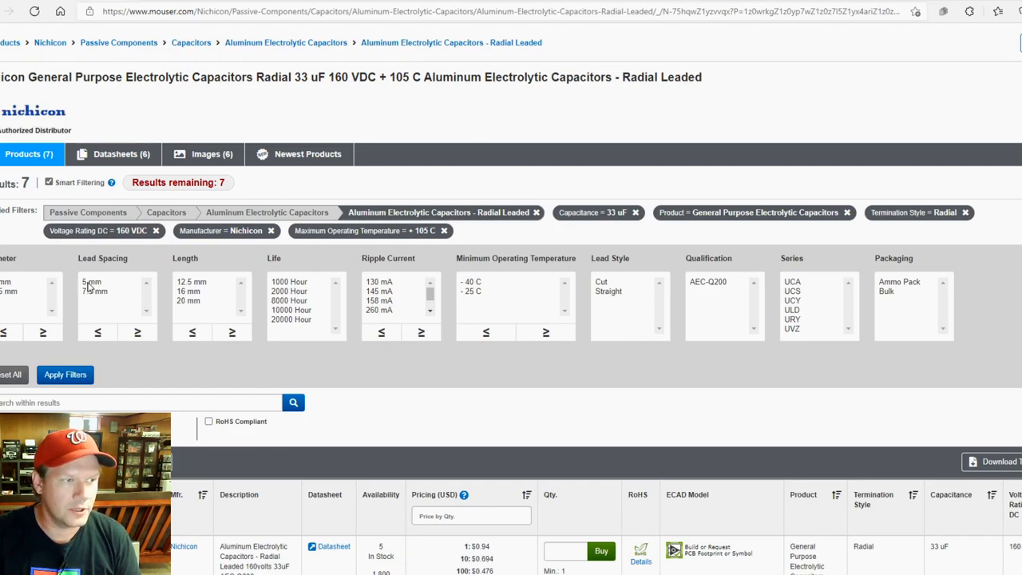
click(107, 290)
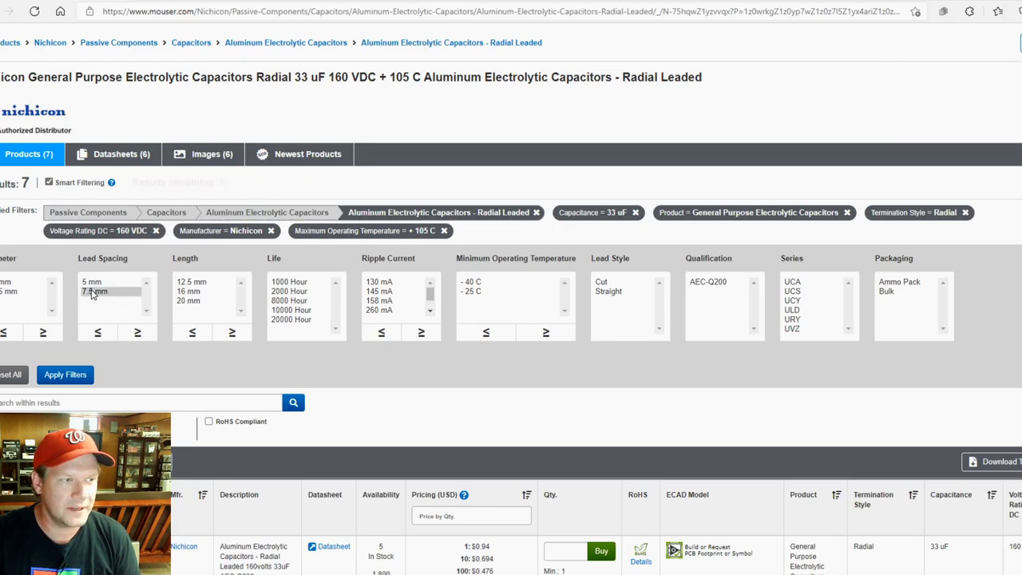
click(94, 292)
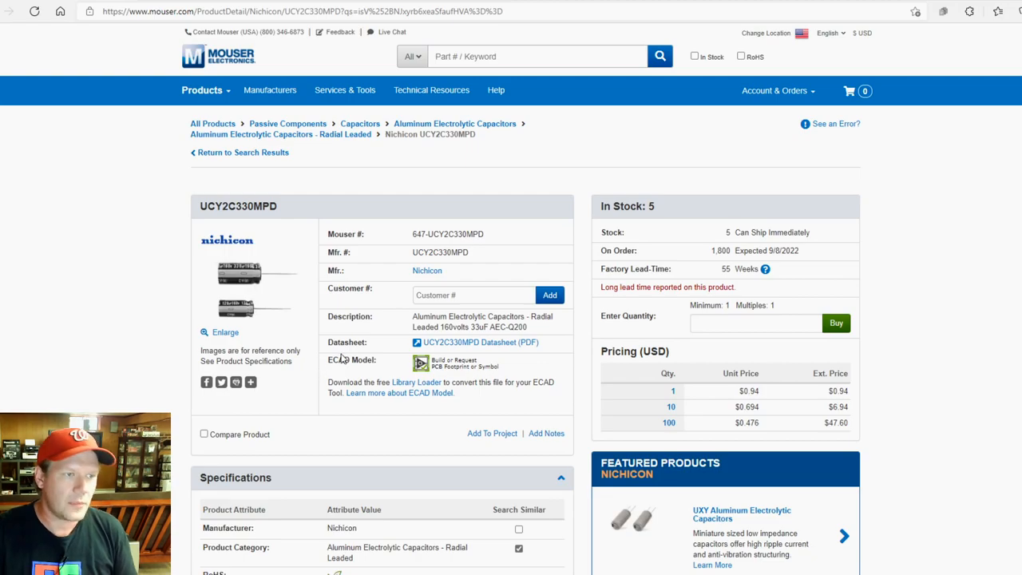
Review UCY2C330MPD's specifications and life rating, and enter a quantity of 1
scroll(down, 3)
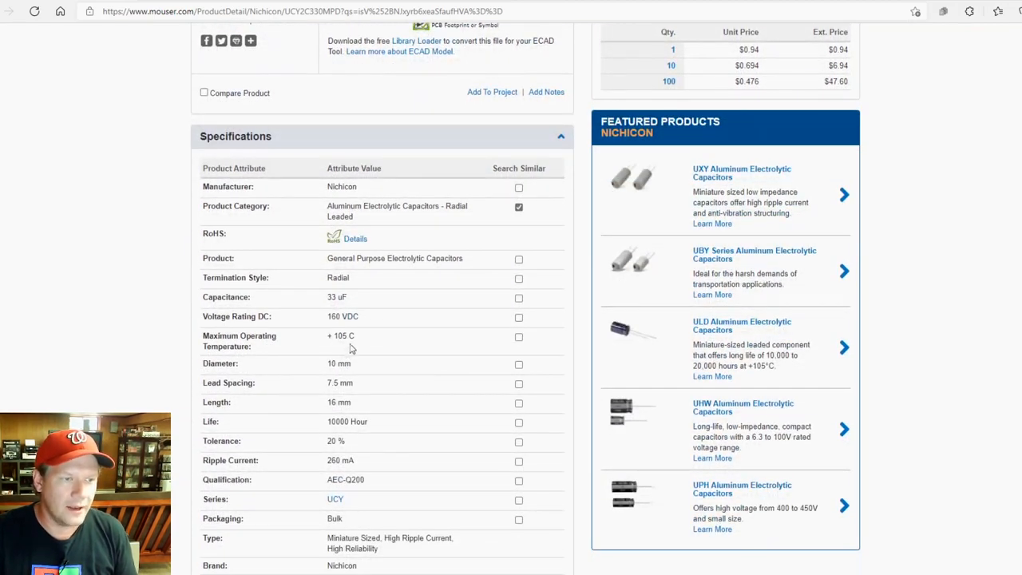
scroll(down, 3)
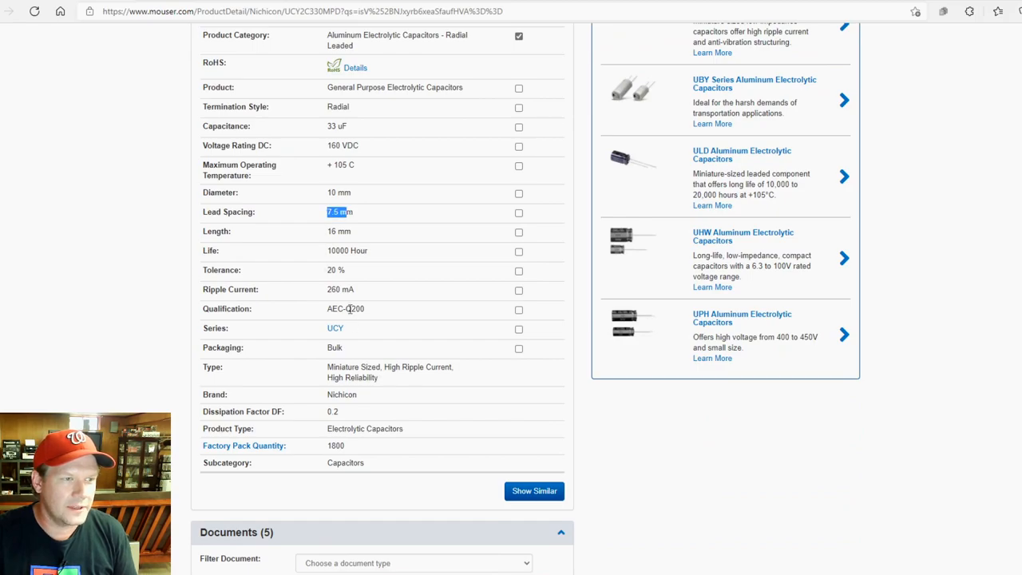
double_click(336, 250)
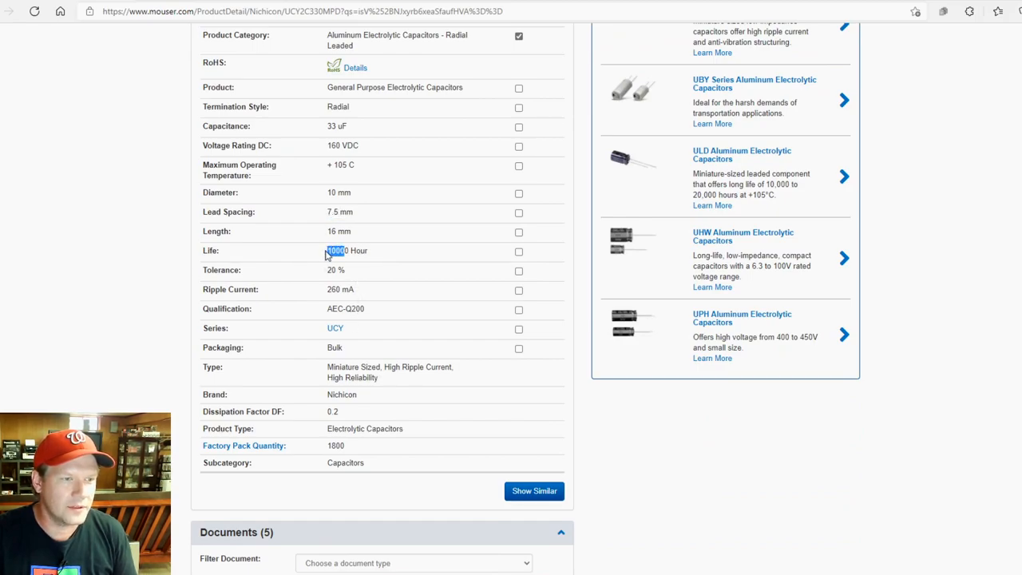
scroll(down, 3)
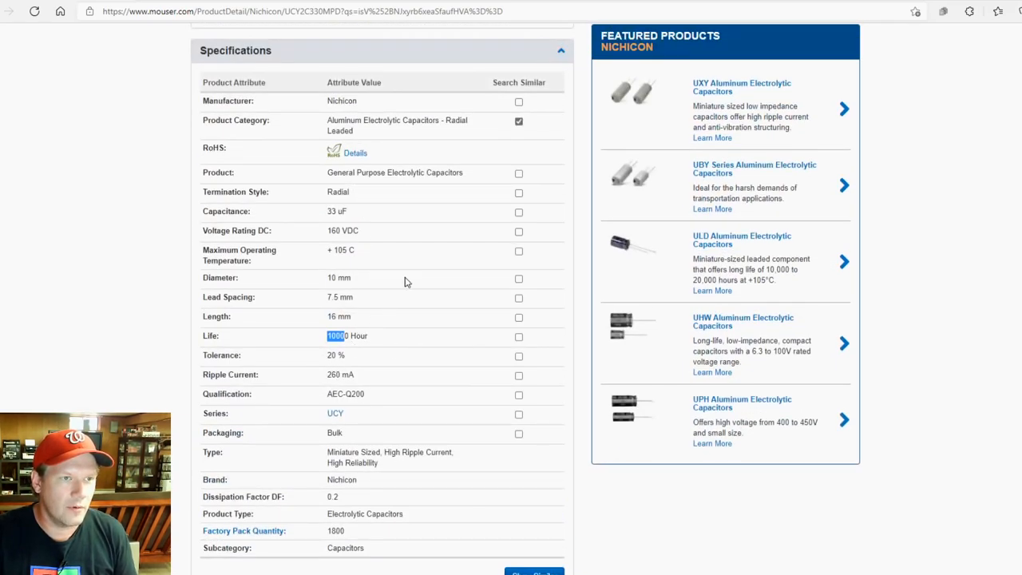
mouse_move(467, 191)
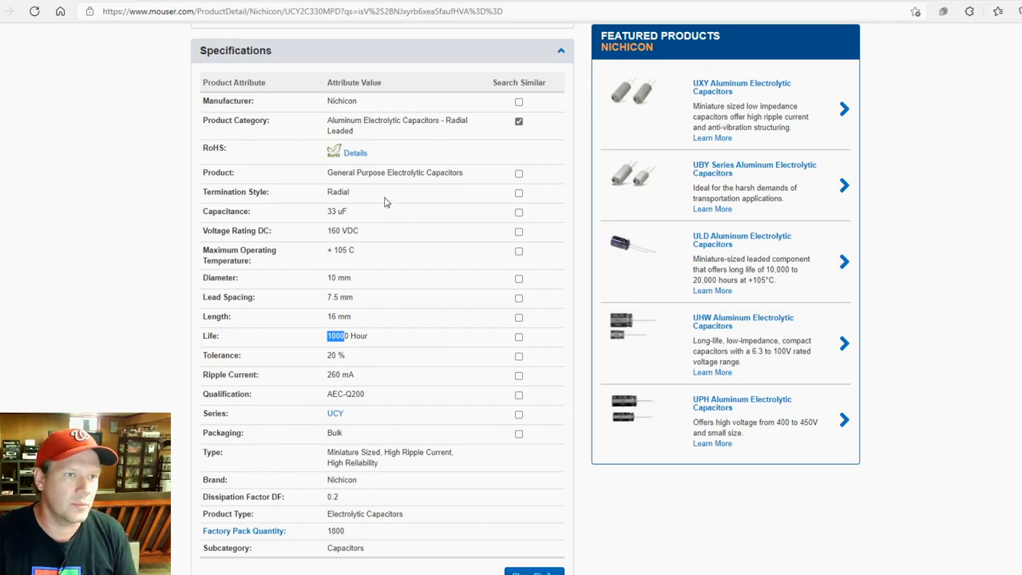
scroll(down, 3)
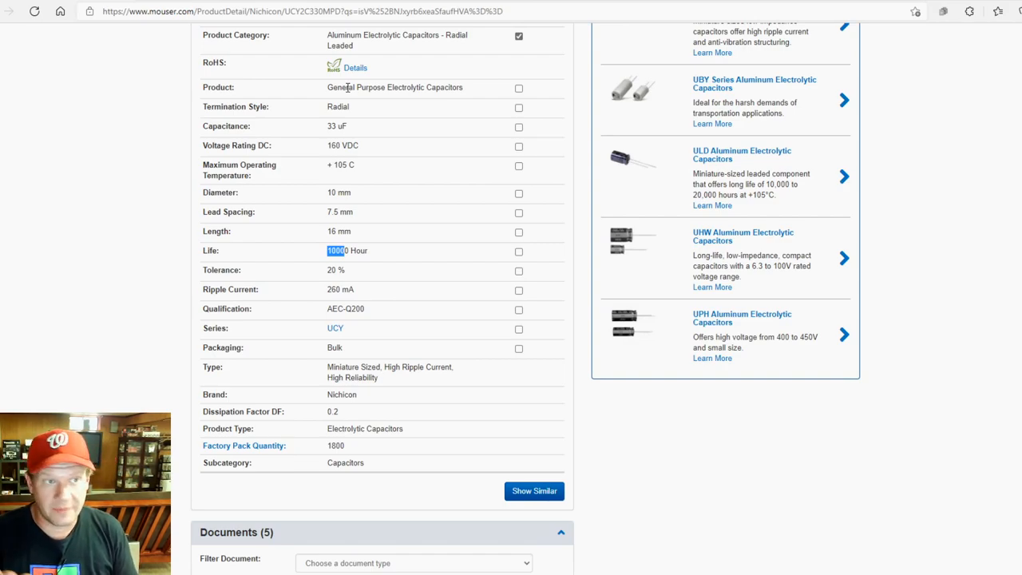
mouse_move(350, 274)
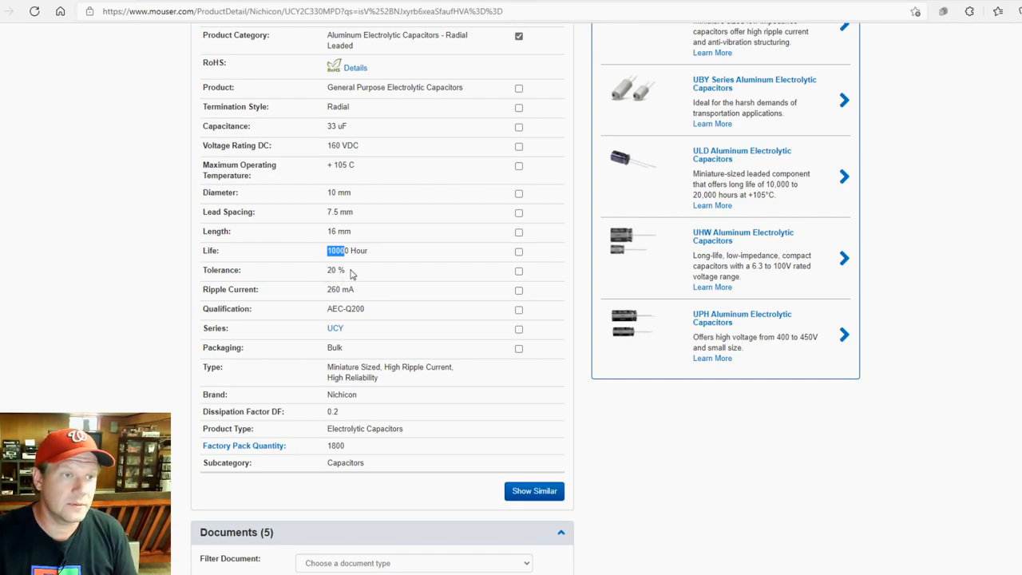
mouse_move(301, 150)
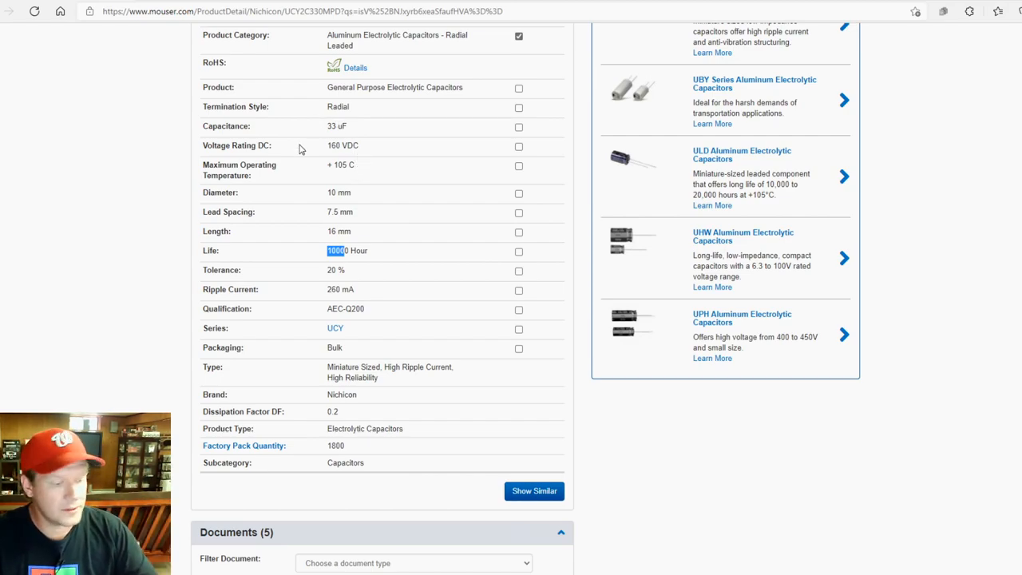
mouse_move(364, 157)
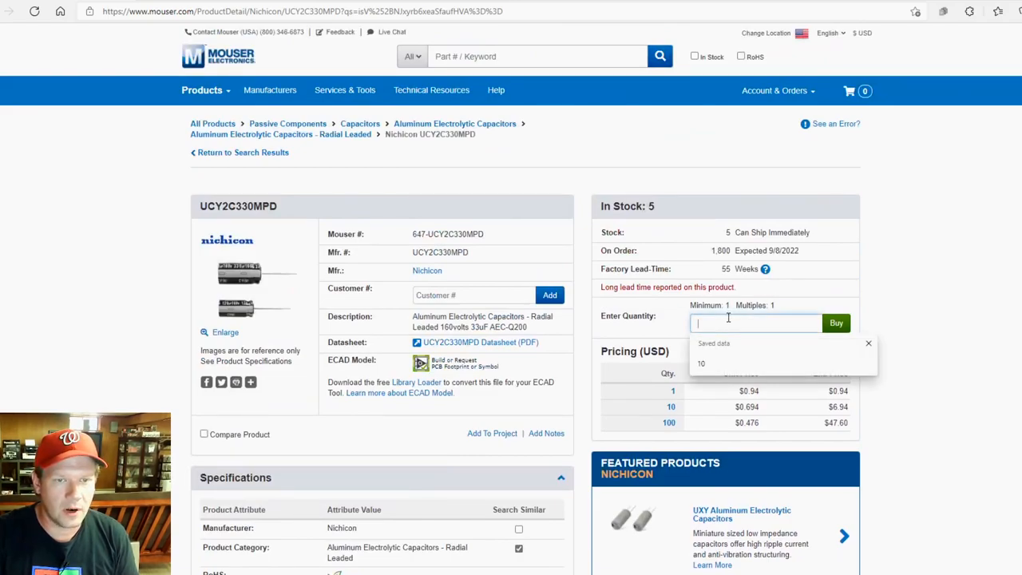
text(1)
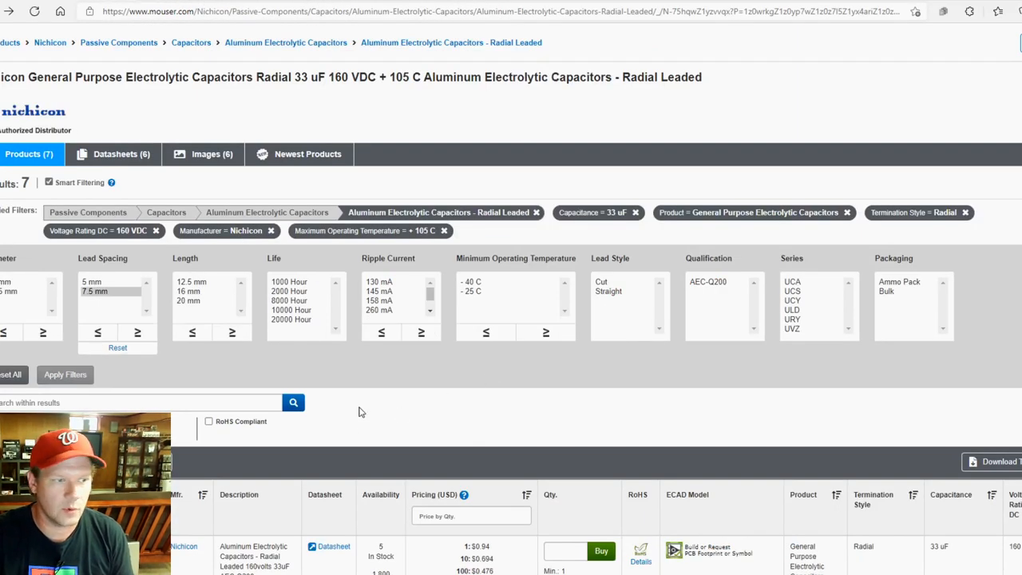
Scroll the filter lists to show the four Panasonic +105 C 33 uF radial capacitors
scroll(down, 3)
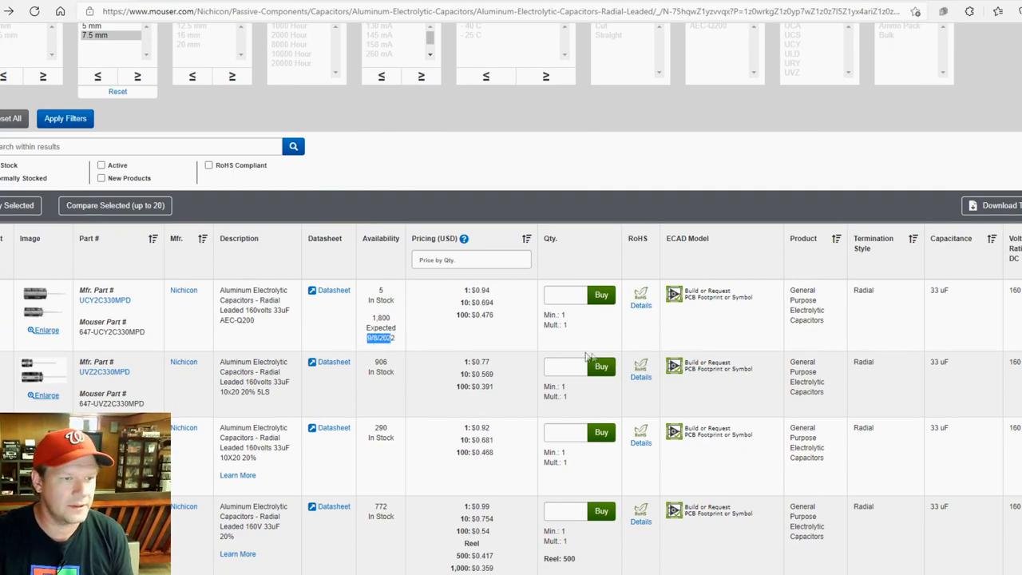
scroll(down, 3)
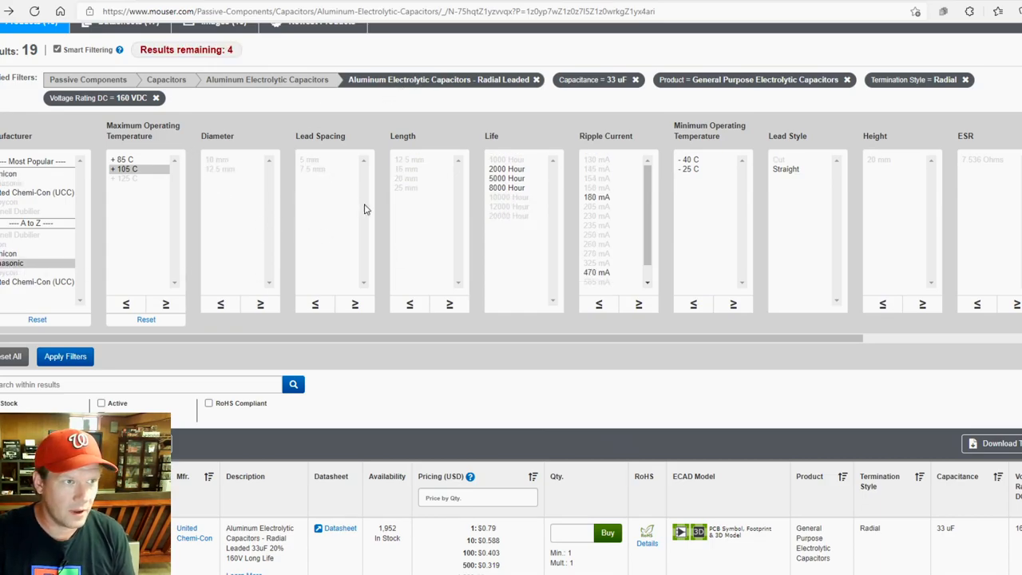
scroll(down, 3)
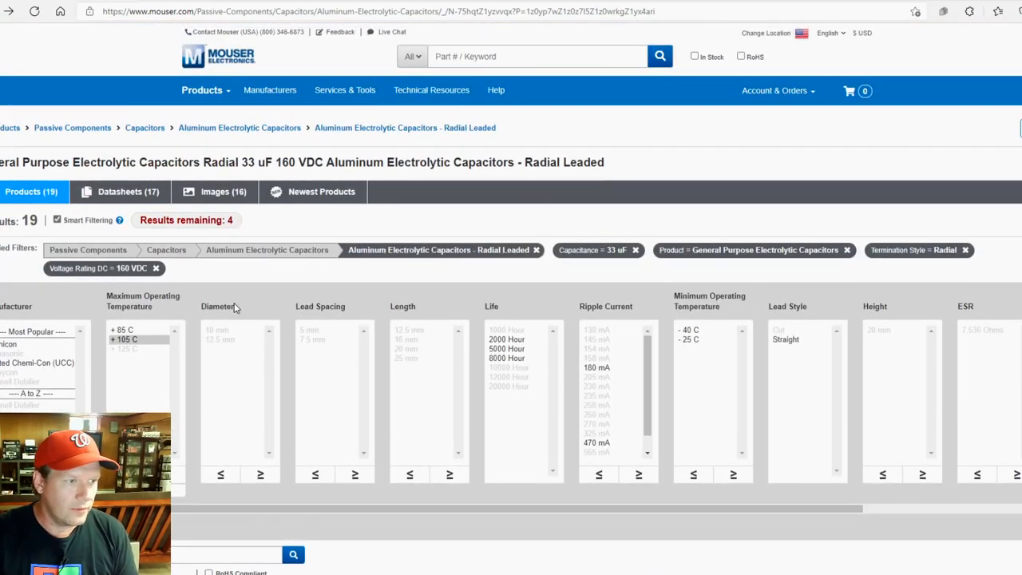
scroll(down, 3)
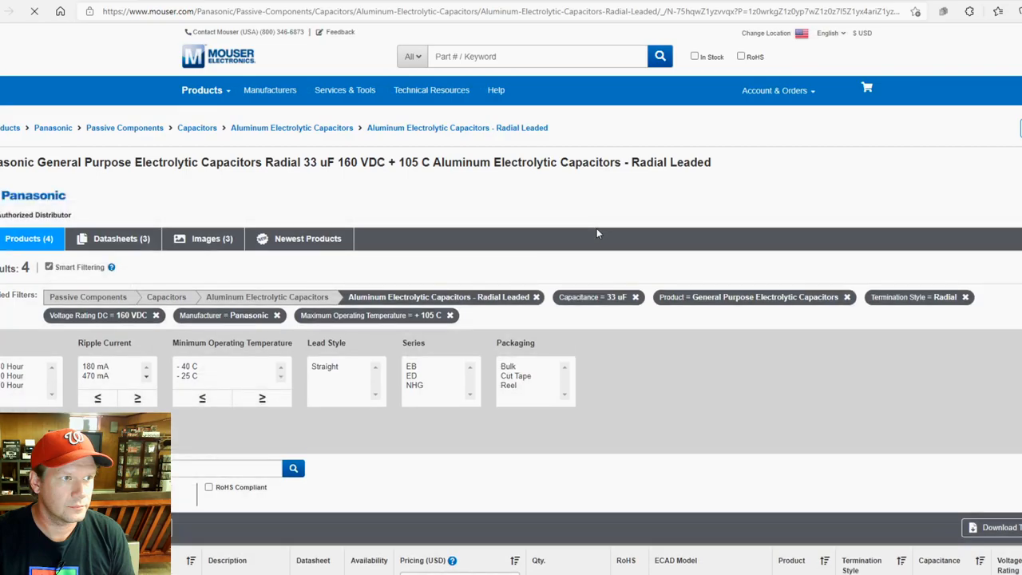
Scroll the Panasonic table sideways to compare life, ripple current and series, and select EEU-ED2C330's quantity
scroll(down, 3)
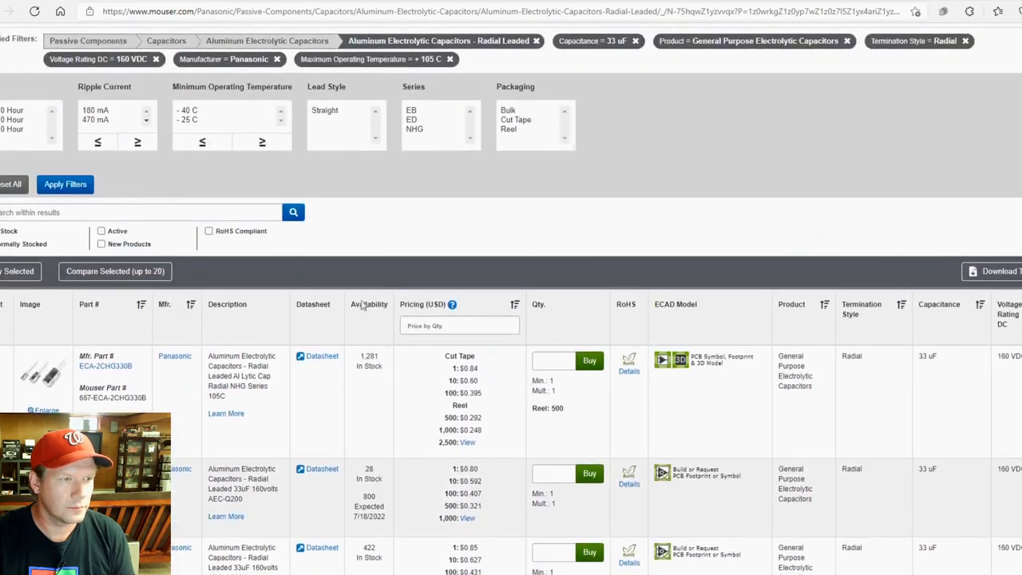
mouse_move(417, 149)
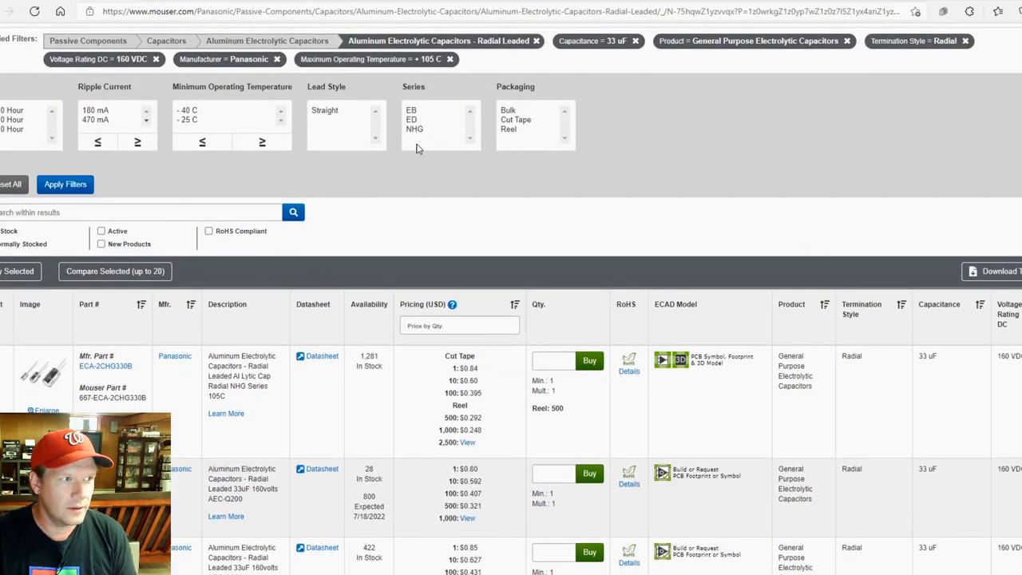
scroll(down, 3)
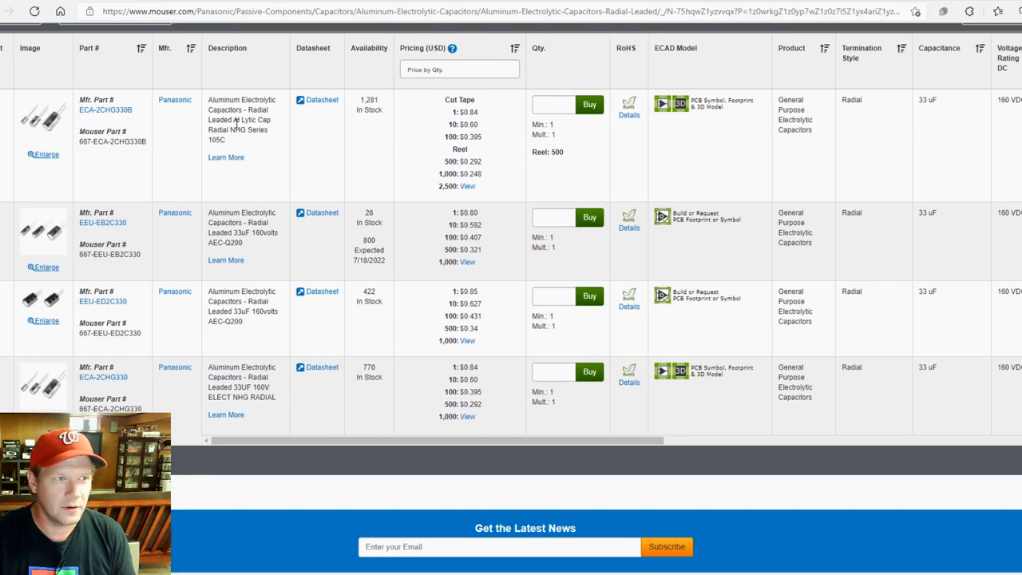
mouse_move(240, 169)
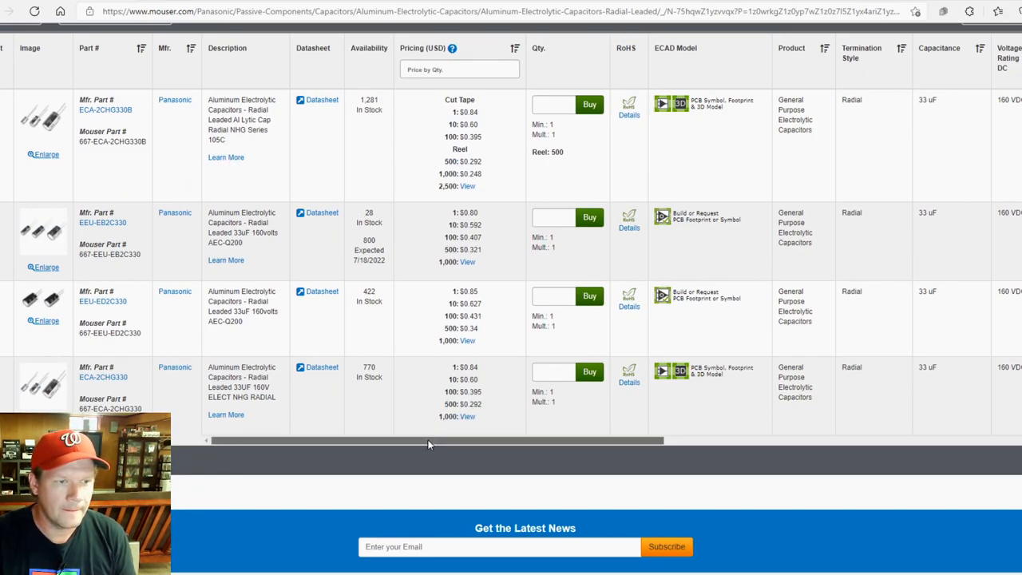
scroll(right, 3)
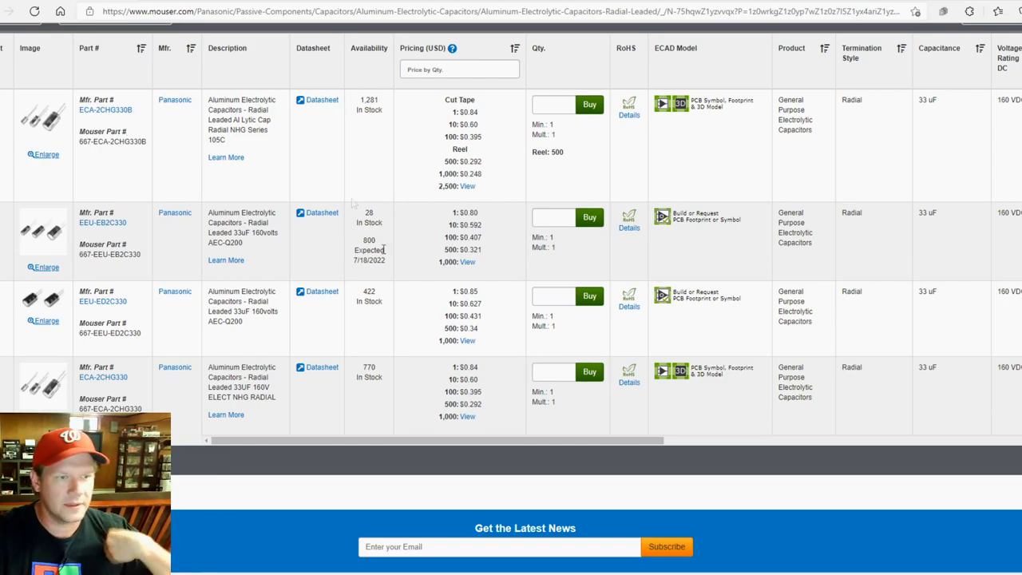
mouse_move(639, 323)
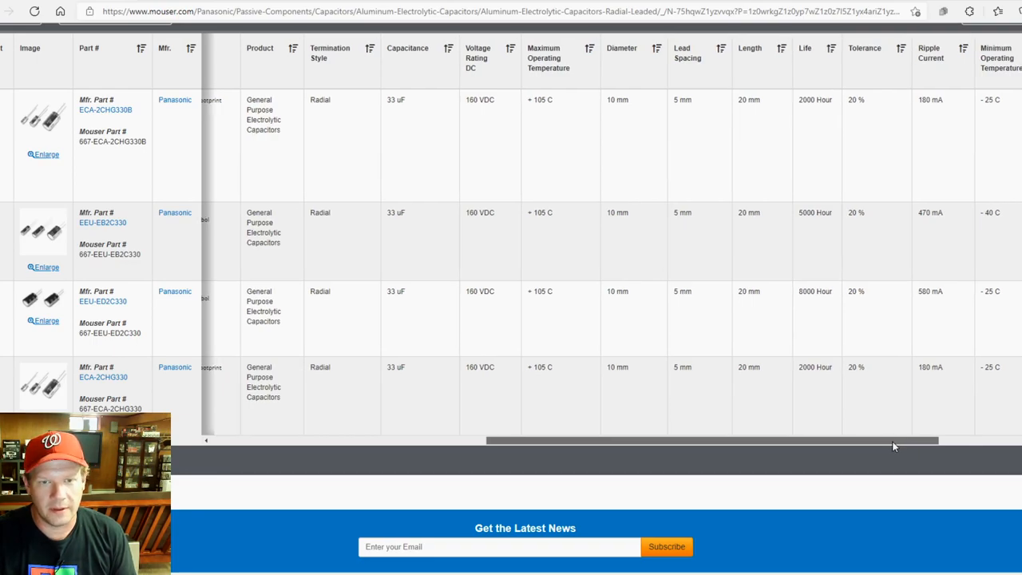
scroll(right, 3)
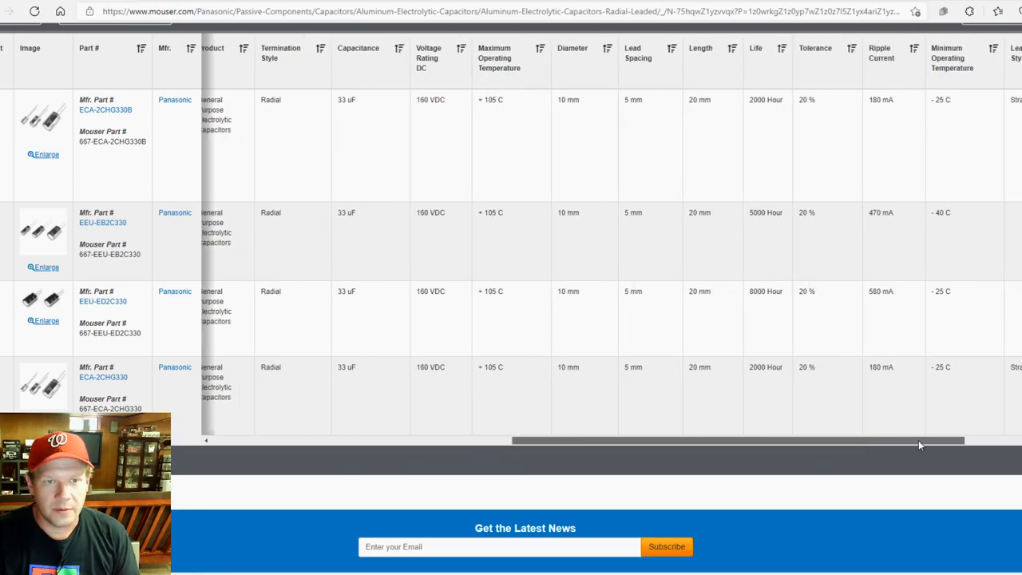
scroll(left, 3)
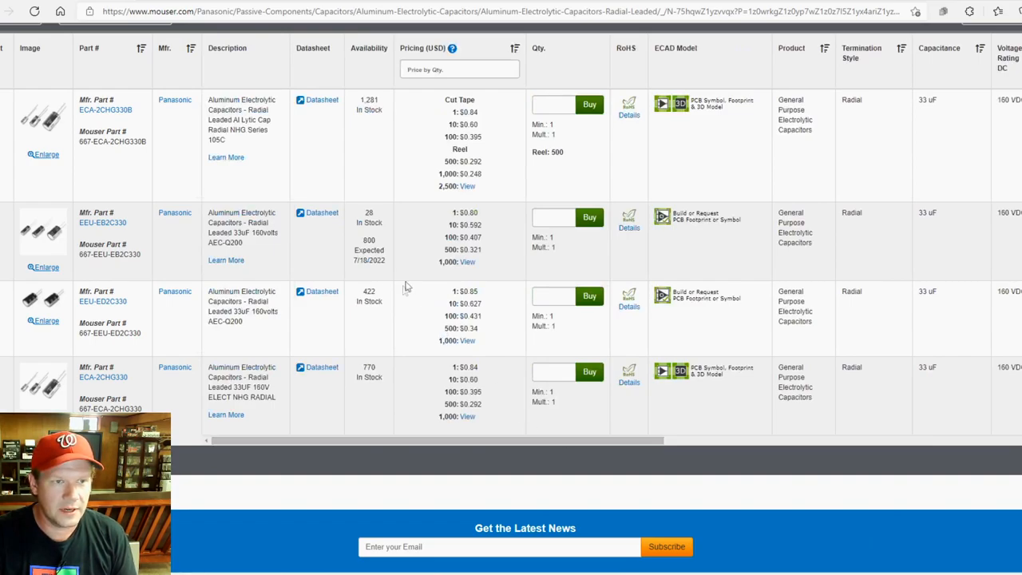
mouse_move(24, 276)
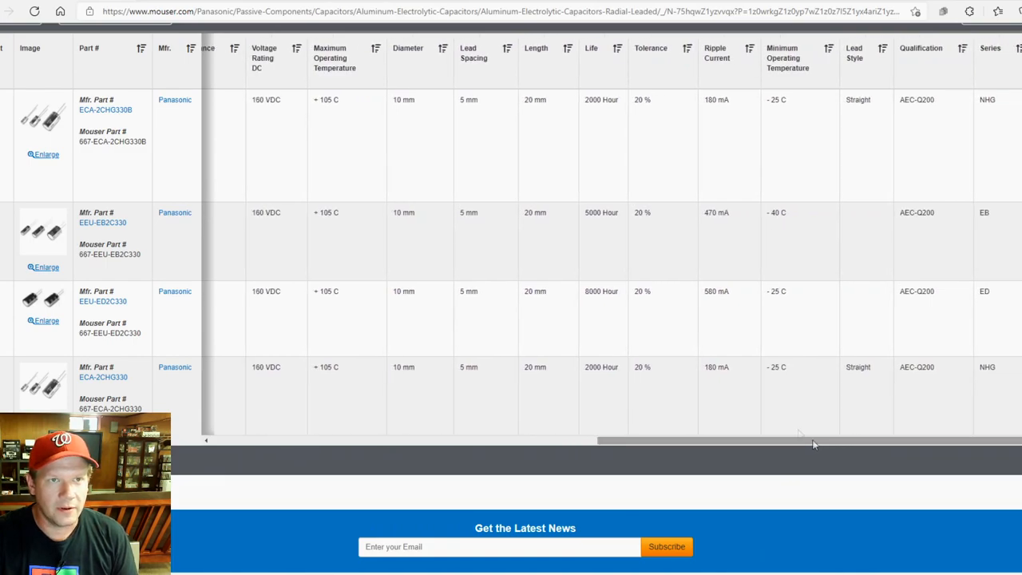
double_click(599, 290)
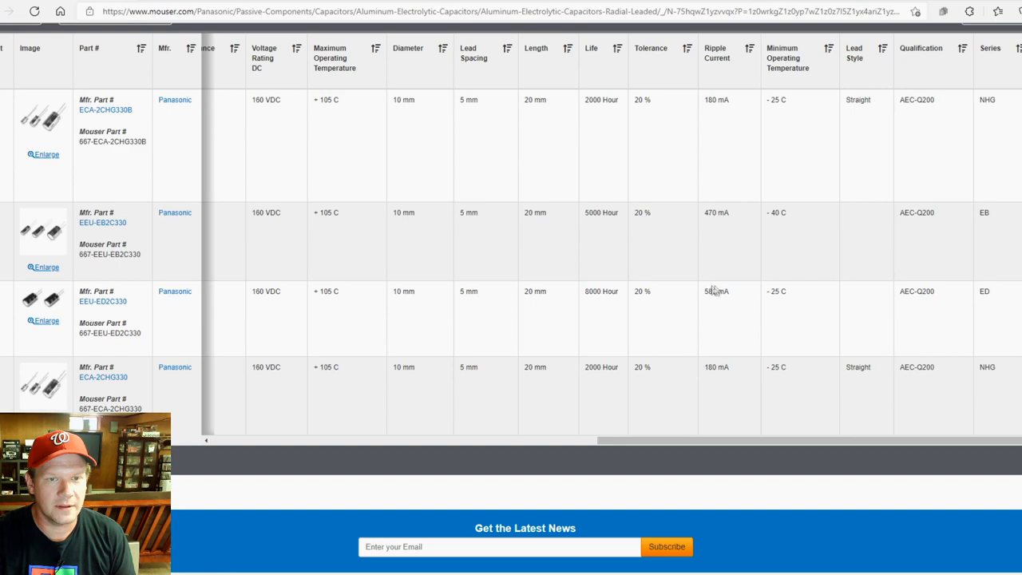
mouse_move(791, 299)
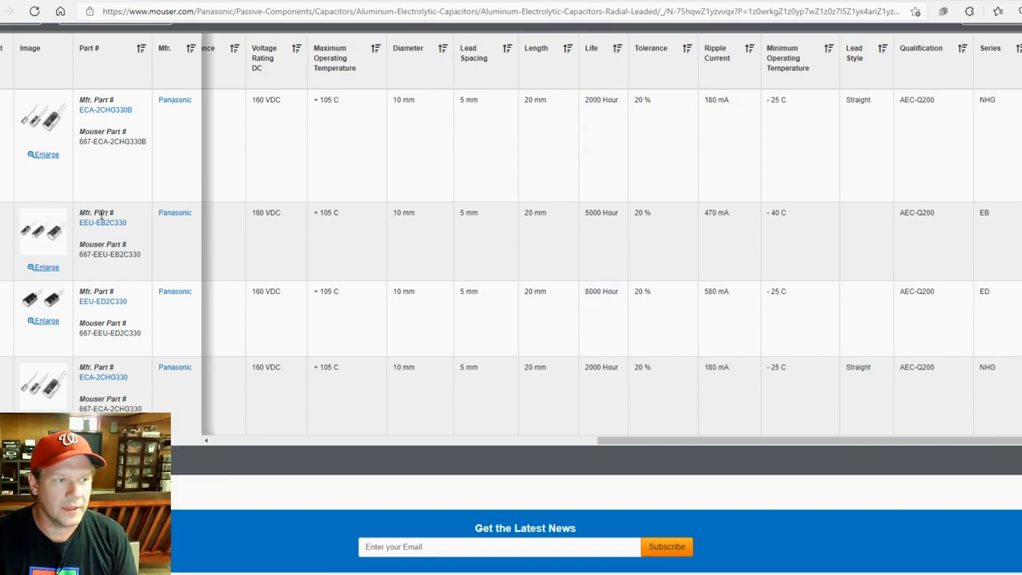
mouse_move(125, 318)
text(1)
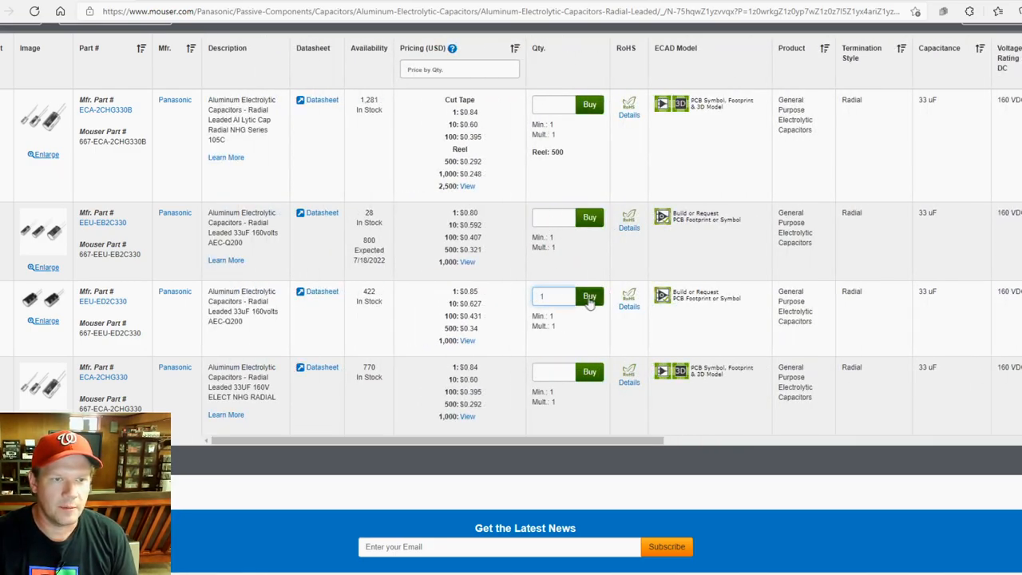
Buy one EEU-ED2C330, view the $0.85 cart, and close Add to Project unchosen
click(590, 297)
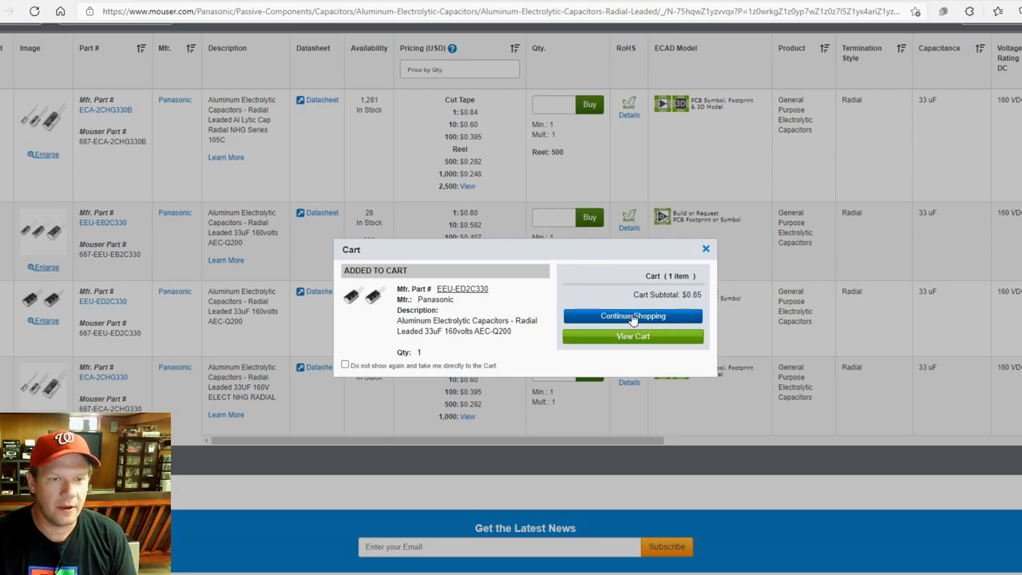
click(632, 335)
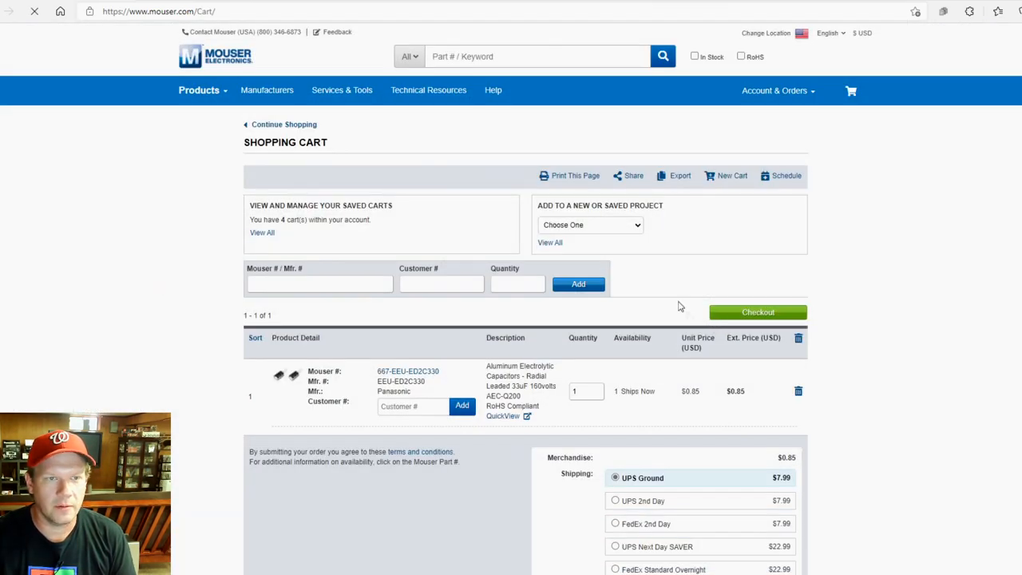
scroll(down, 3)
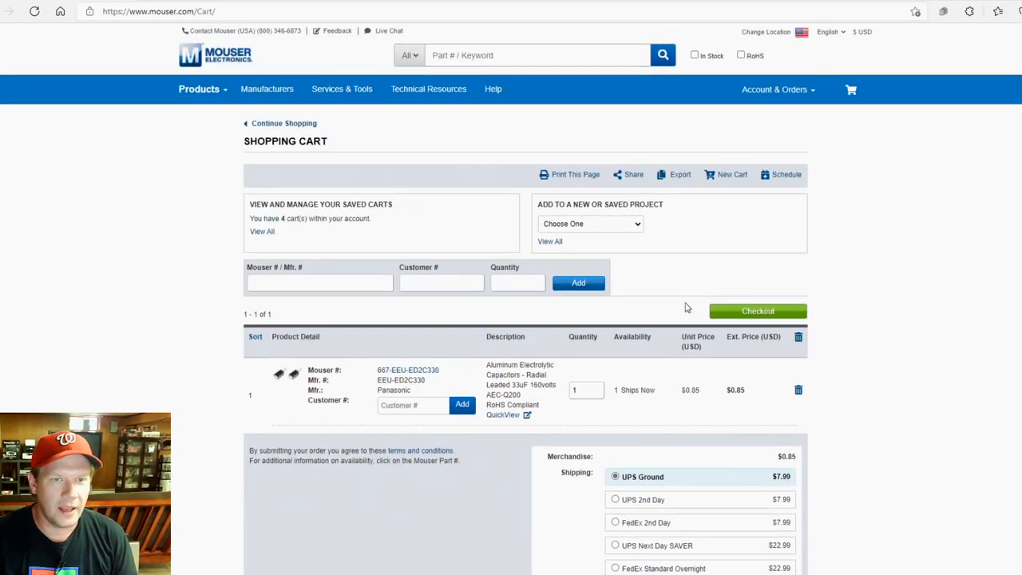
click(591, 224)
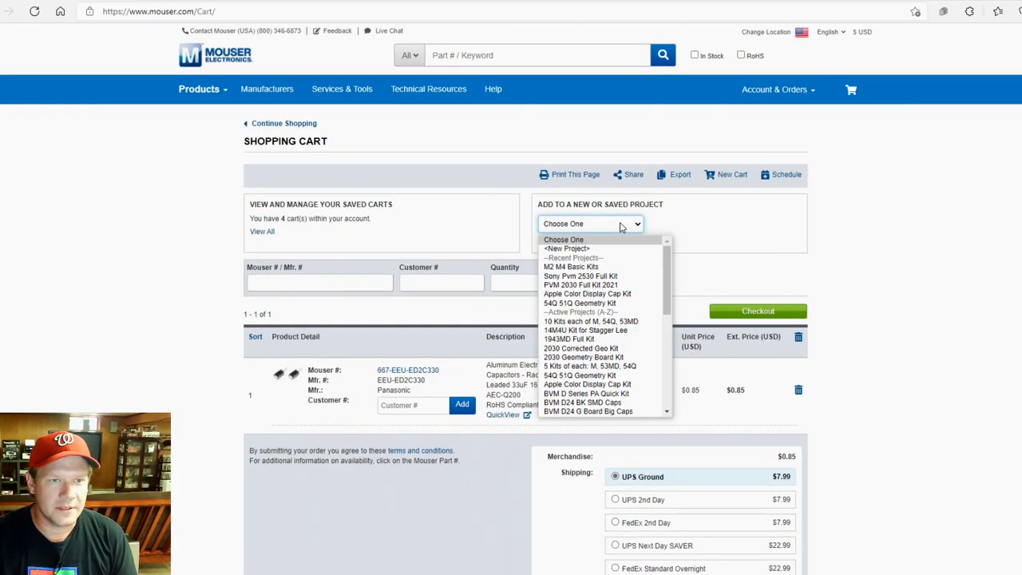
click(591, 224)
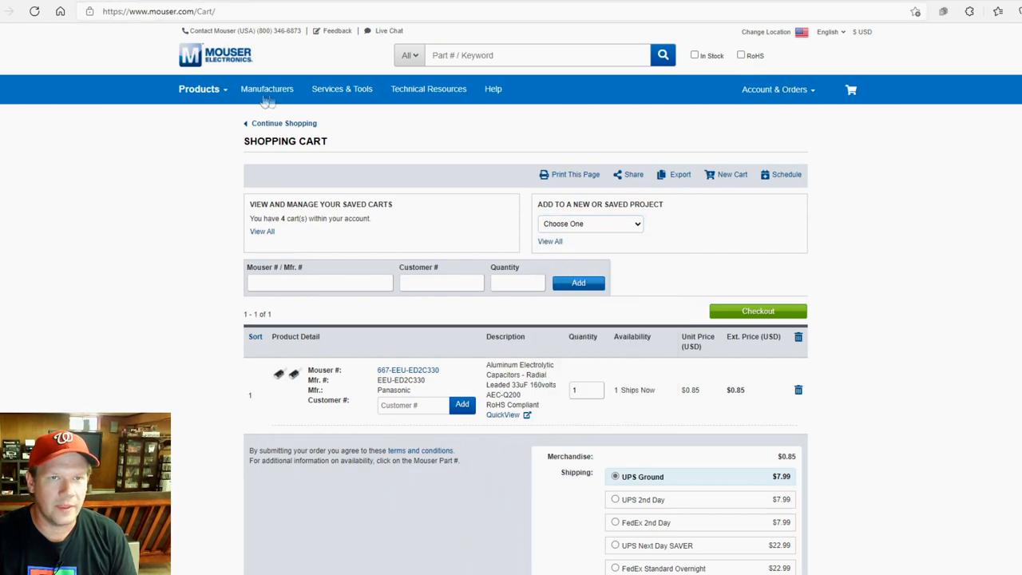
mouse_move(545, 131)
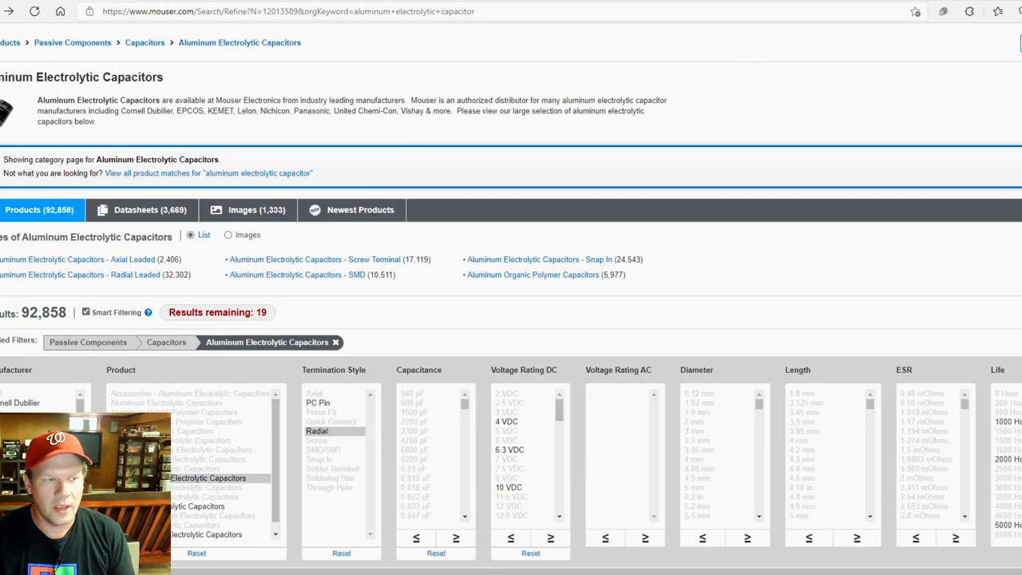
mouse_move(601, 433)
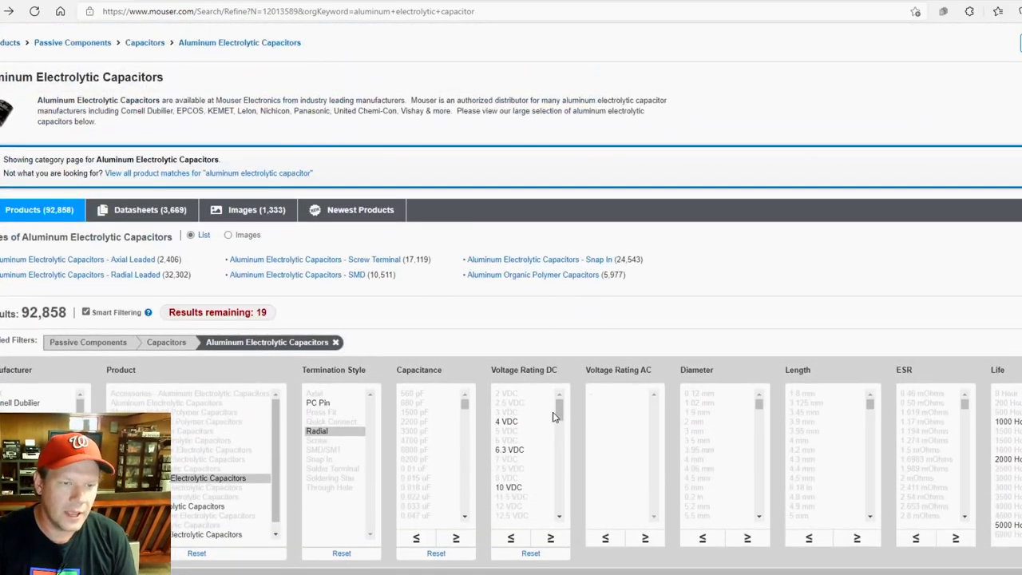
Pick 10 uF capacitance and apply the filters, leaving 11 results
scroll(down, 3)
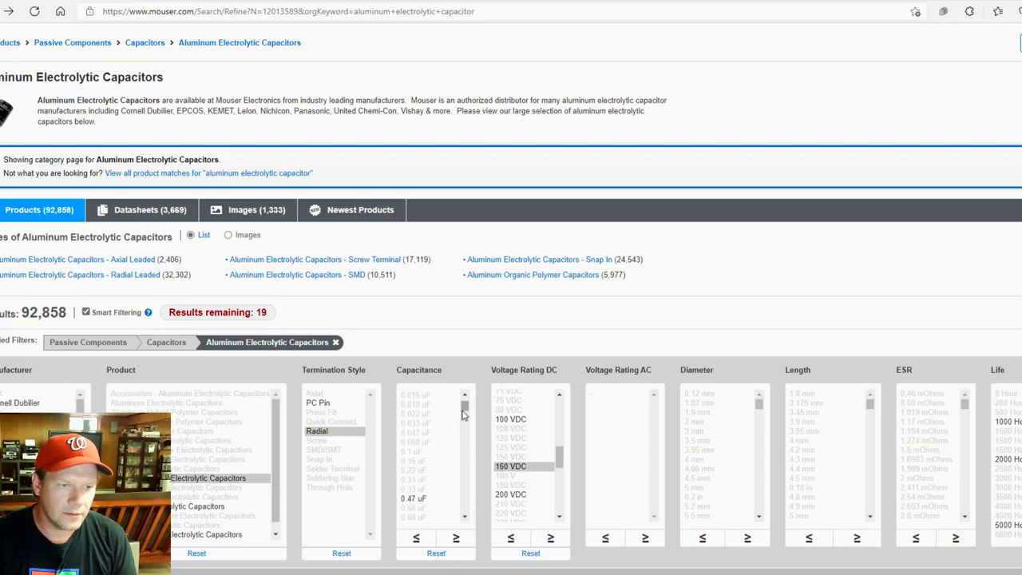
scroll(down, 3)
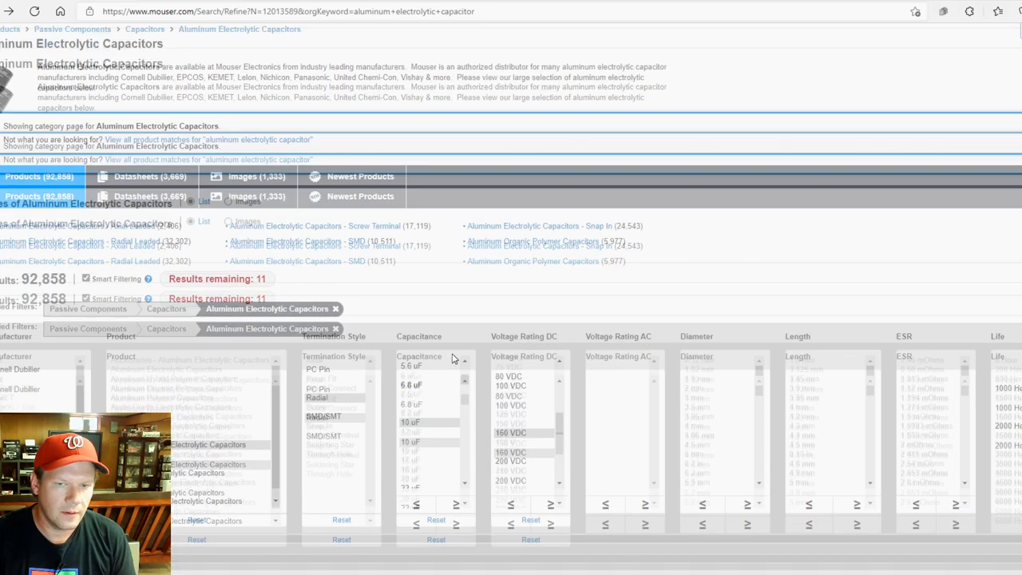
click(66, 334)
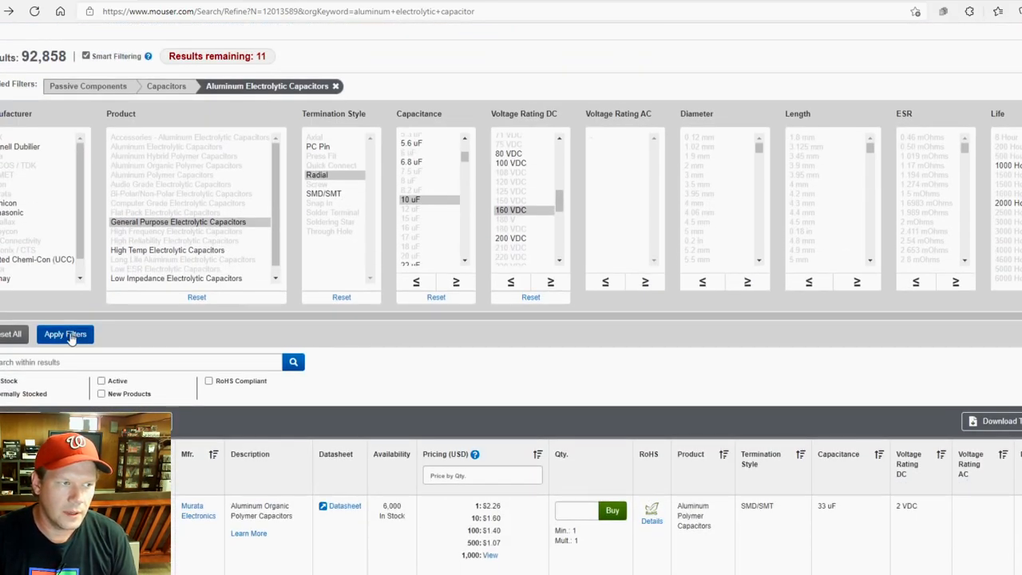
click(65, 334)
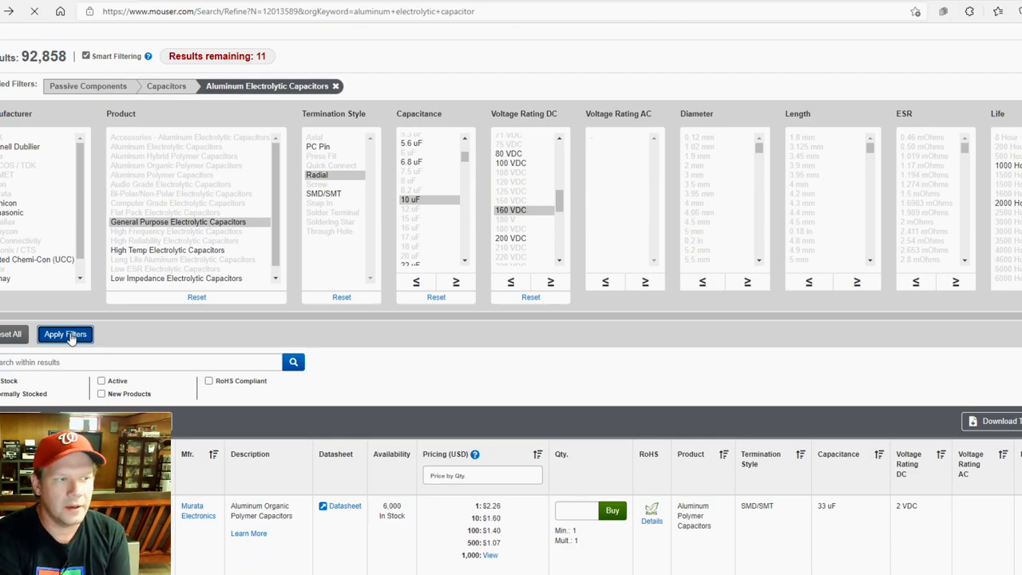
click(66, 334)
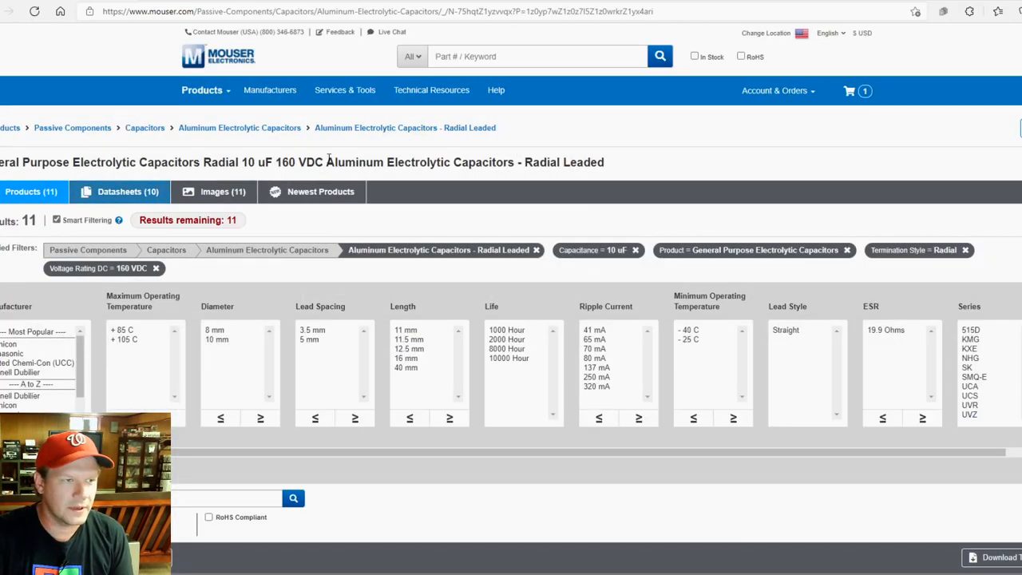
Restrict to 3.5 mm lead spacing, arriving at Nichicon UVZ2C100MPD with 497 in stock
scroll(down, 3)
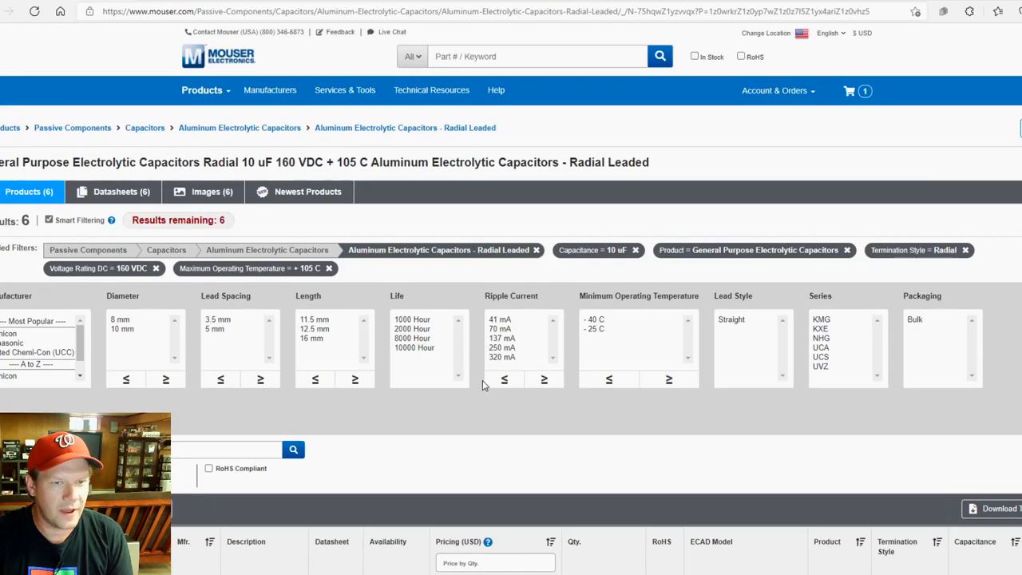
mouse_move(120, 395)
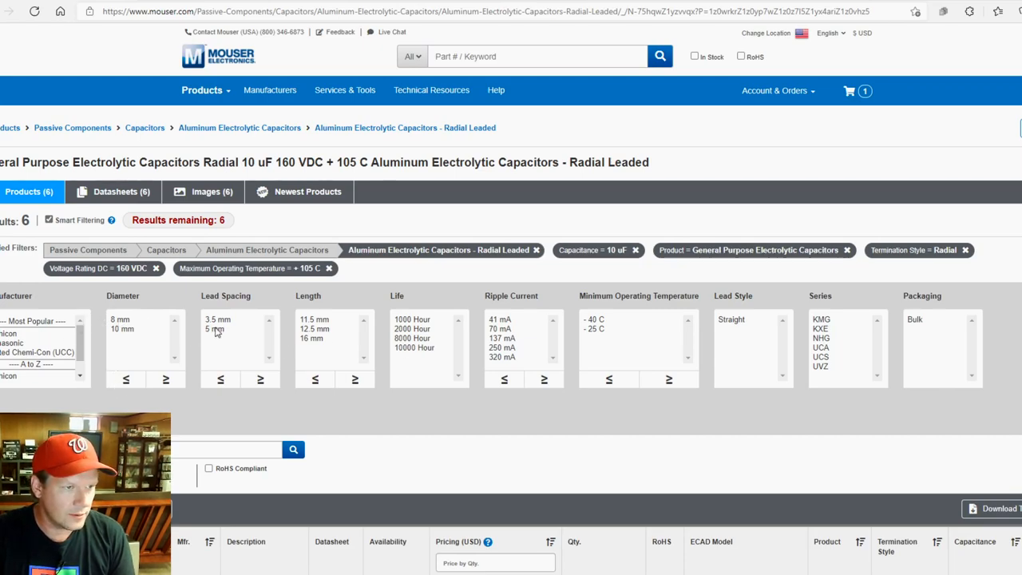
click(215, 329)
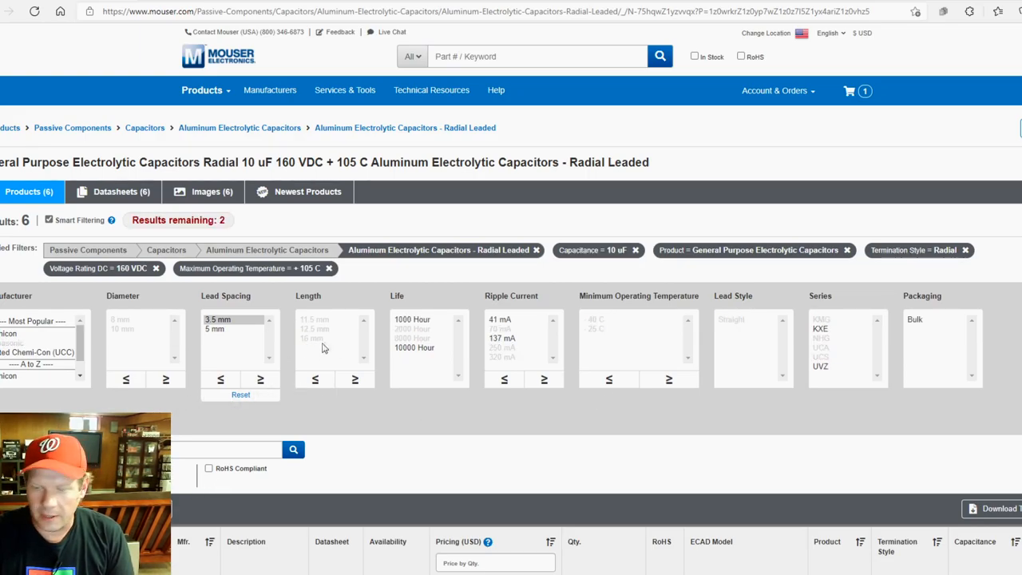
scroll(down, 3)
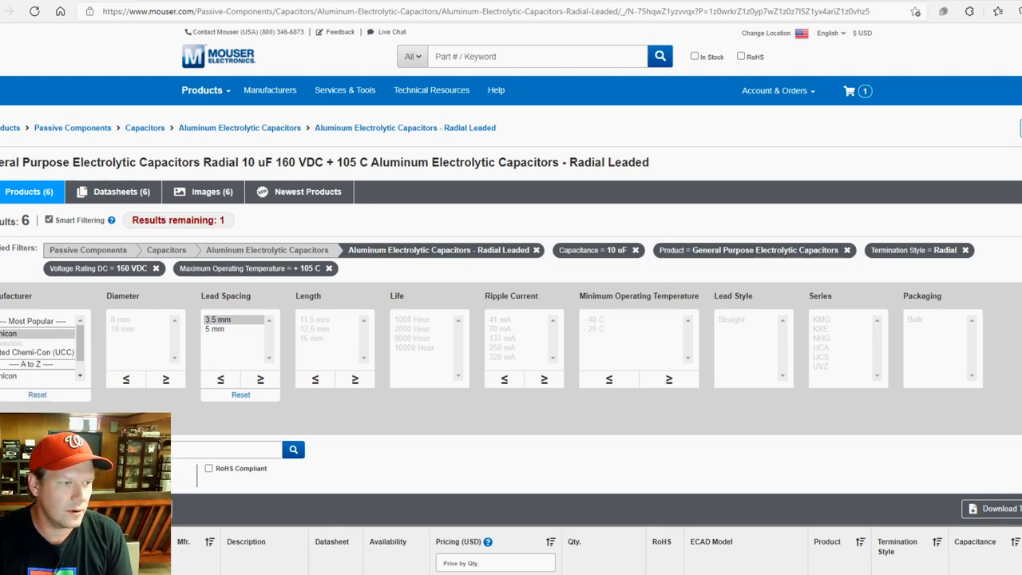
scroll(down, 3)
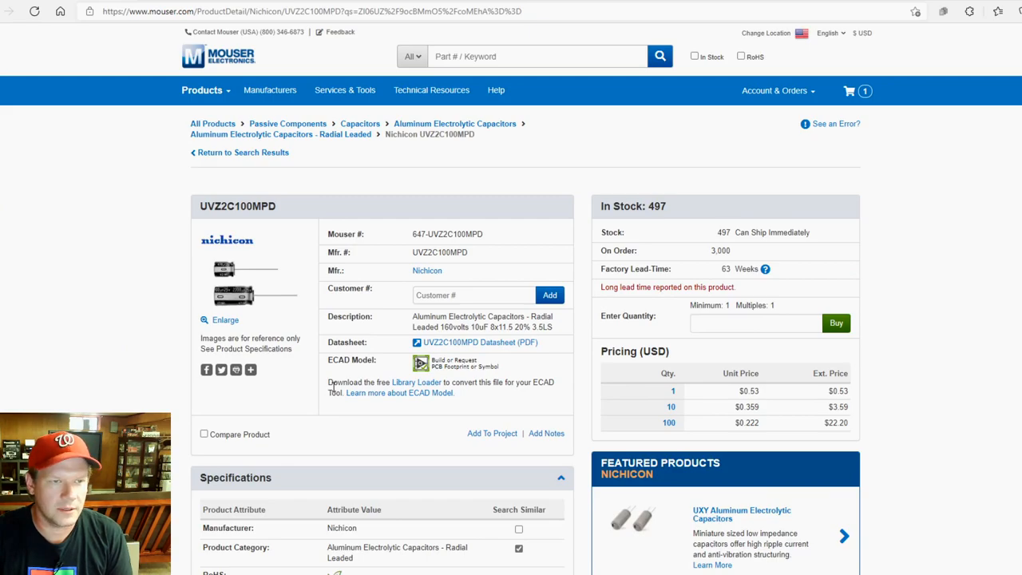
Read the UVZ2C100MPD specifications, then return to the 10 µF 160 VDC radial results
scroll(down, 3)
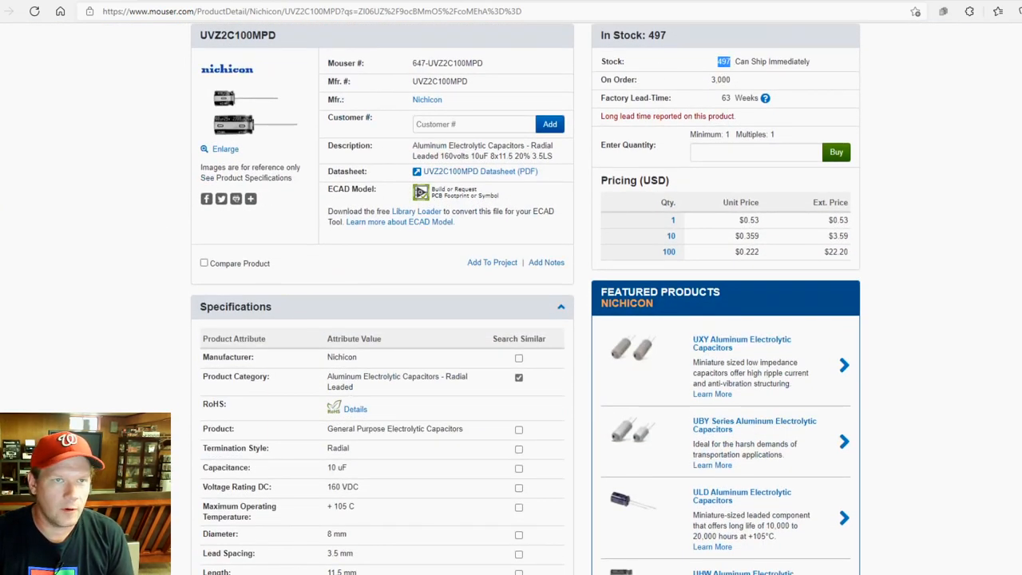
scroll(down, 3)
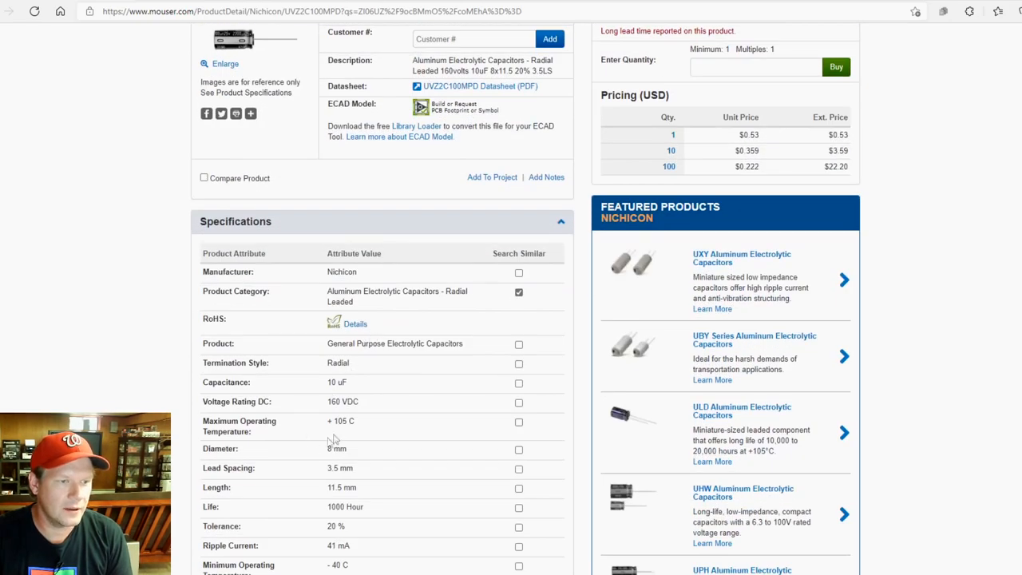
double_click(336, 382)
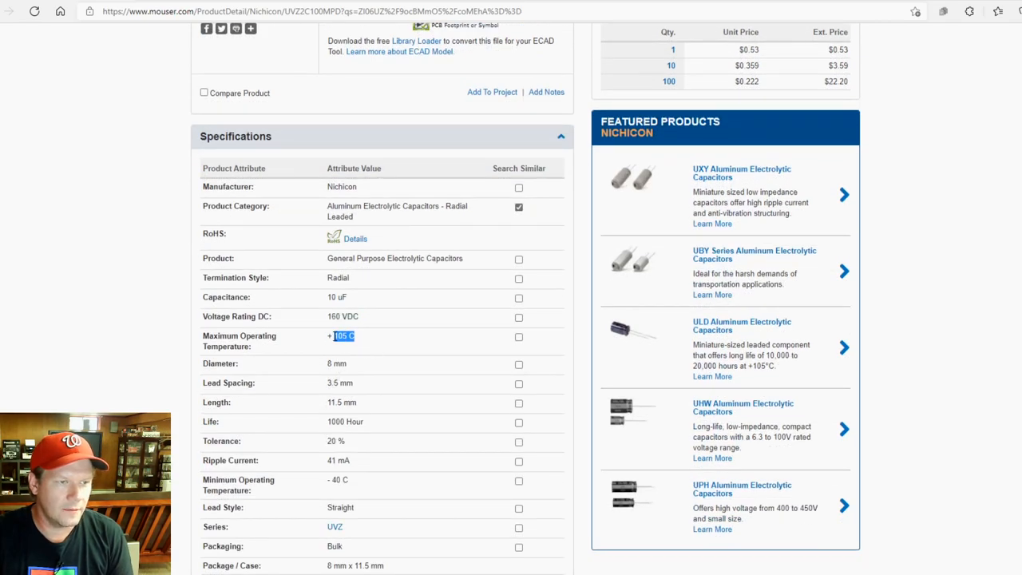
scroll(down, 3)
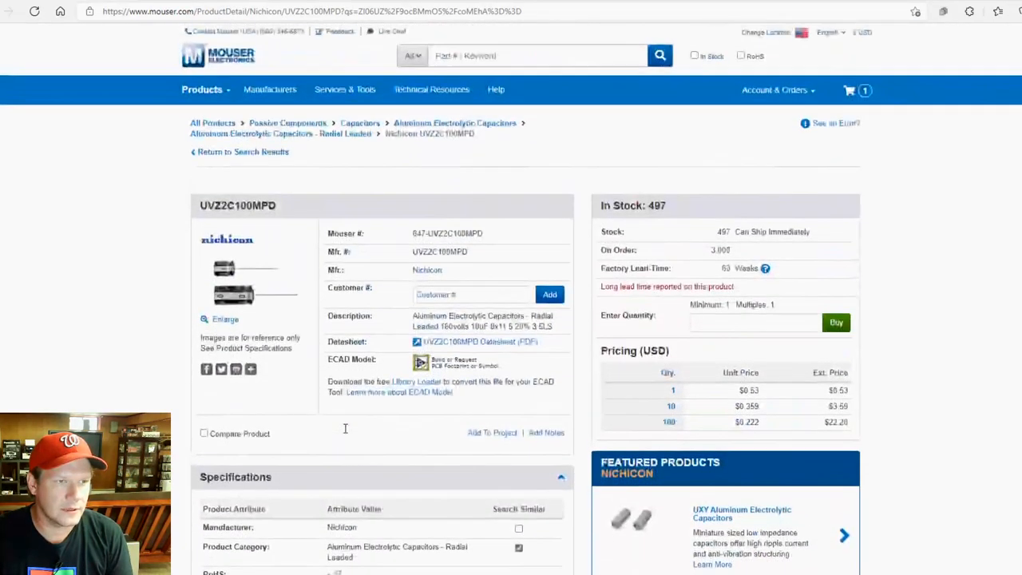
scroll(down, 3)
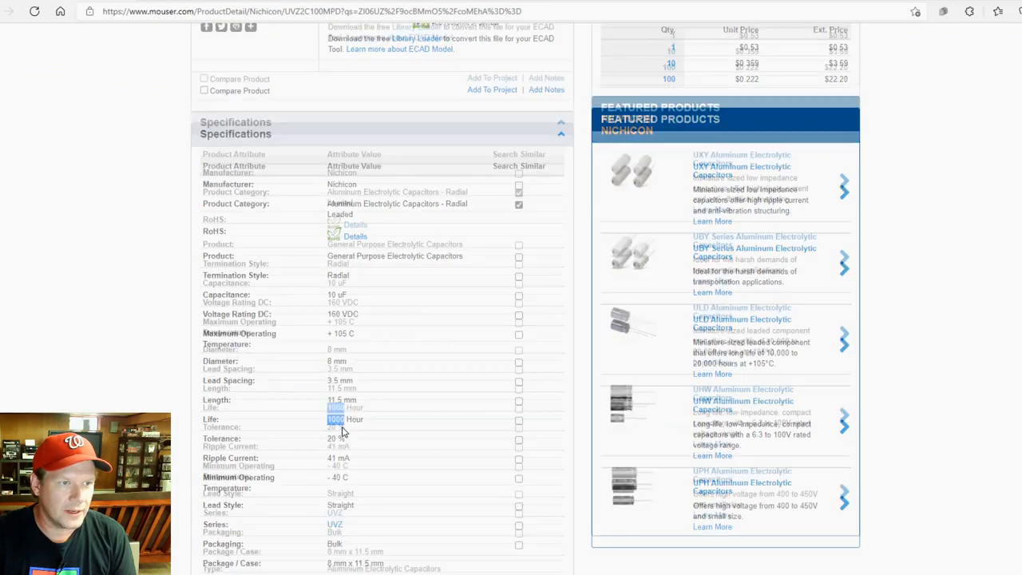
scroll(down, 3)
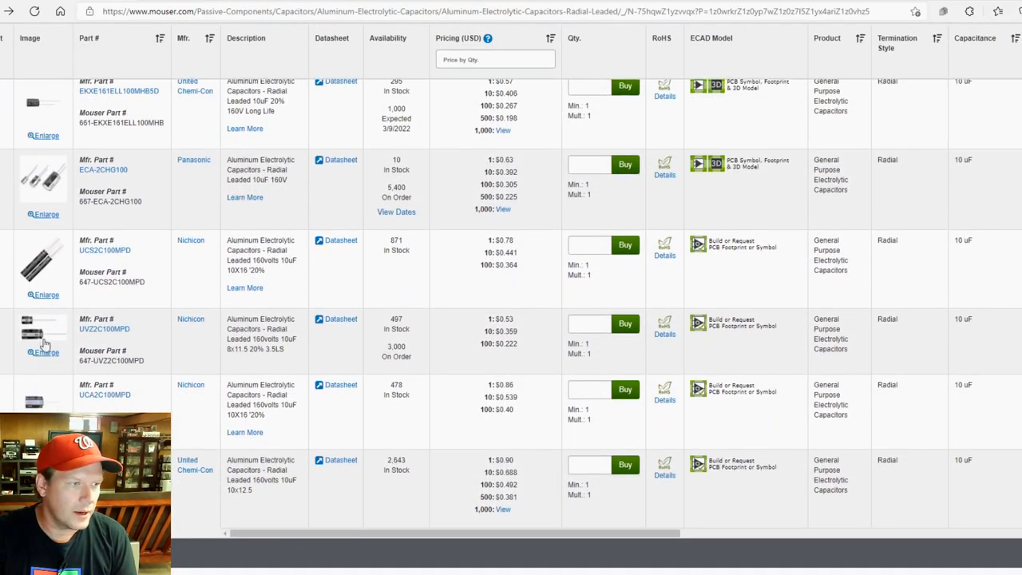
mouse_move(431, 408)
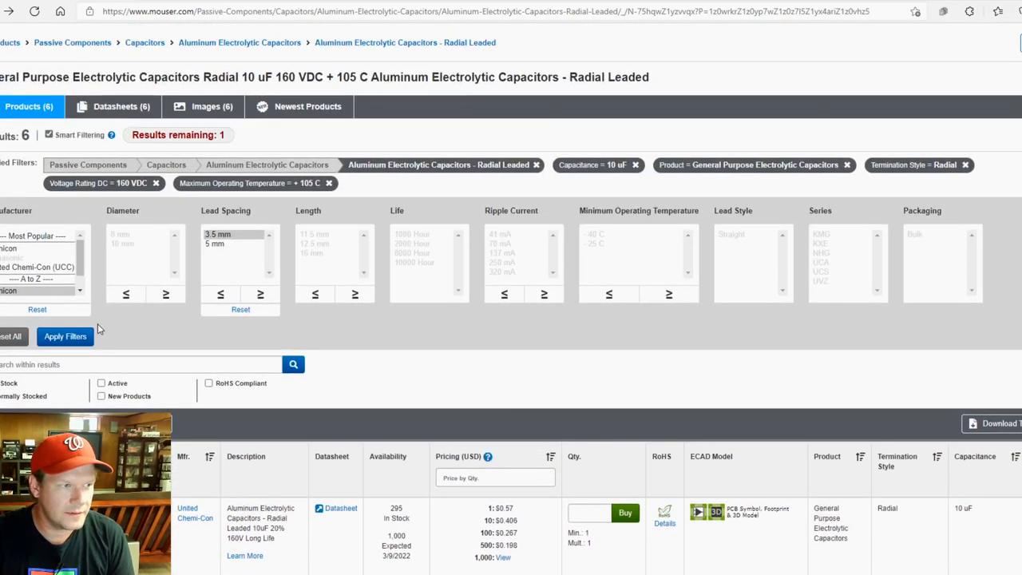
Scroll the filtered results to locate the Nichicon UCA2C100MPD row and its Qty box
scroll(down, 3)
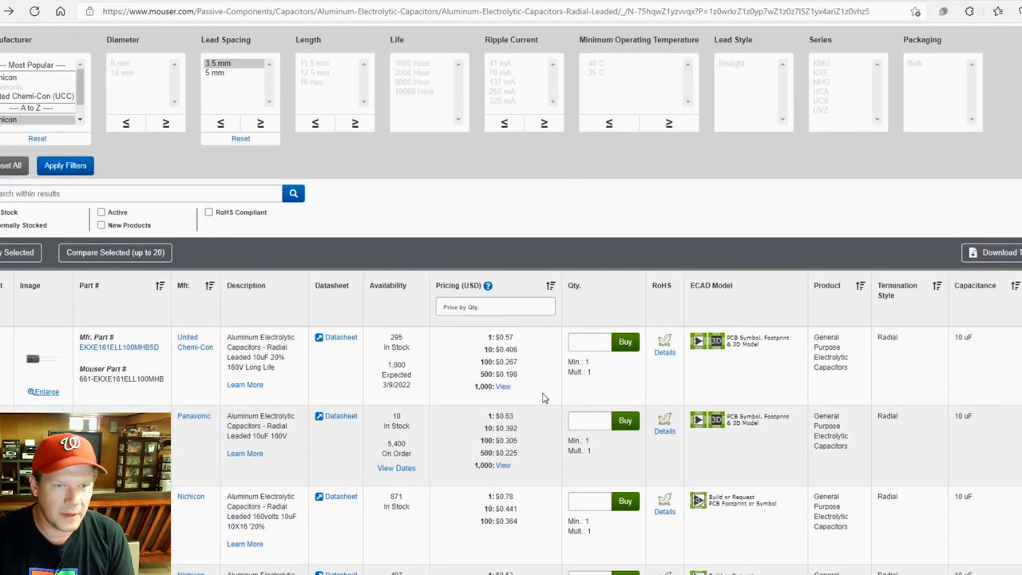
scroll(down, 3)
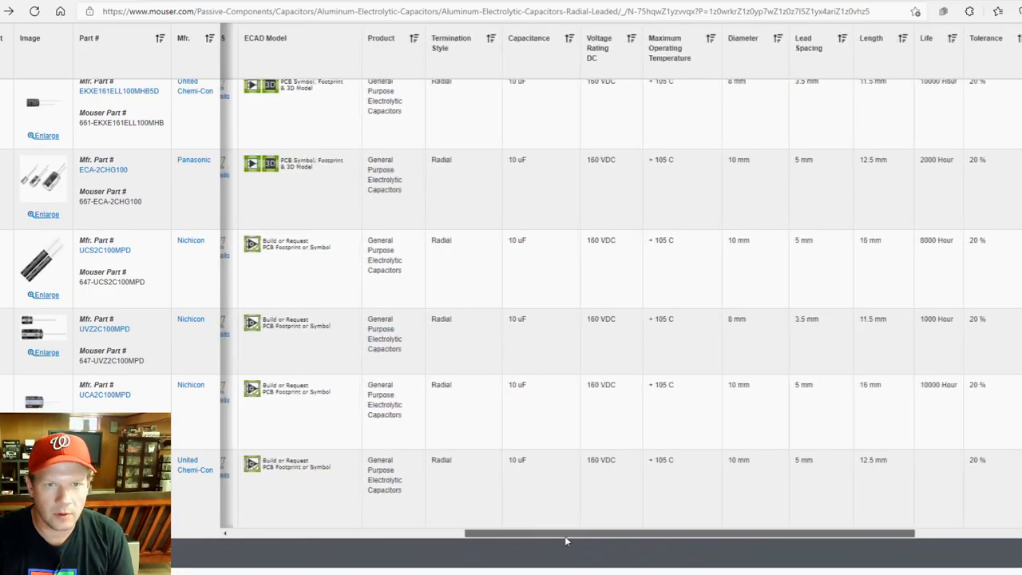
drag(568, 533, 603, 533)
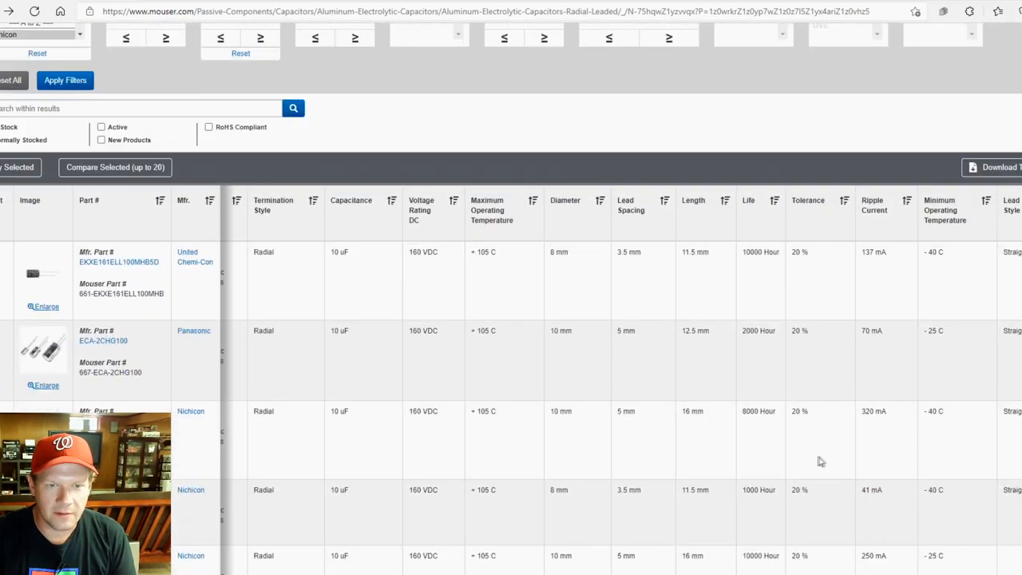
scroll(down, 3)
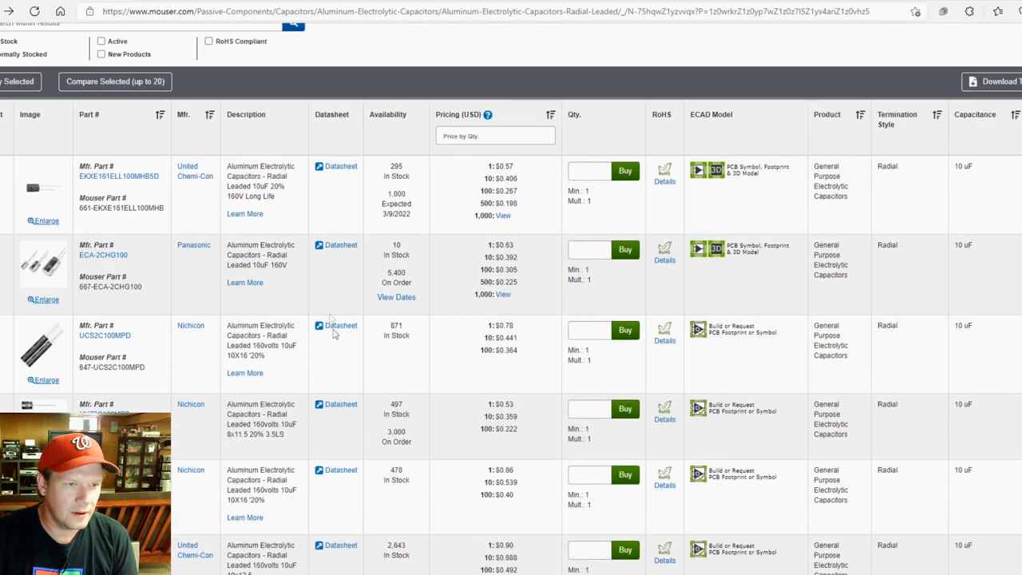
mouse_move(397, 266)
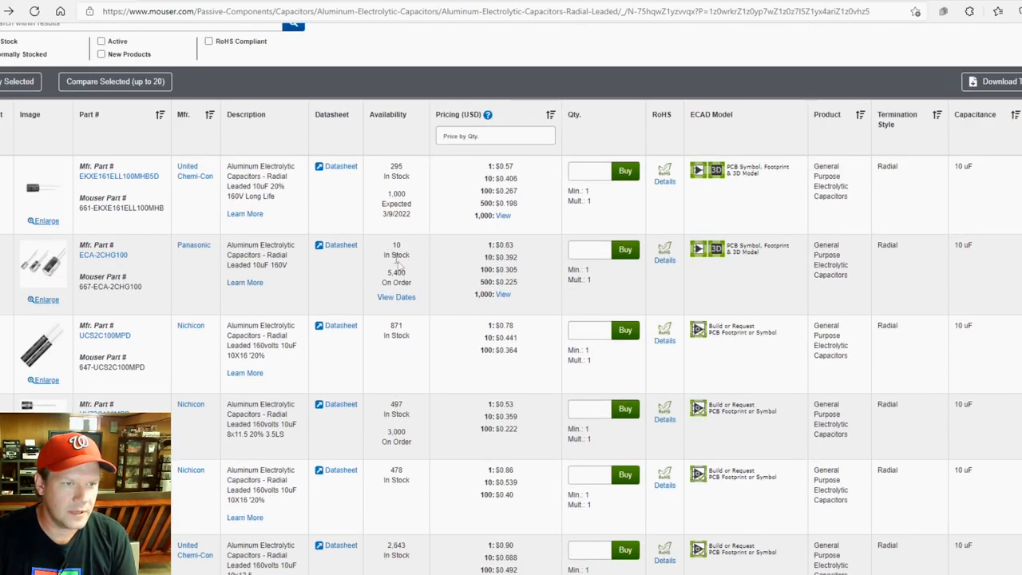
scroll(down, 3)
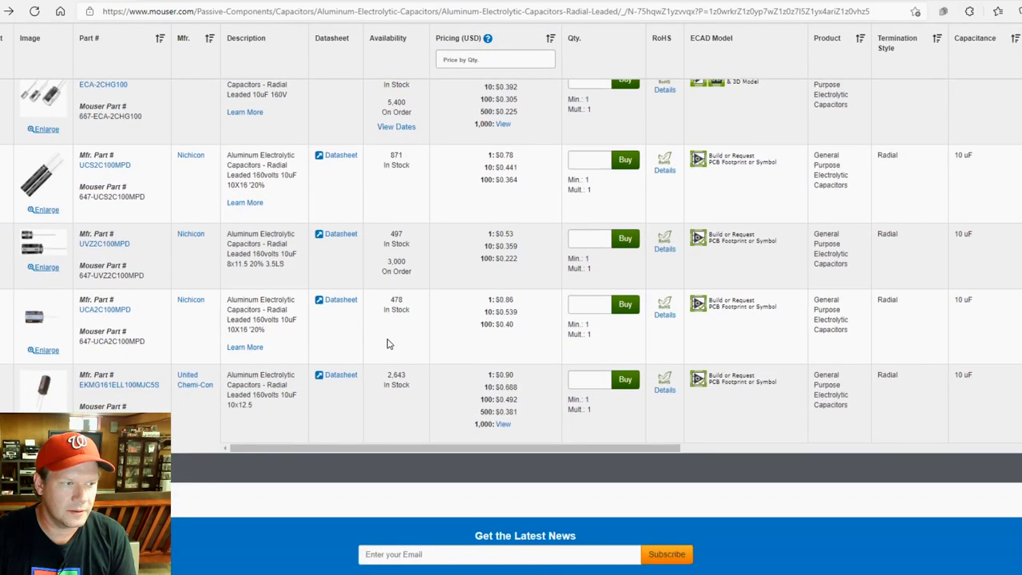
mouse_move(474, 444)
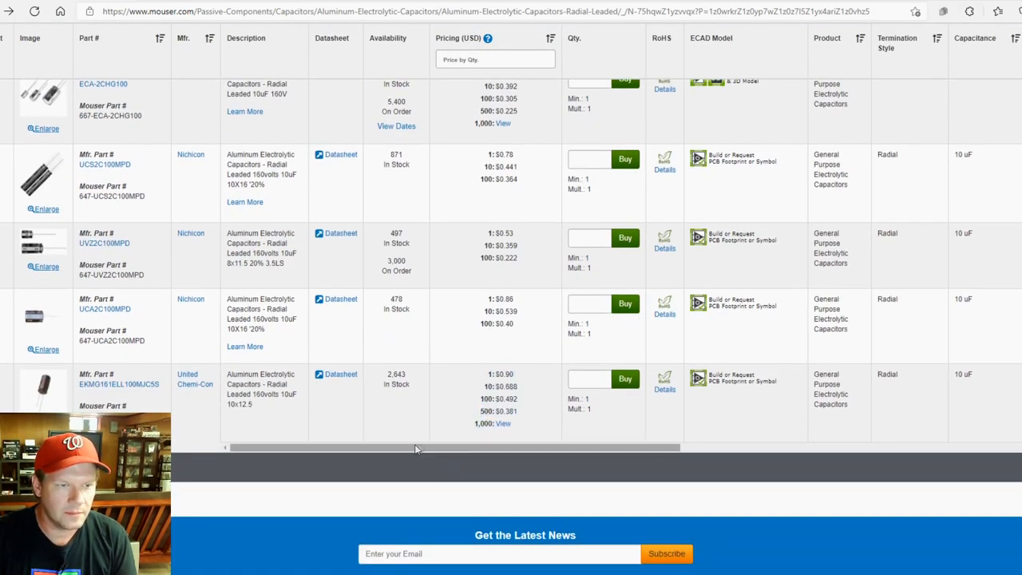
scroll(right, 3)
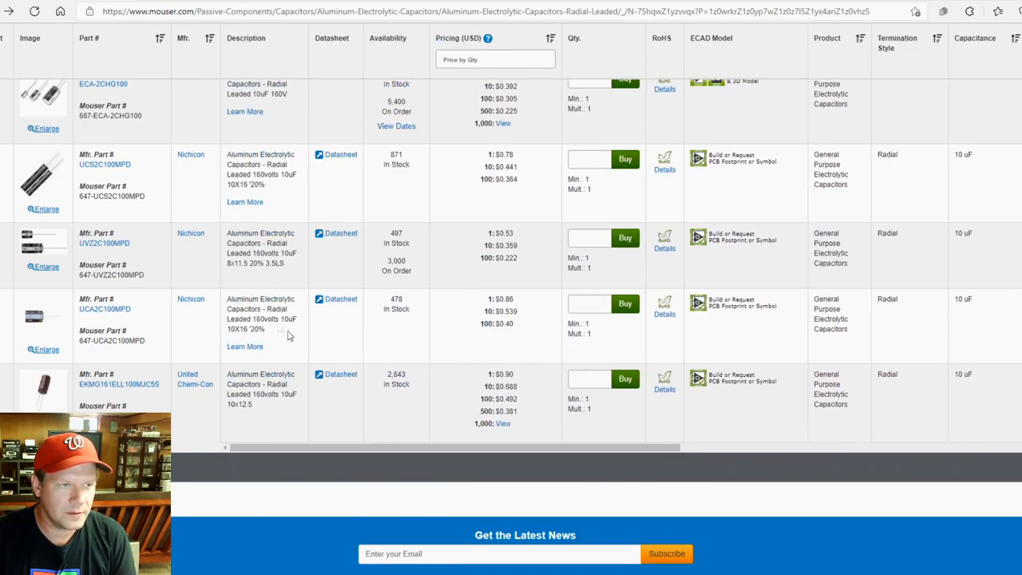
Order quantity 1 of UCA2C100MPD, add it to the cart, and continue shopping
click(589, 304)
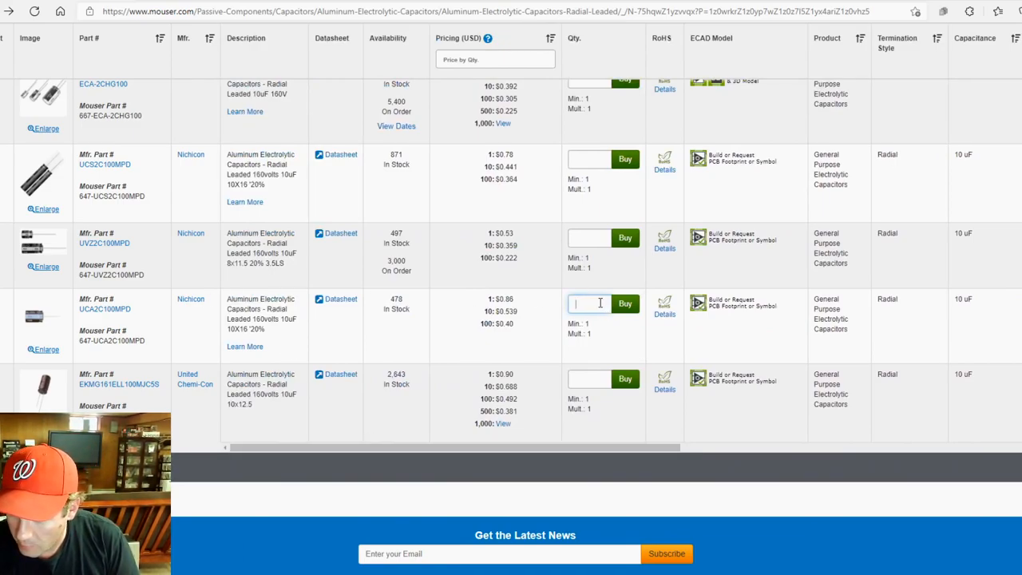
text(1)
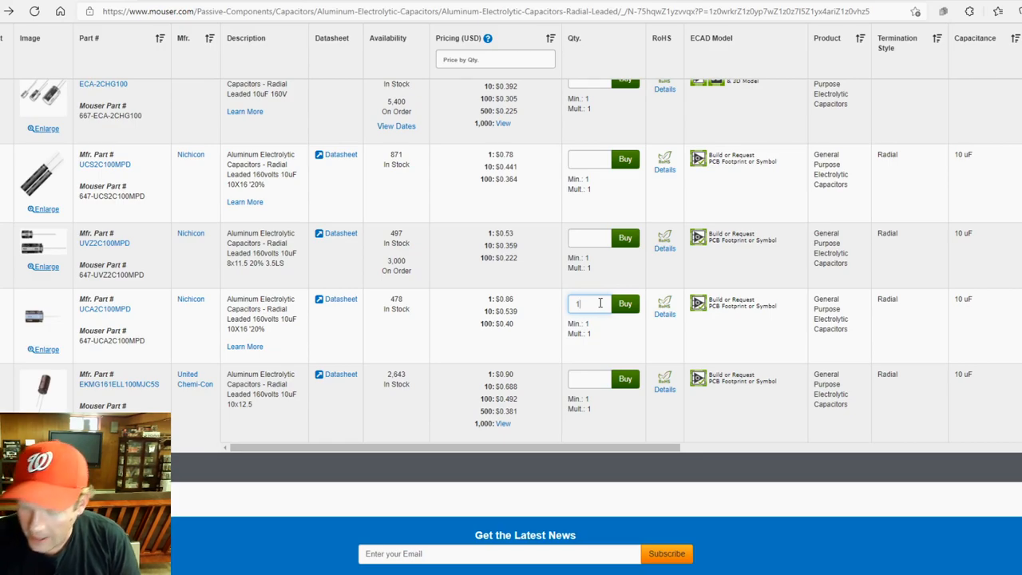
click(626, 303)
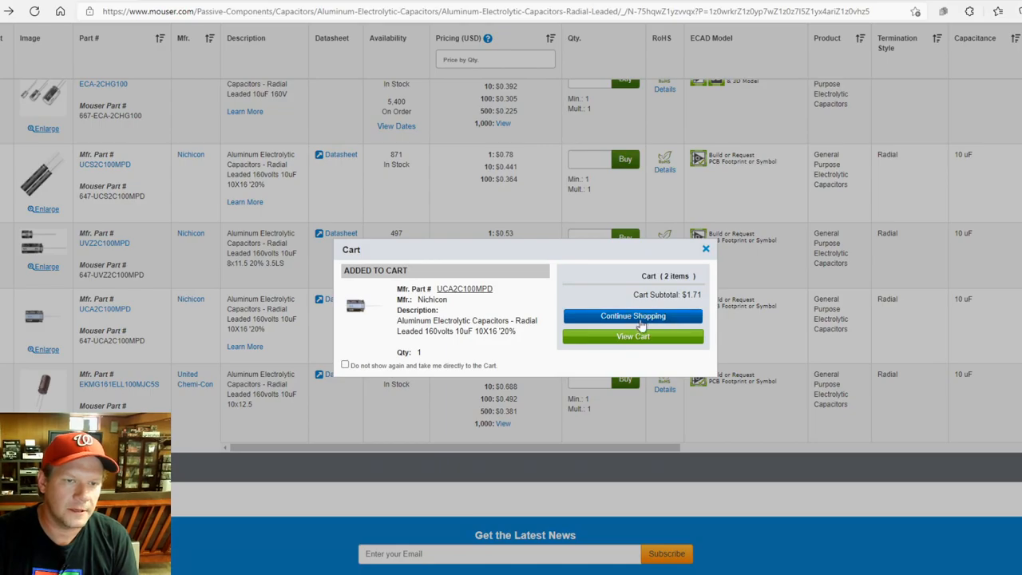
click(632, 316)
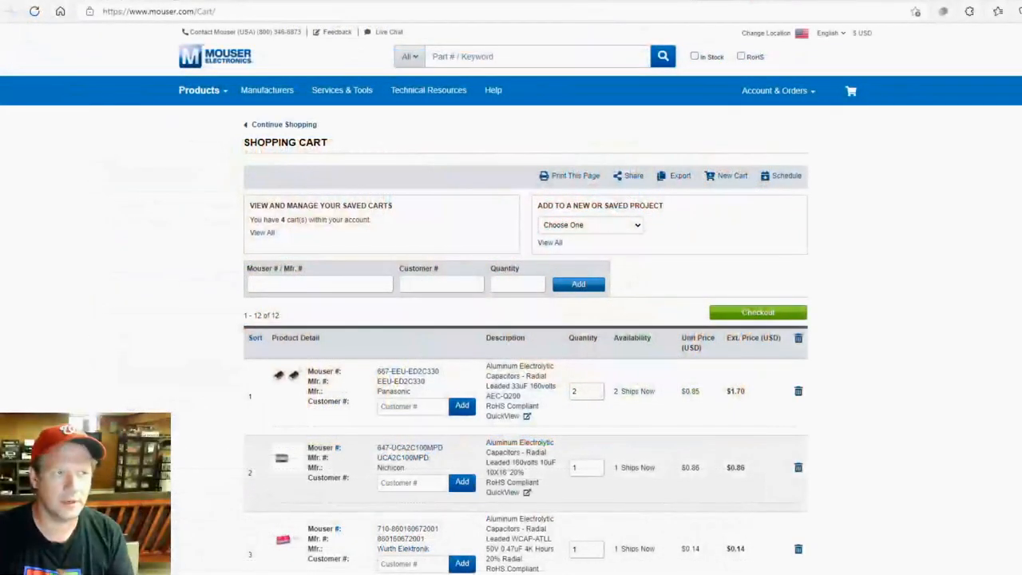
Scroll the cart's 12 lines, including Würth, Nichicon, Rubycon and Panasonic parts, and their quantities
scroll(down, 3)
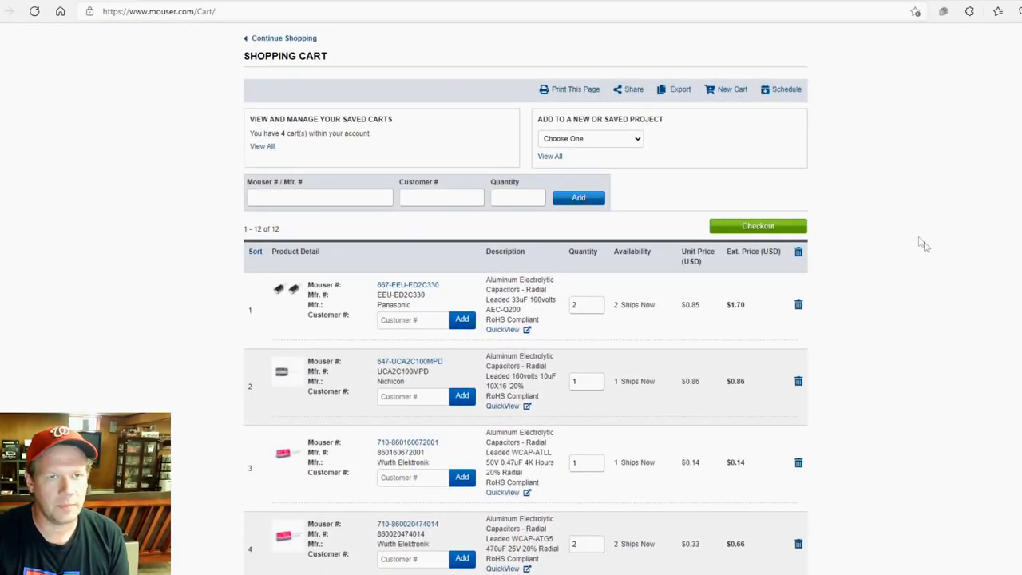
scroll(down, 3)
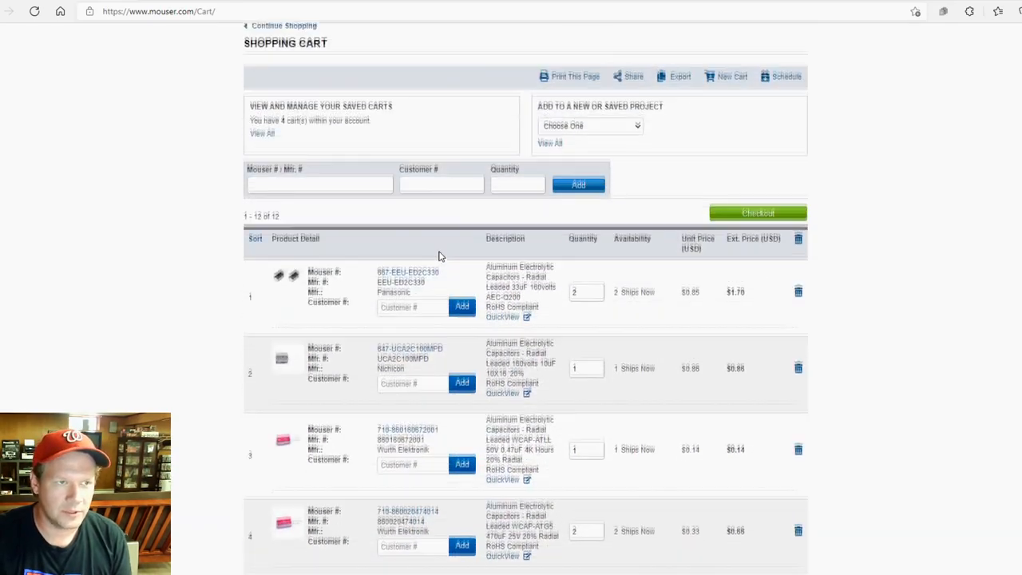
scroll(down, 3)
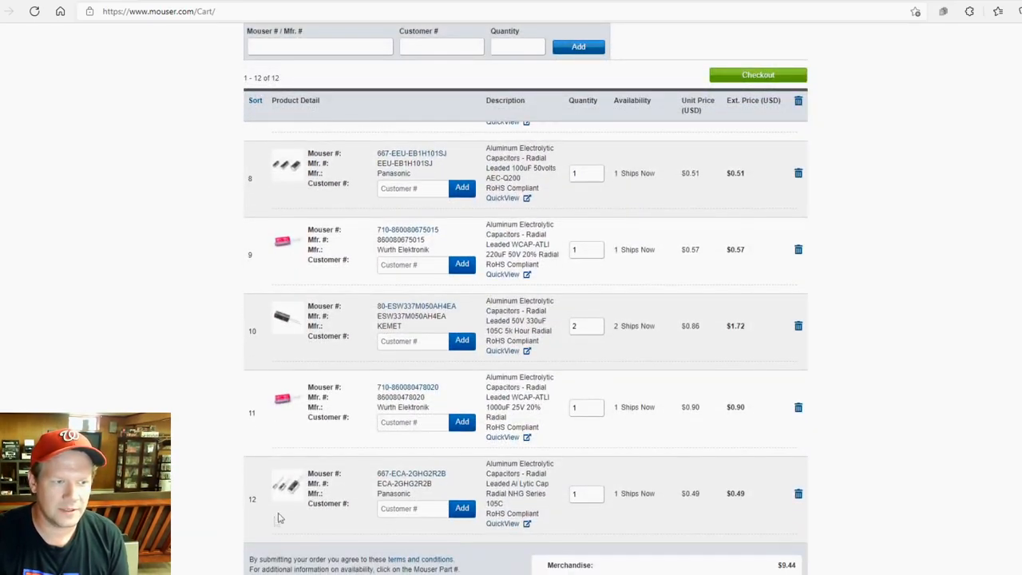
scroll(up, 3)
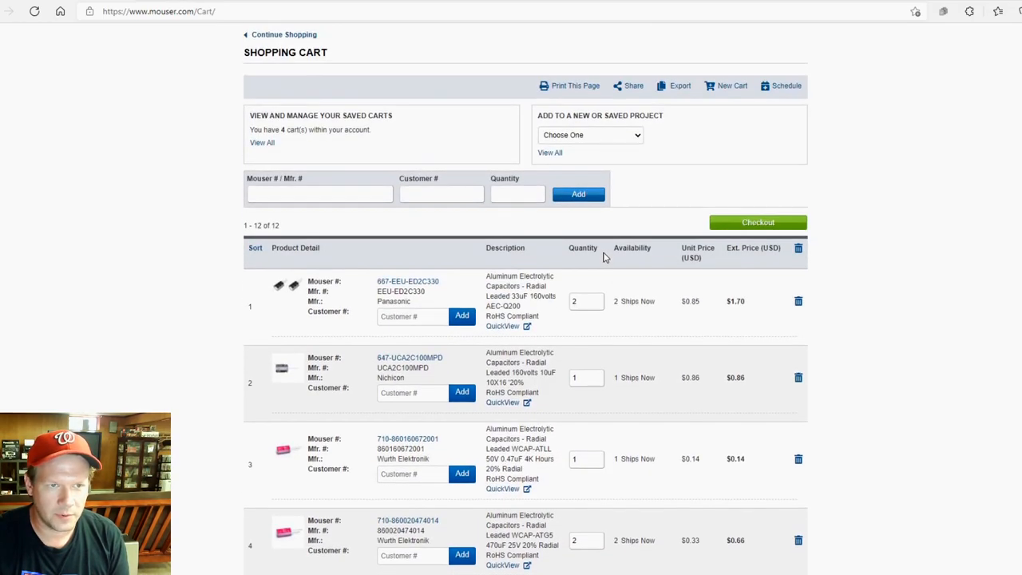
scroll(down, 3)
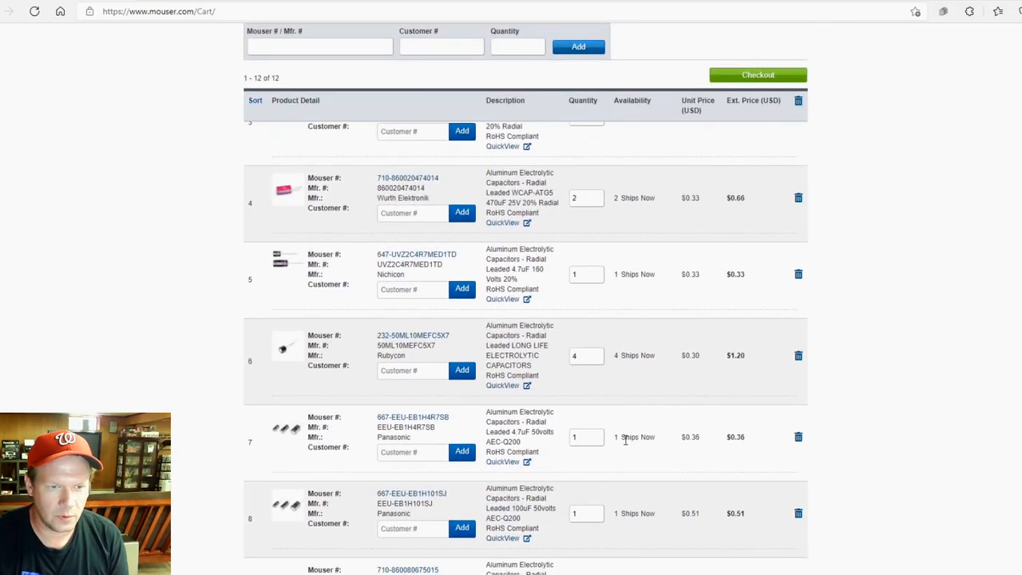
scroll(down, 3)
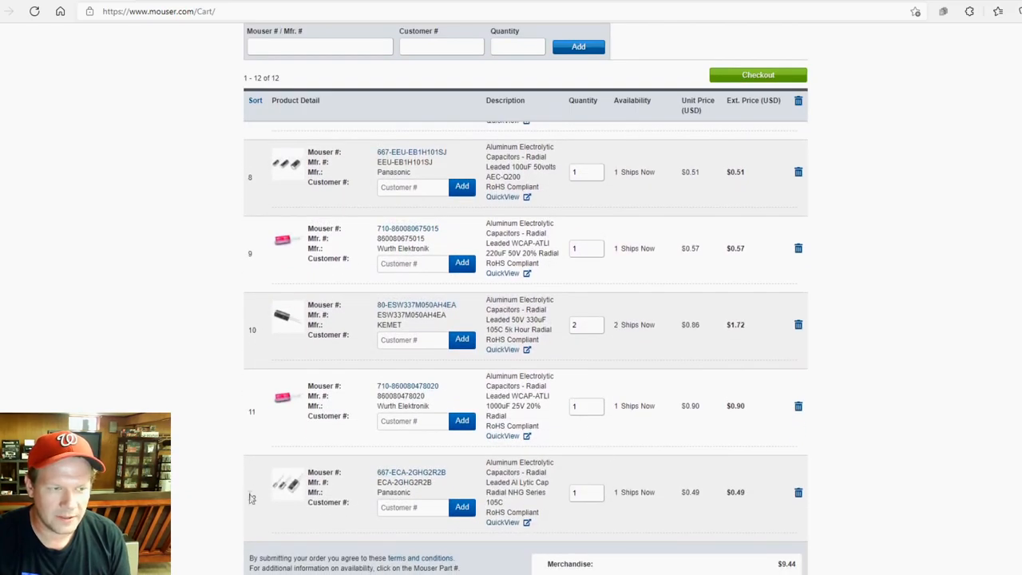
scroll(up, 3)
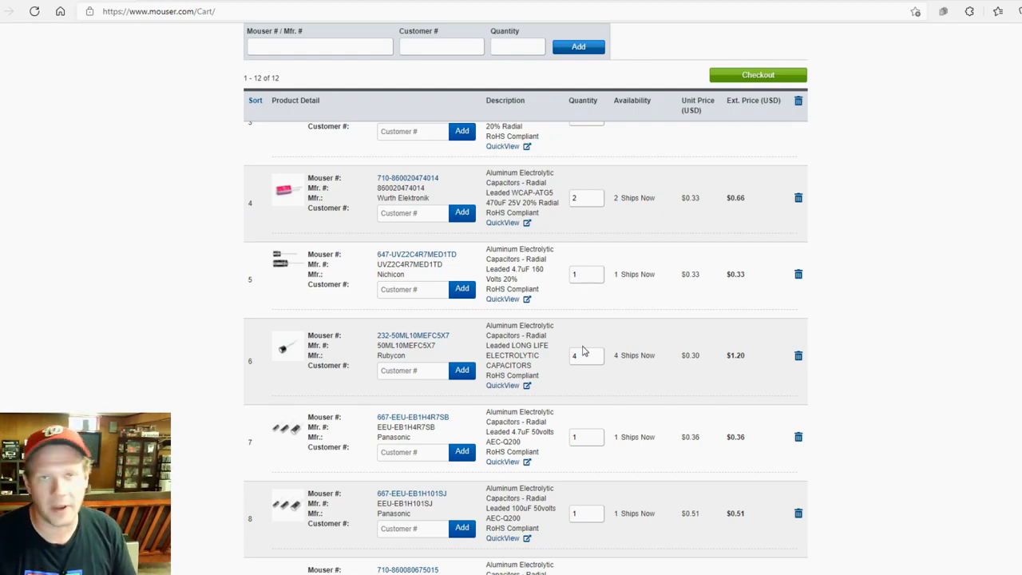
mouse_move(643, 190)
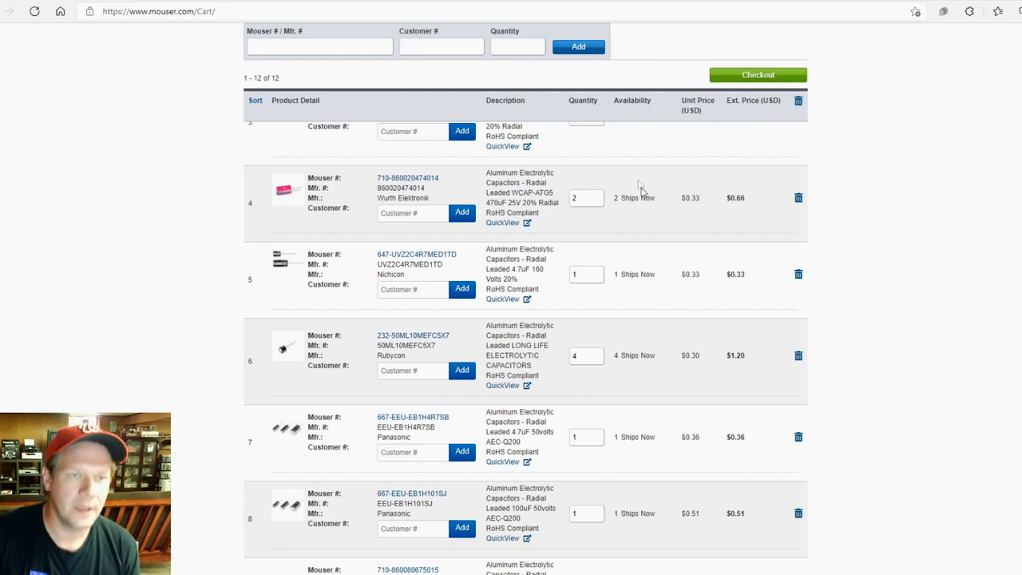
mouse_move(652, 257)
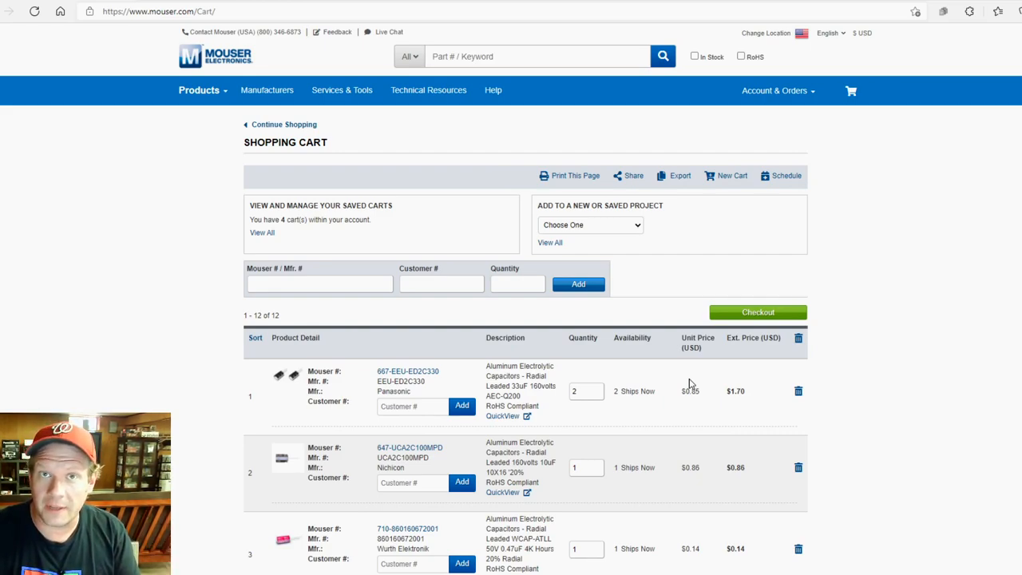
scroll(down, 3)
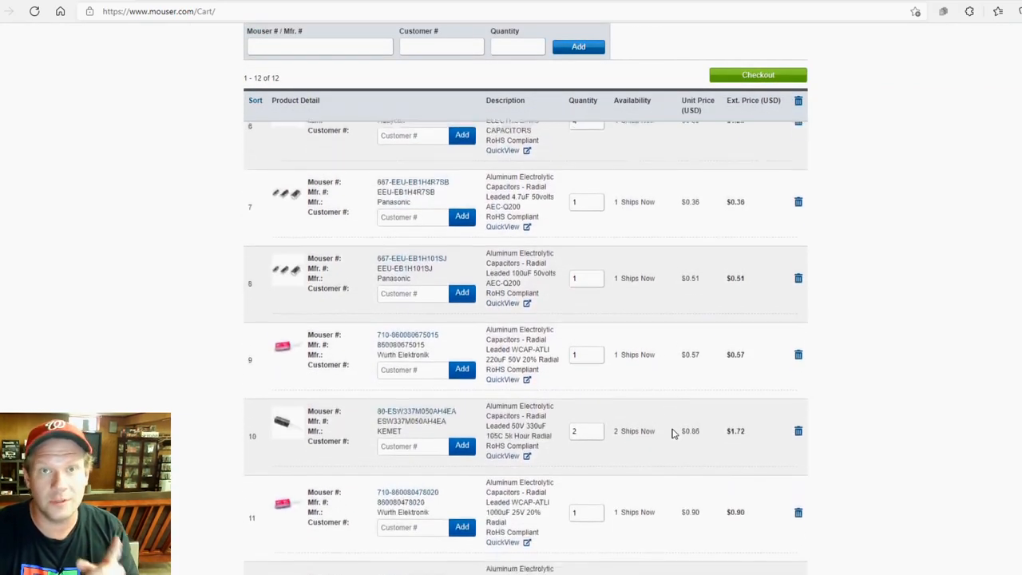
scroll(down, 3)
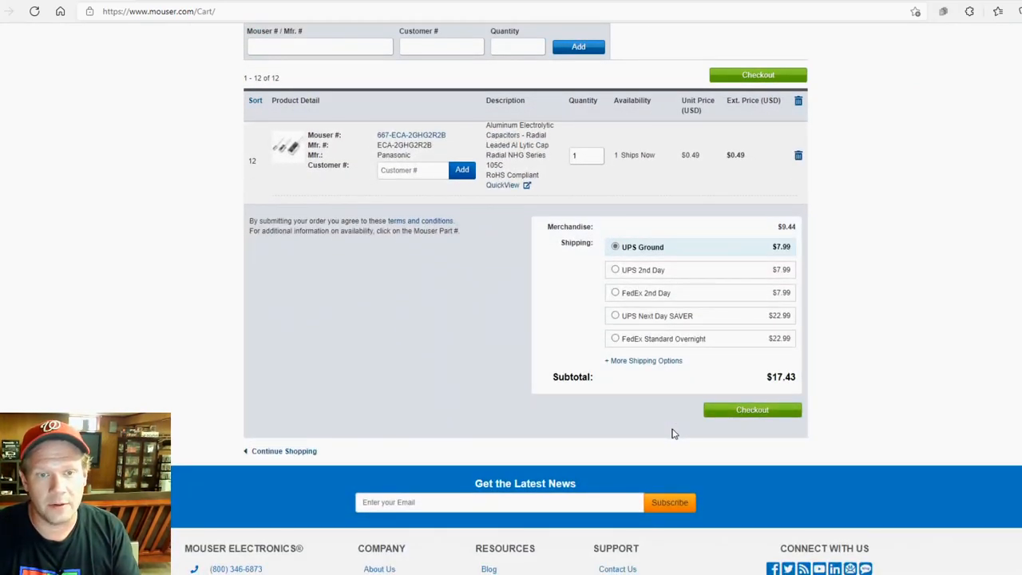
mouse_move(789, 358)
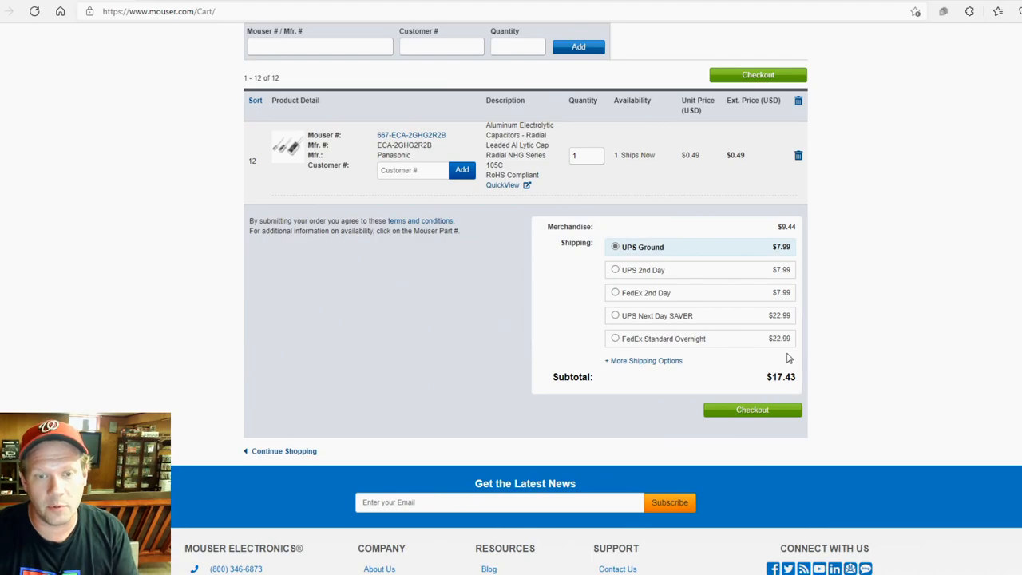
scroll(down, 3)
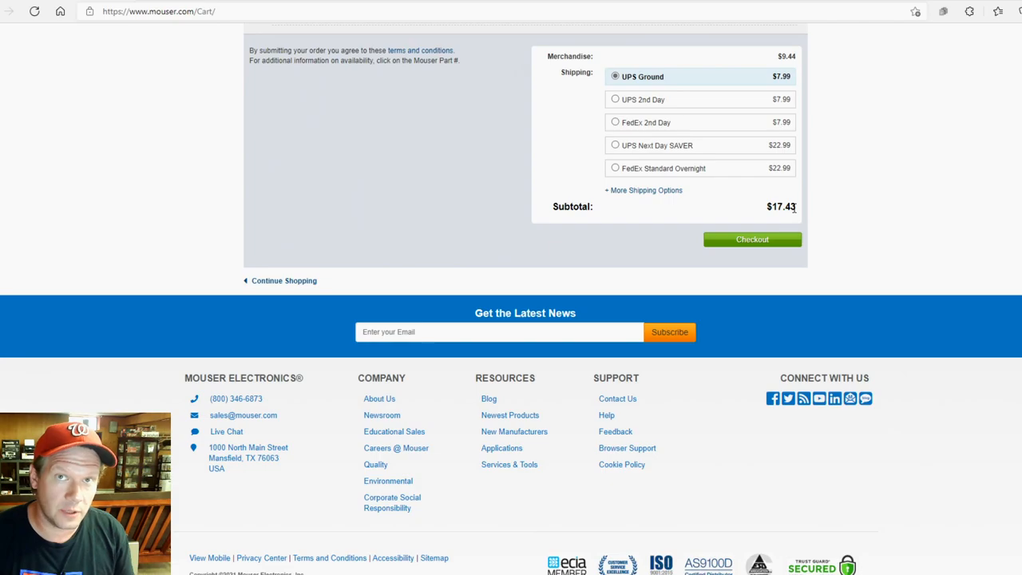
scroll(up, 3)
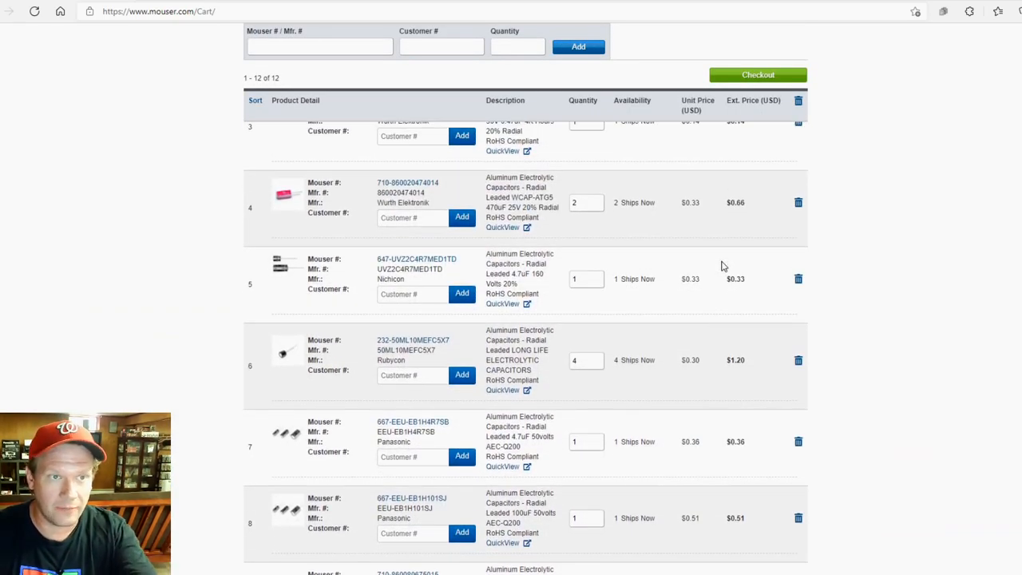
scroll(up, 3)
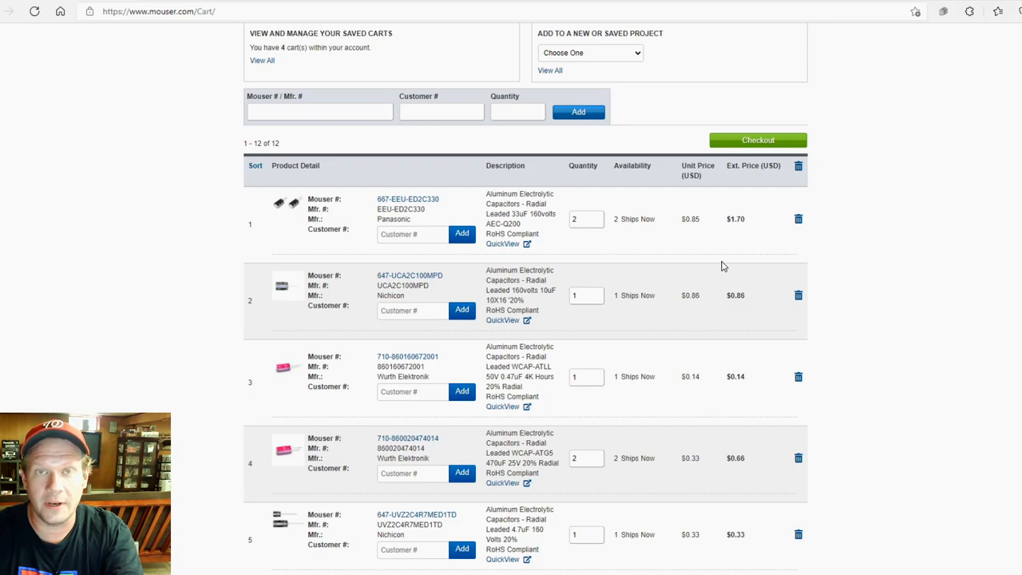
scroll(down, 3)
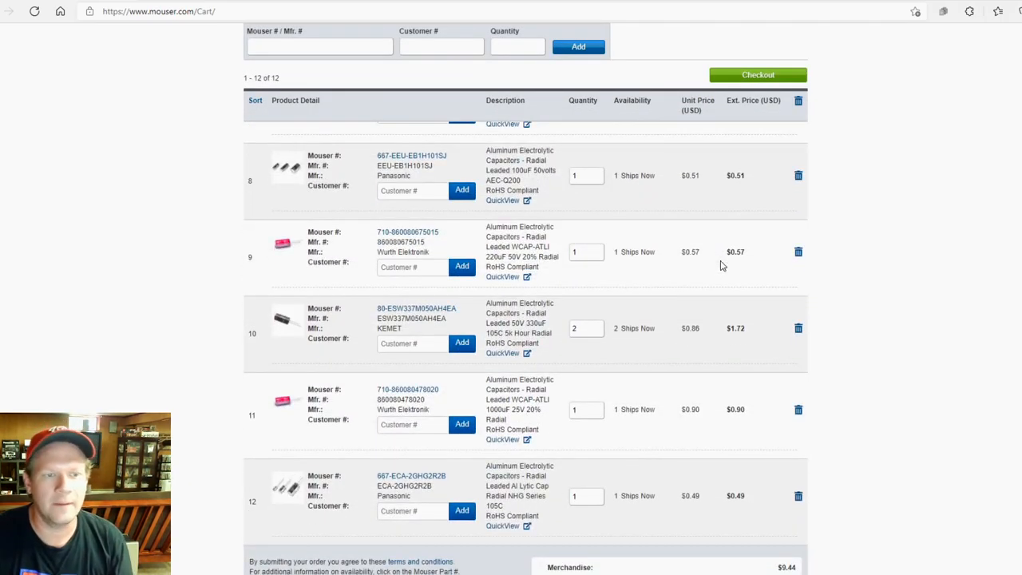
mouse_move(630, 121)
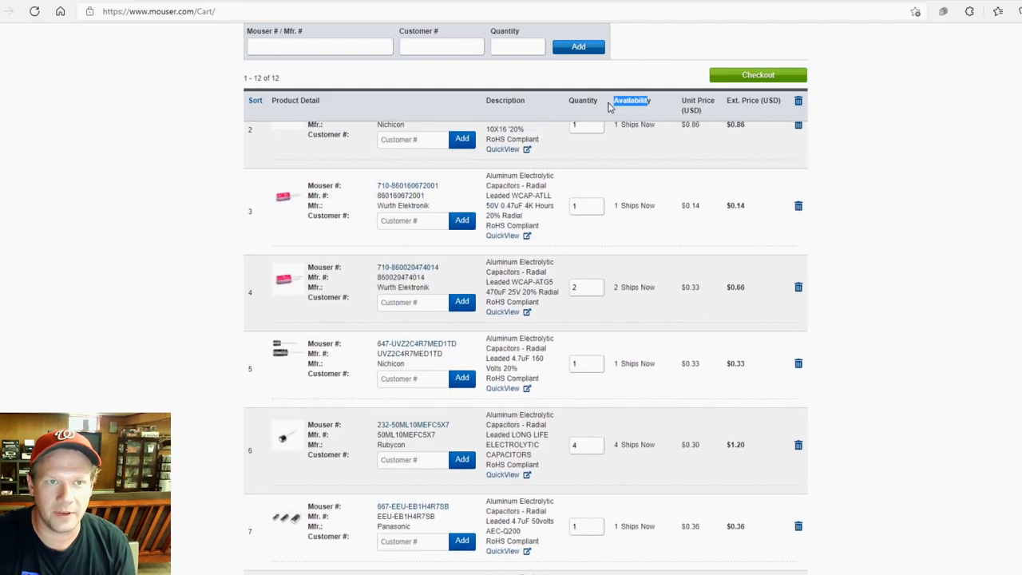
scroll(down, 3)
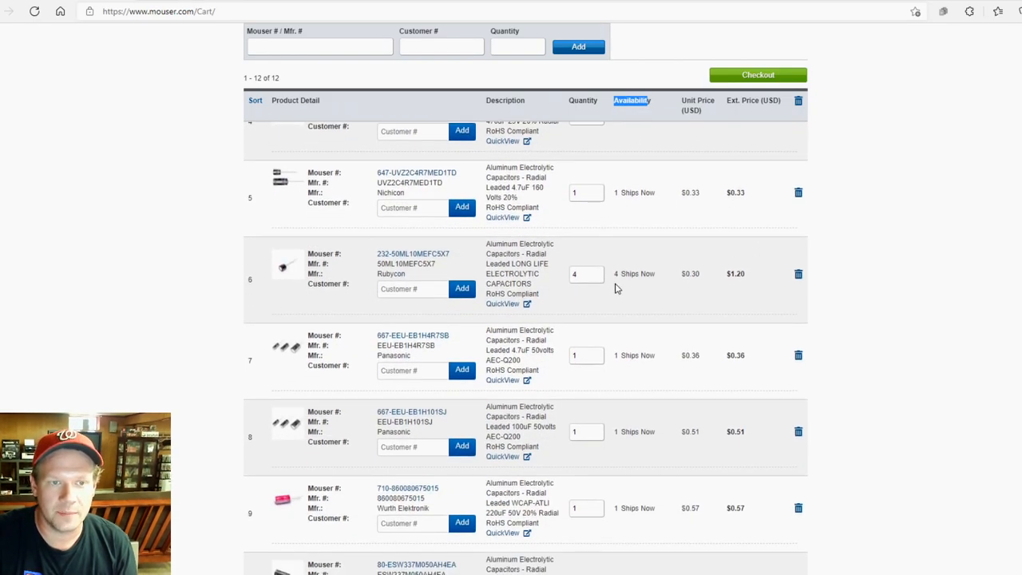
scroll(down, 3)
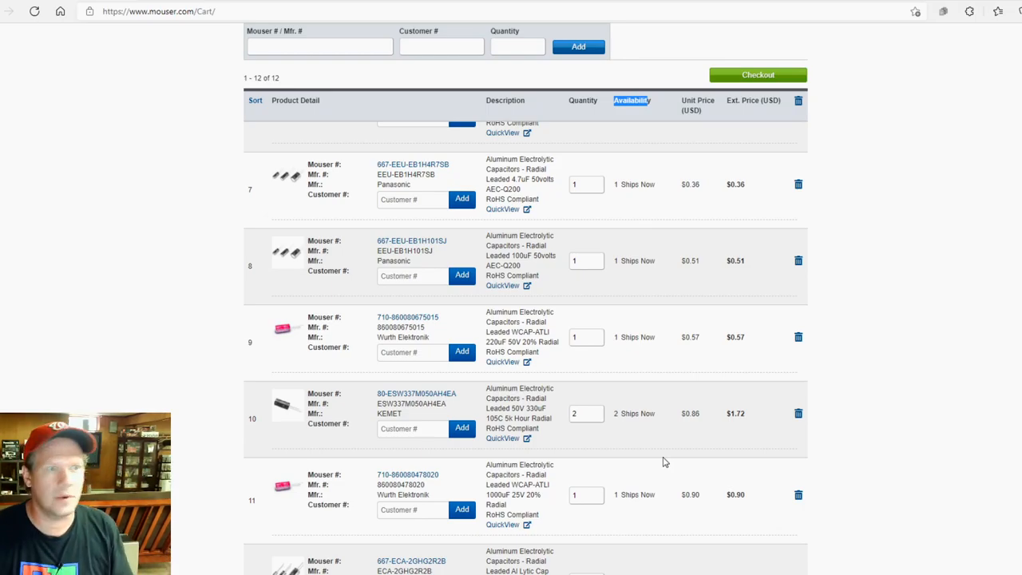
mouse_move(628, 261)
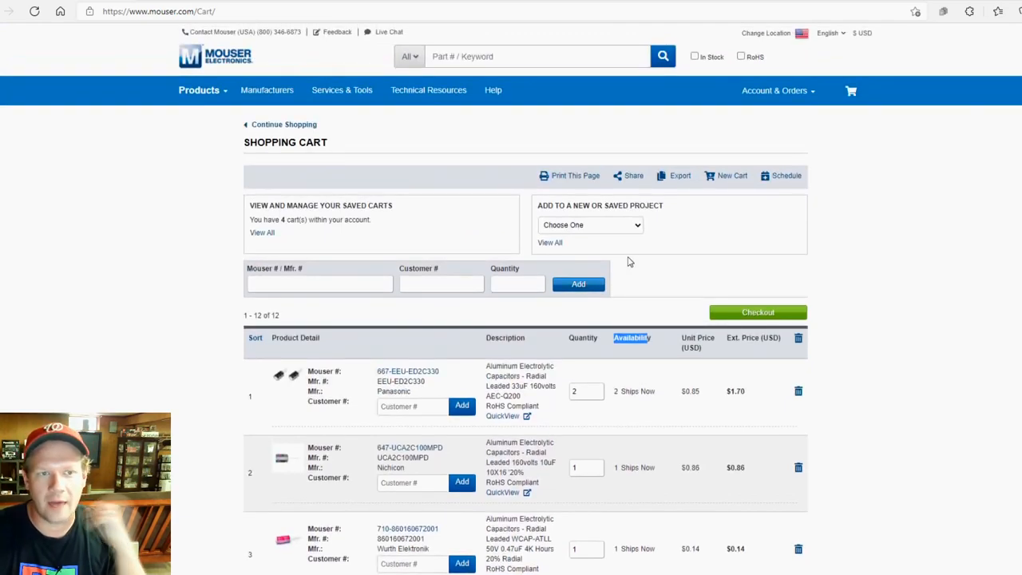
Save the cart to a new project named 'PVM 14N6U Kit'
click(590, 225)
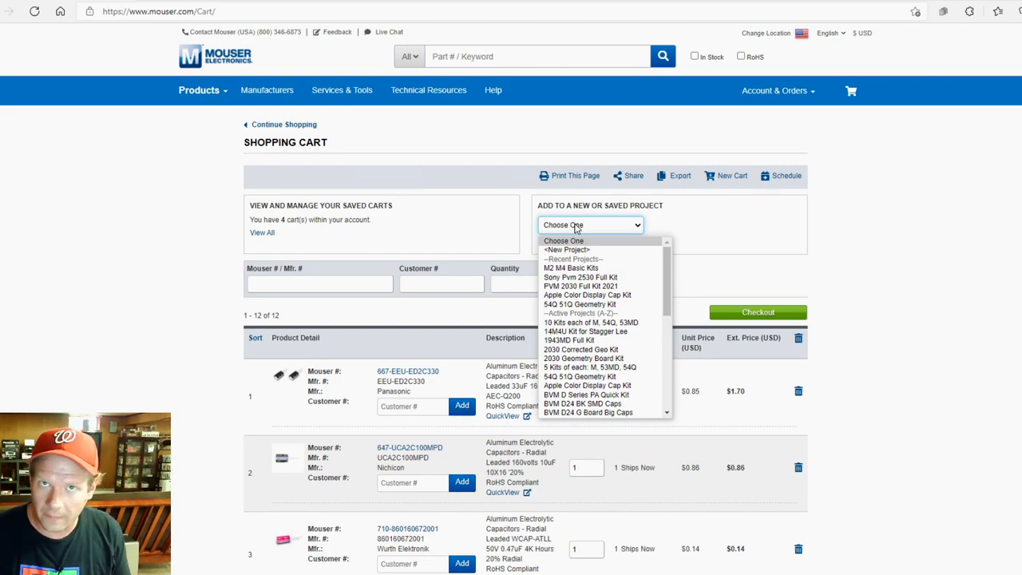
mouse_move(603, 232)
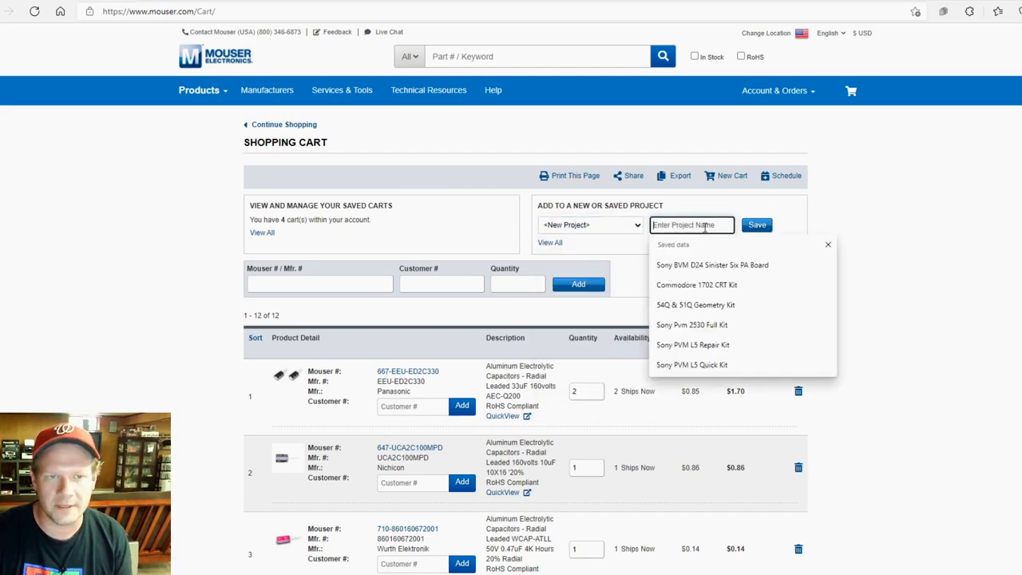
text(PVM 1)
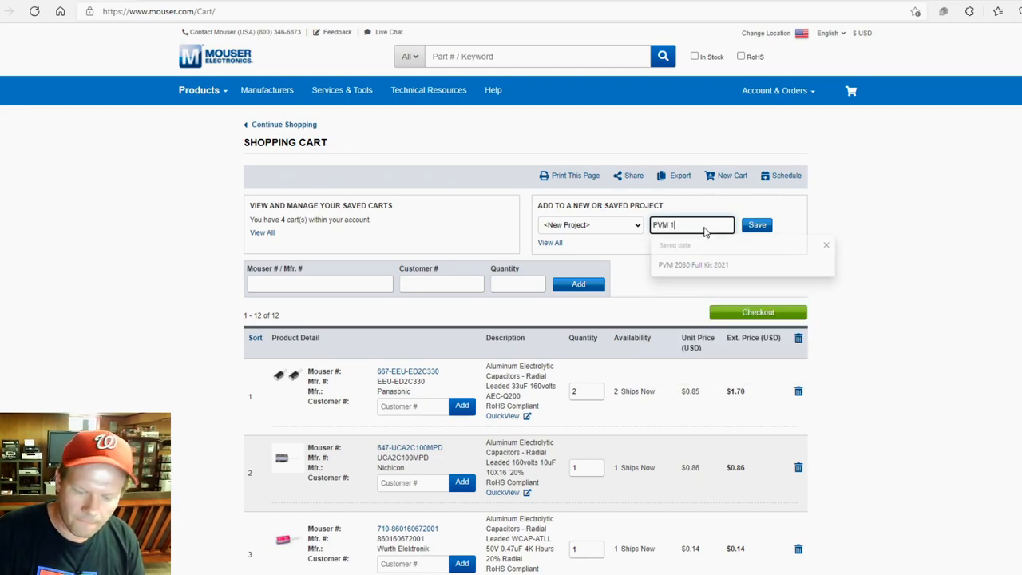
text(4N6U Kit)
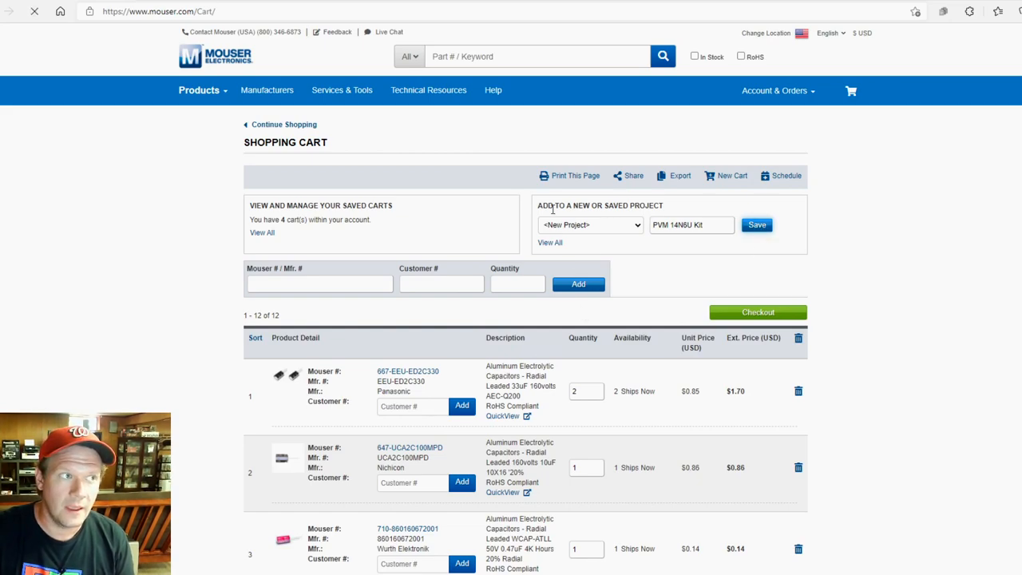
click(756, 225)
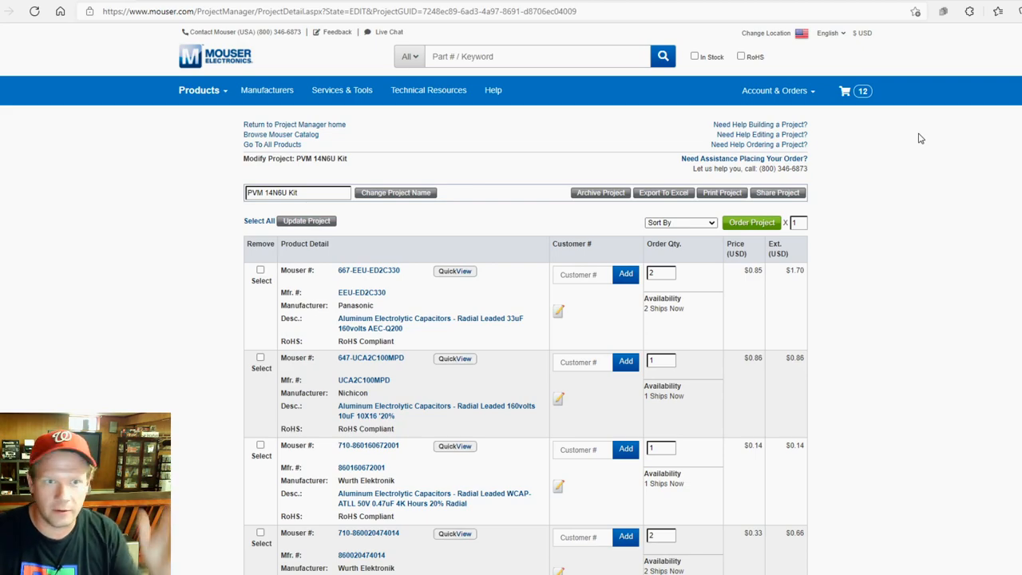
mouse_move(738, 335)
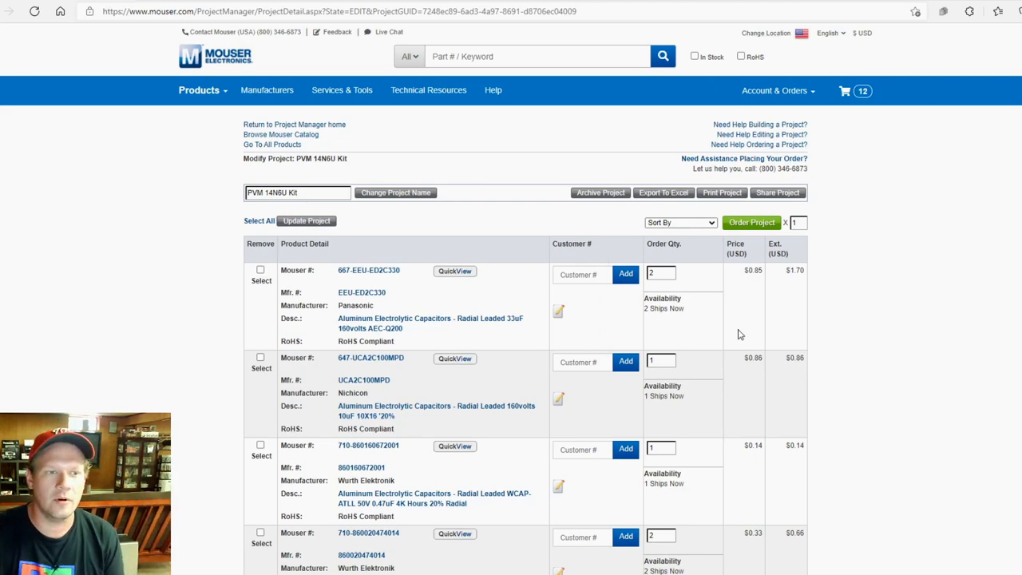
Scroll the PVM 14N6U Kit project to confirm 12 lines totalling $9.44
scroll(down, 3)
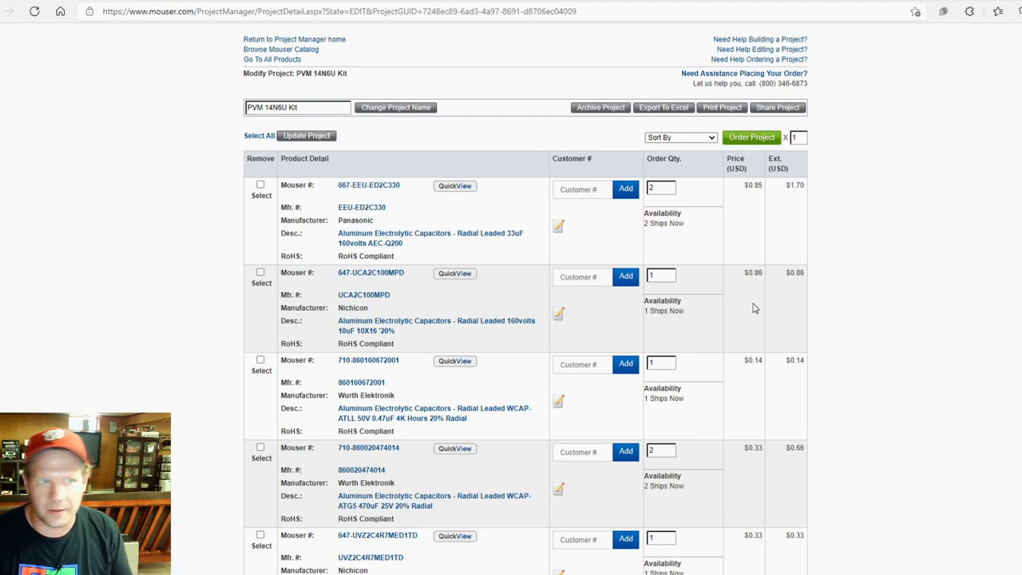
scroll(down, 3)
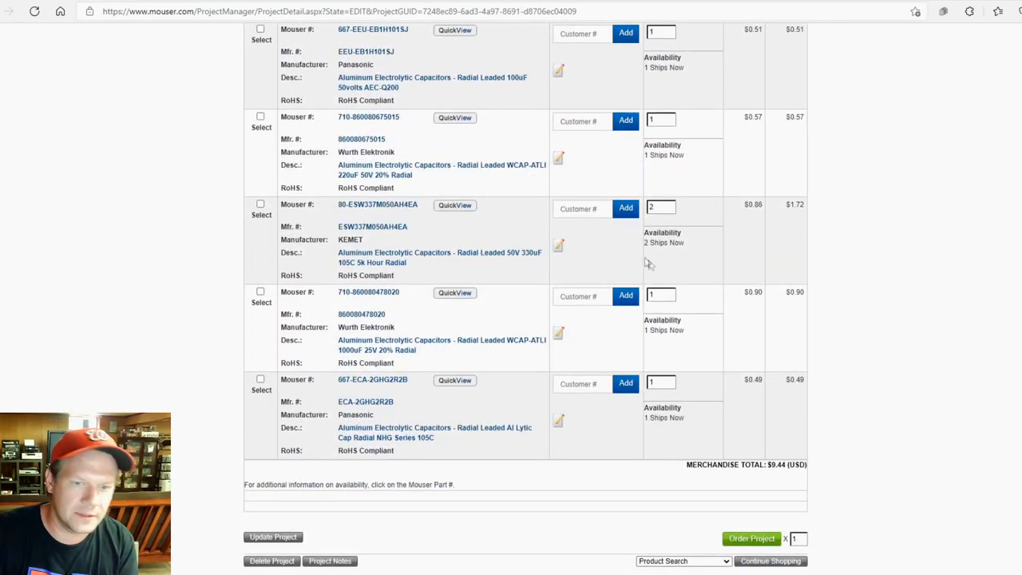
mouse_move(846, 330)
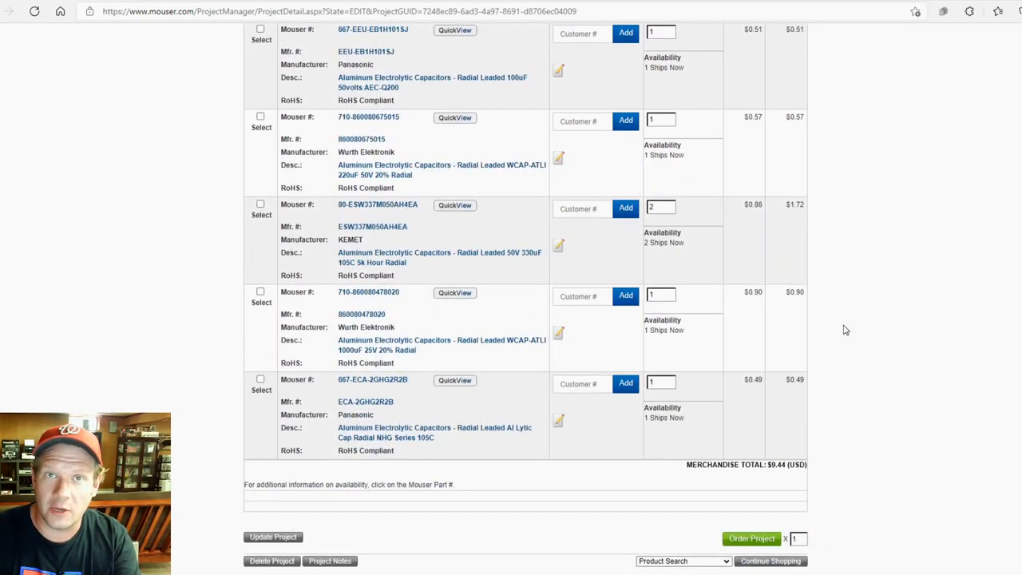
scroll(up, 3)
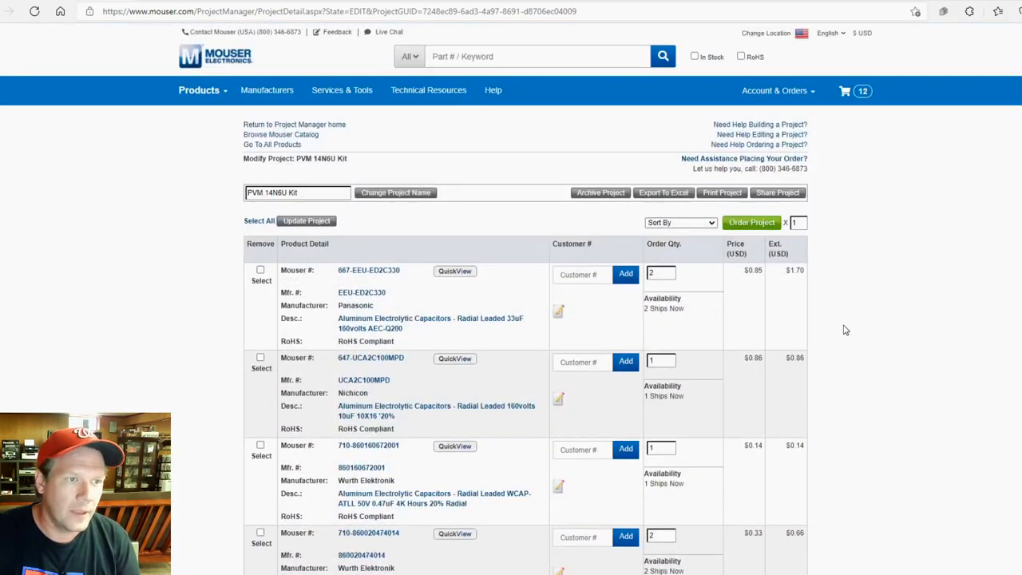
scroll(down, 3)
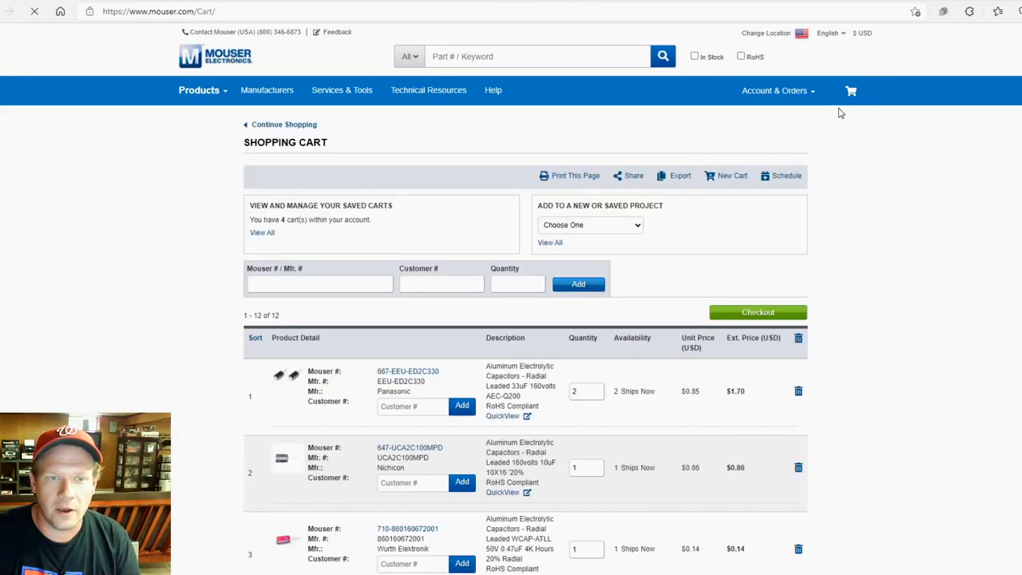
scroll(down, 3)
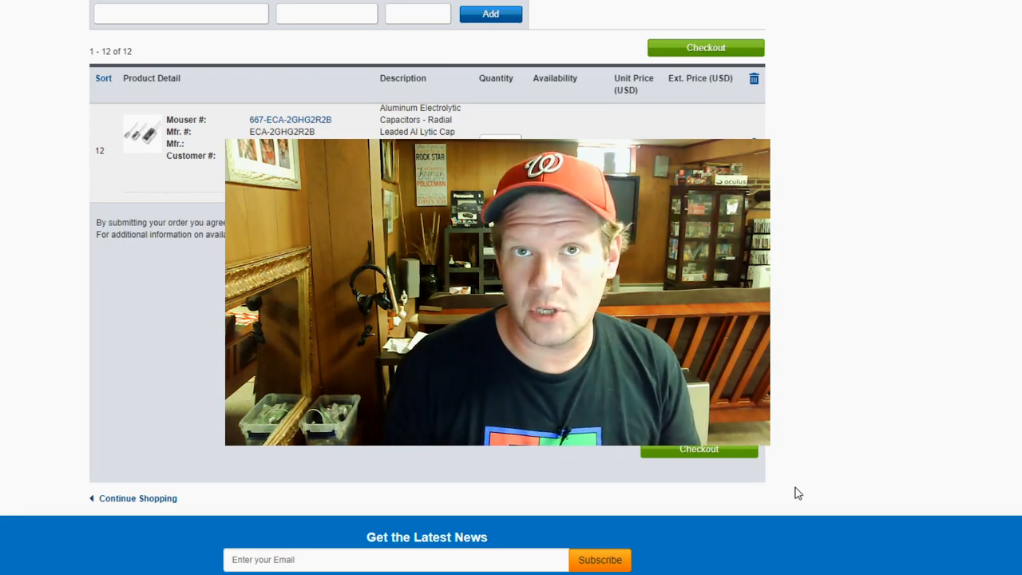
scroll(down, 3)
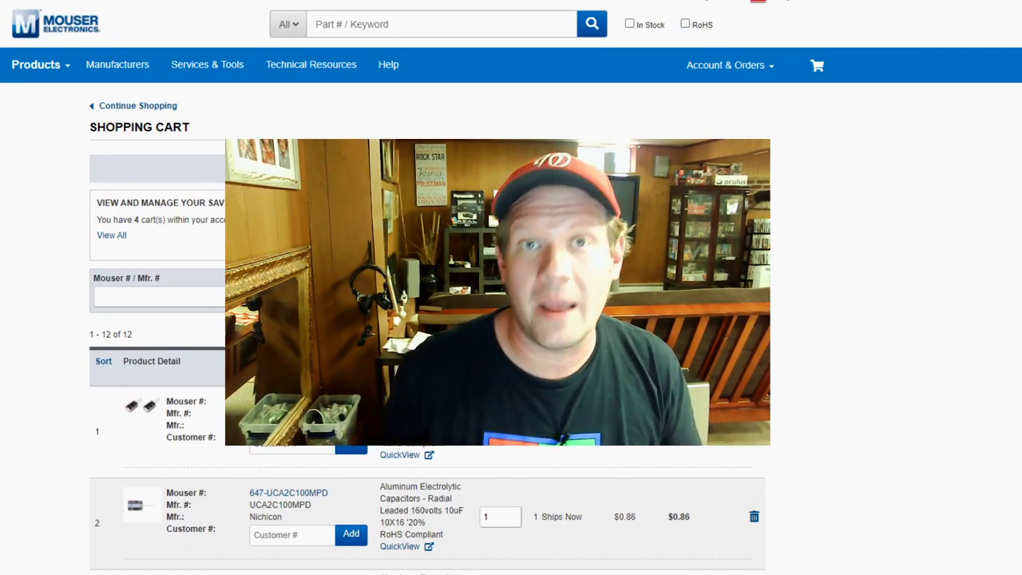
Rerun the 'aluminum electrolytic capacitor' search and filter to Bi-Polar/Non-Polar Electrolytic Capacitors
click(442, 24)
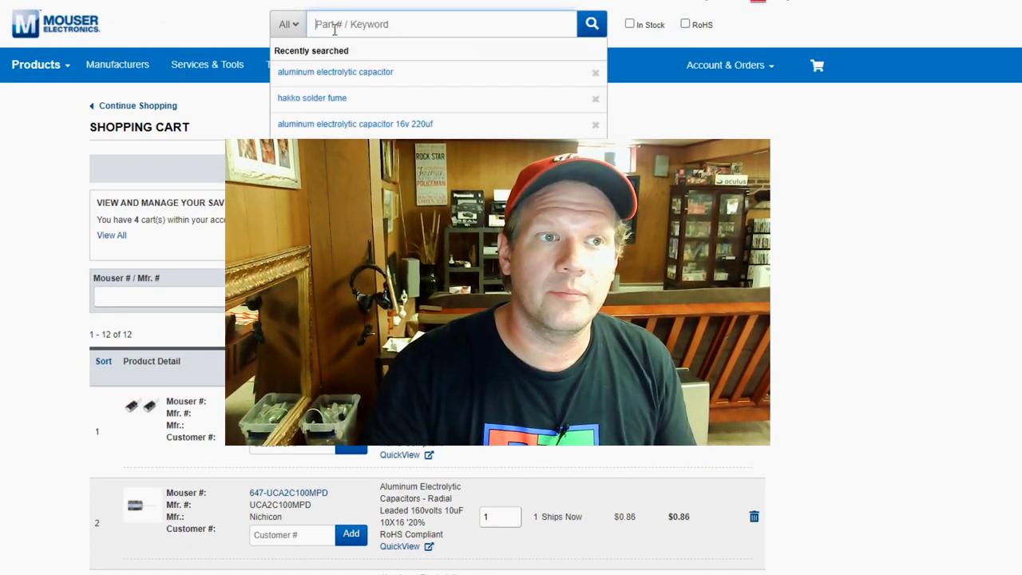
click(335, 71)
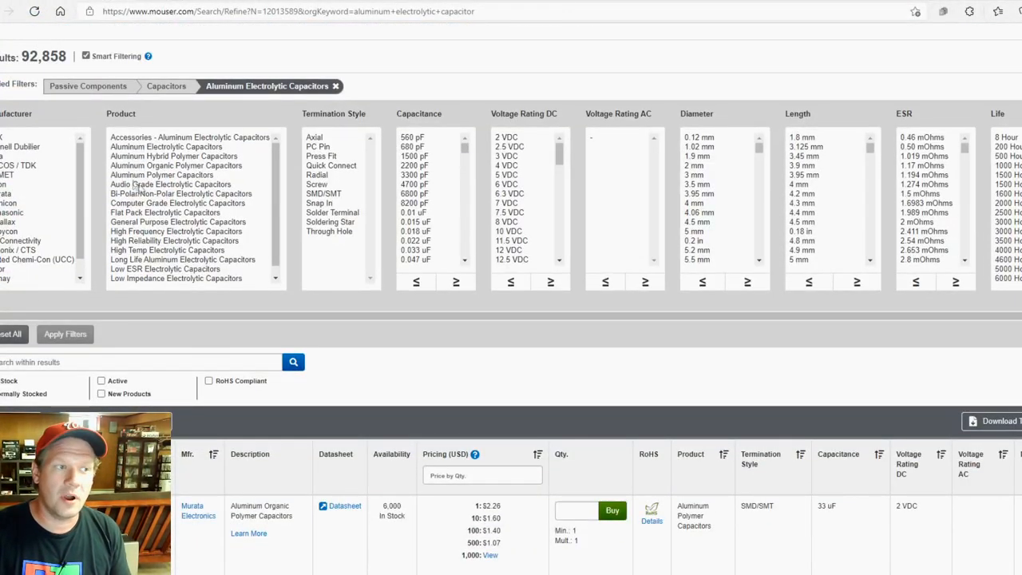
click(181, 193)
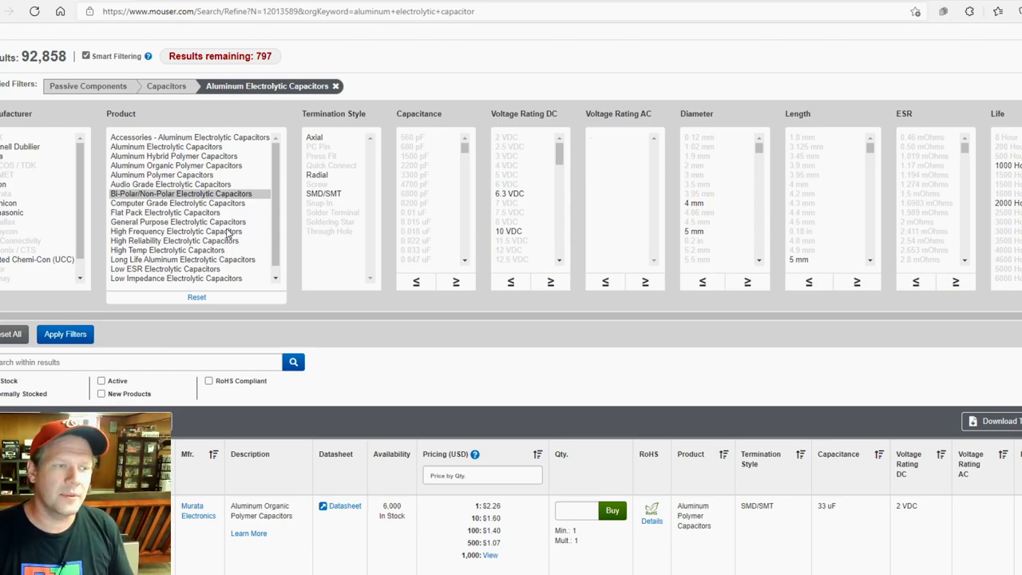
mouse_move(275, 120)
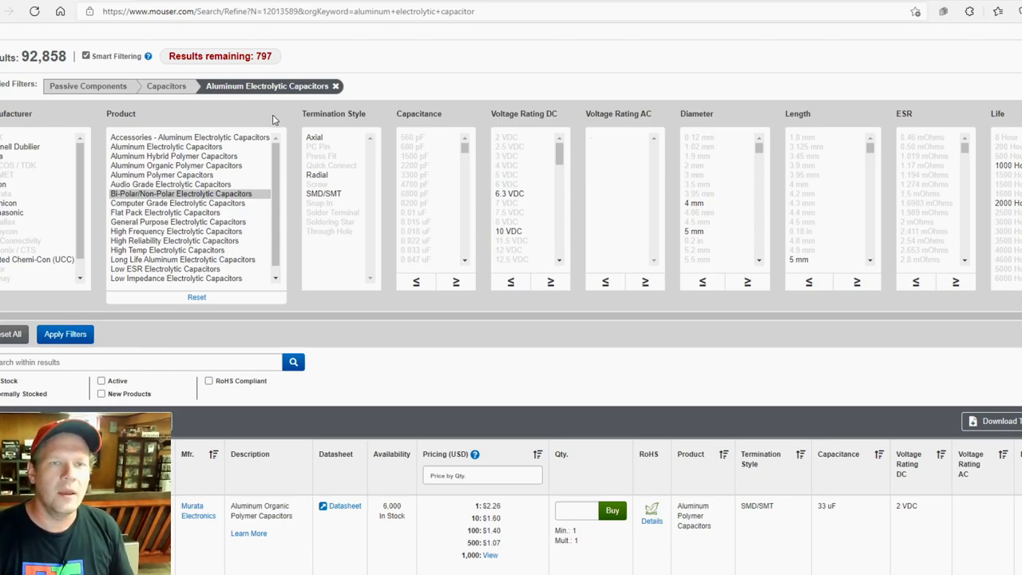